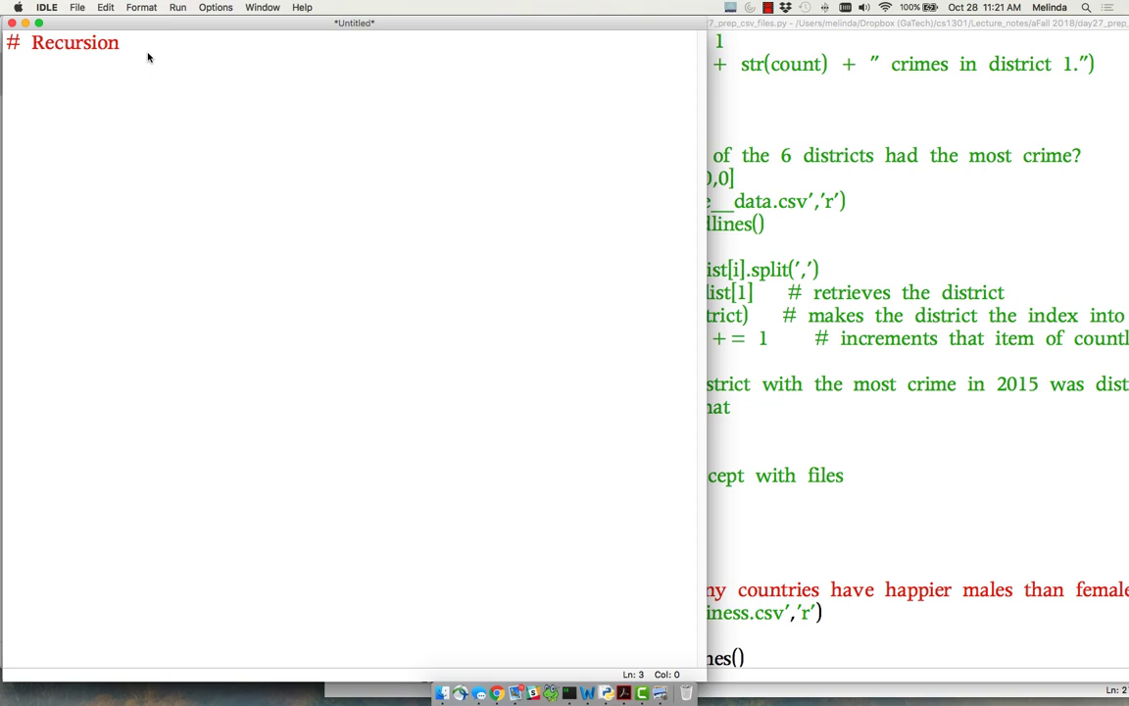
# Add the comment '# recursion is simply when a function calls itself'
pyautogui.write('#')
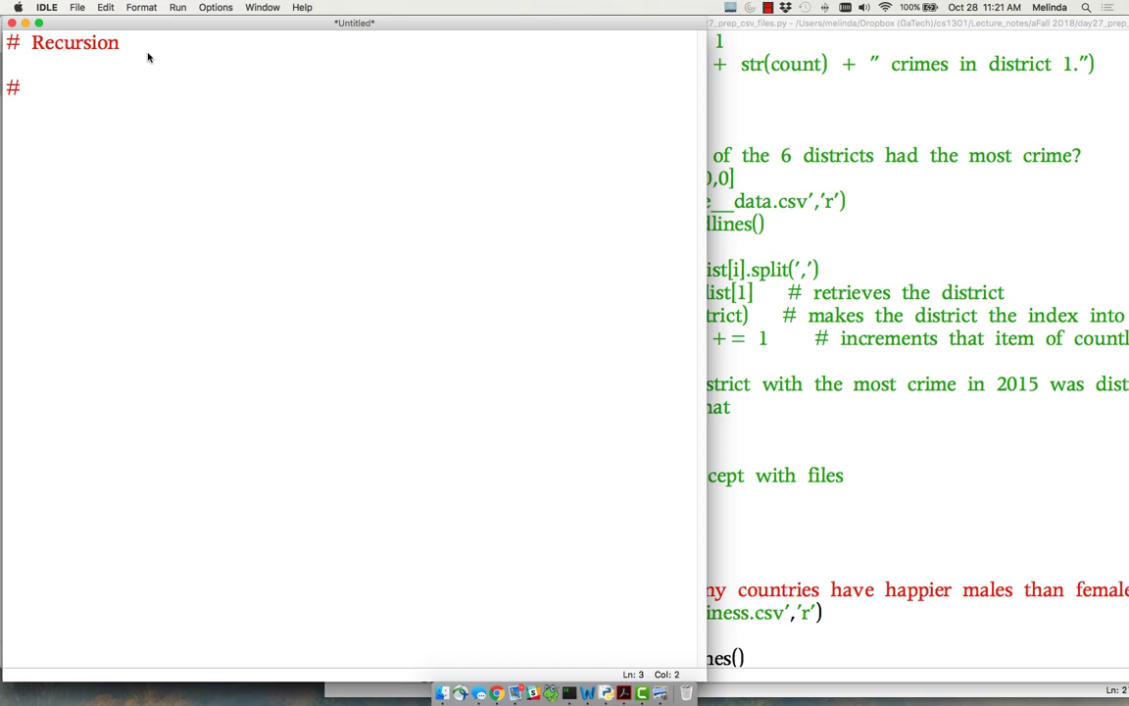
pyautogui.write('recursion')
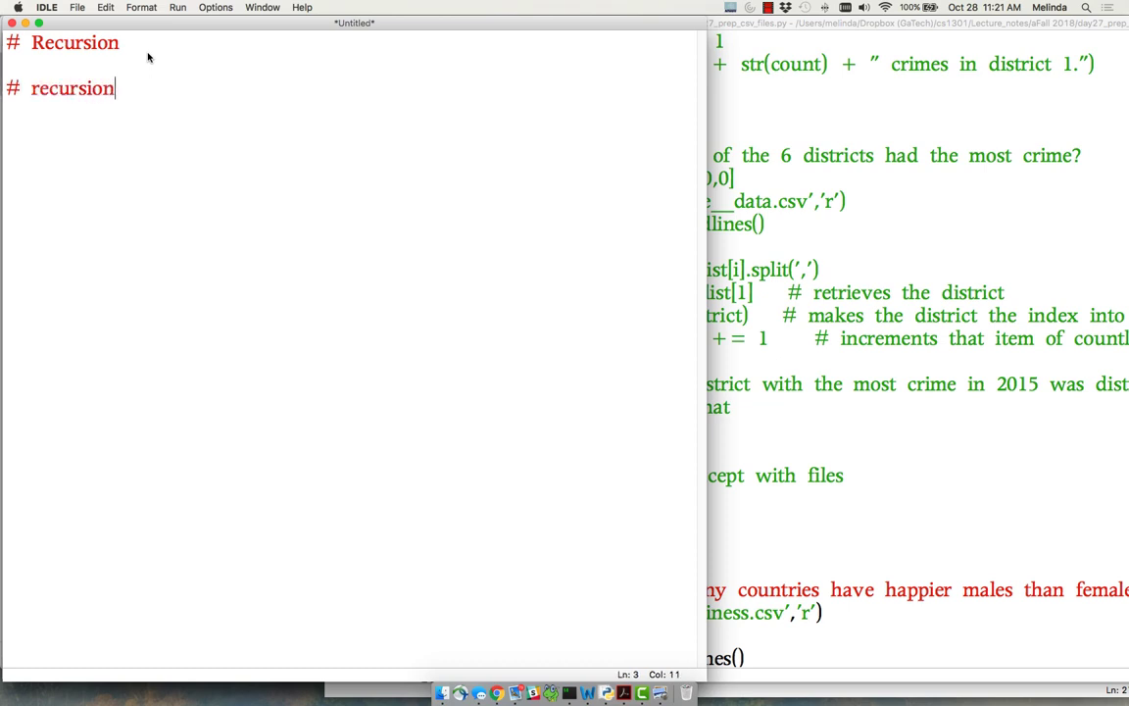
pyautogui.write('is simp')
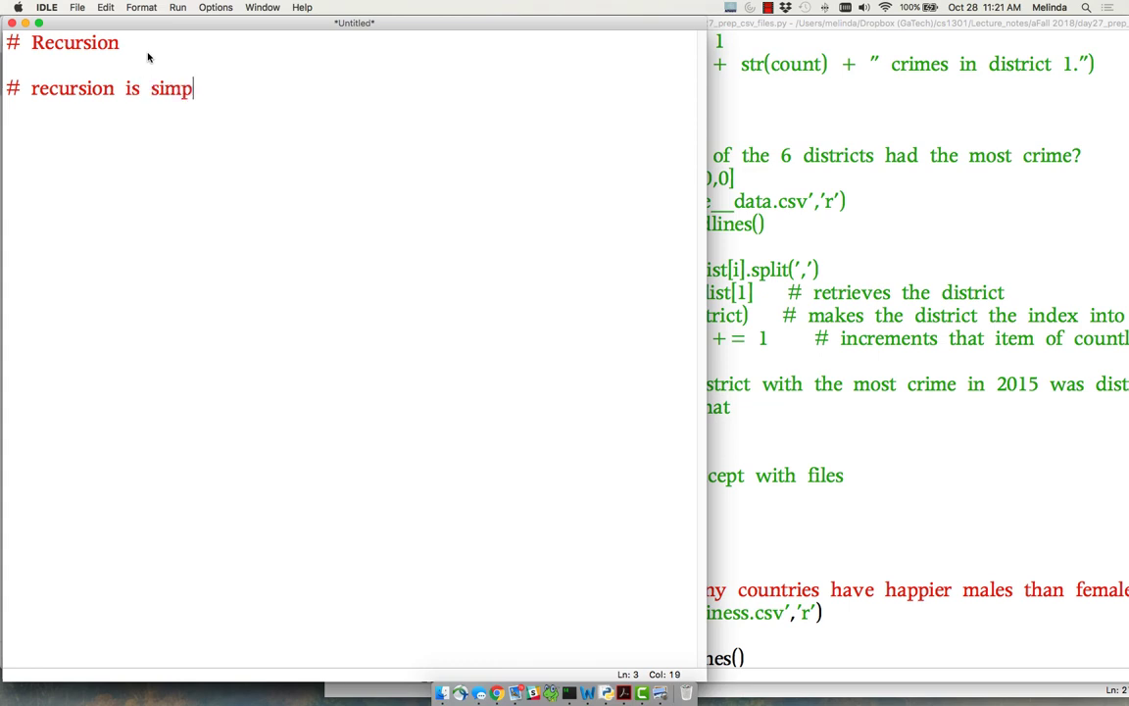
pyautogui.write('ly when a')
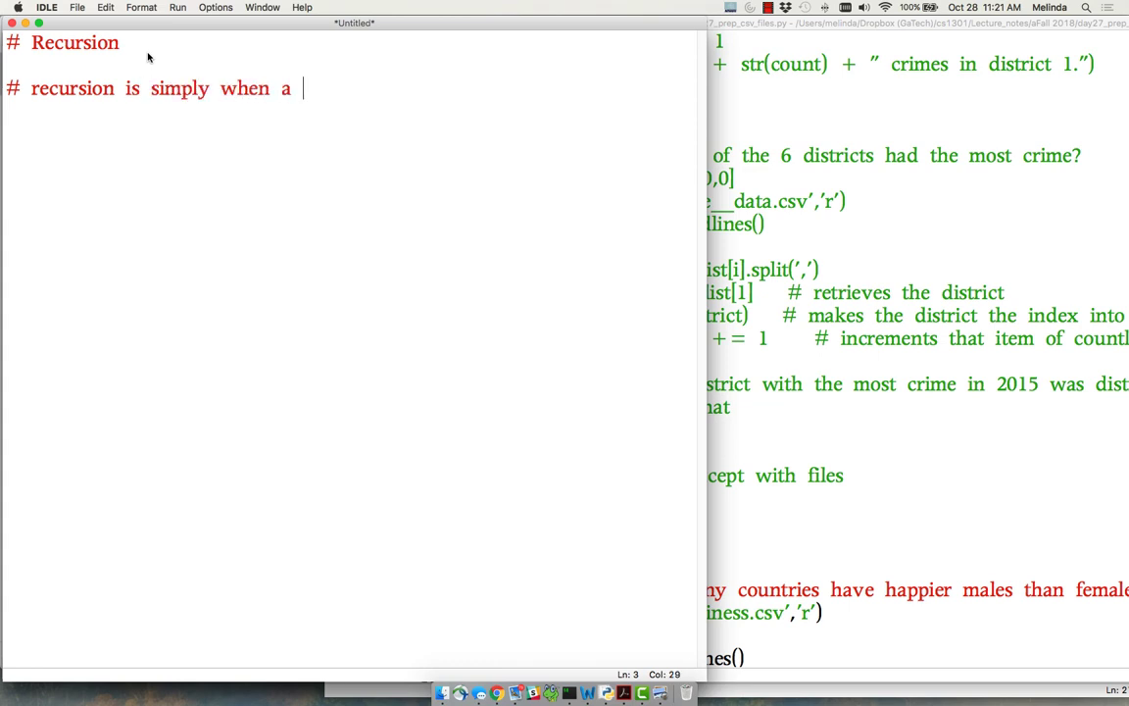
pyautogui.write('function call')
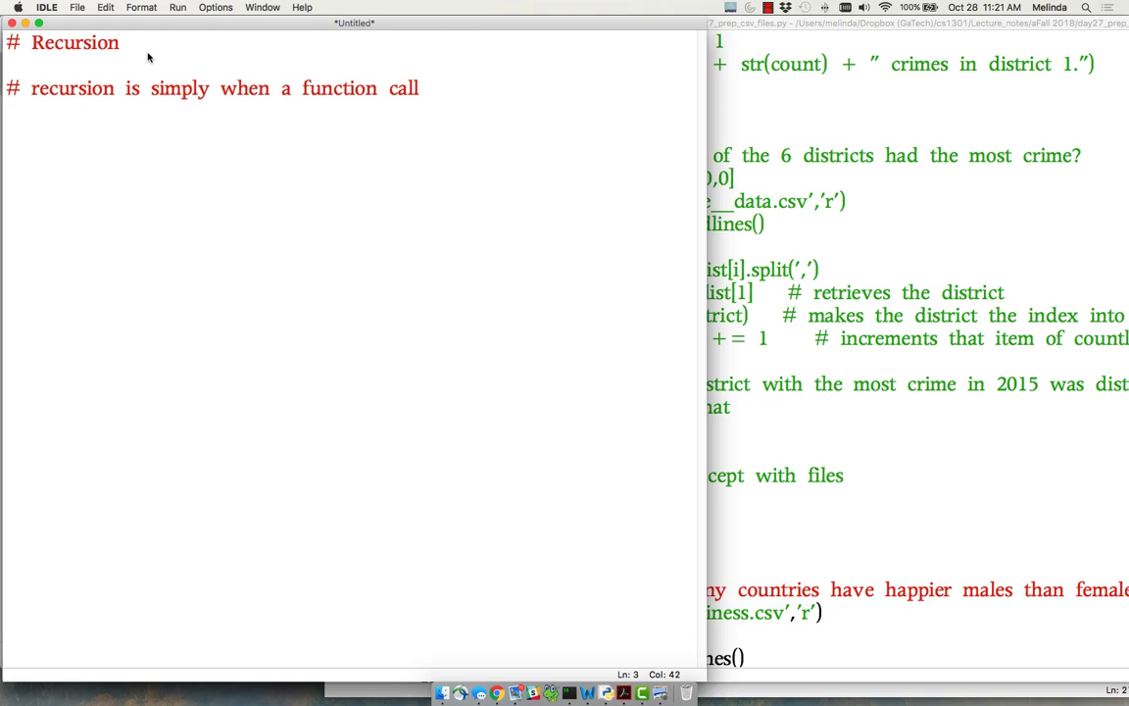
pyautogui.write('s itself')
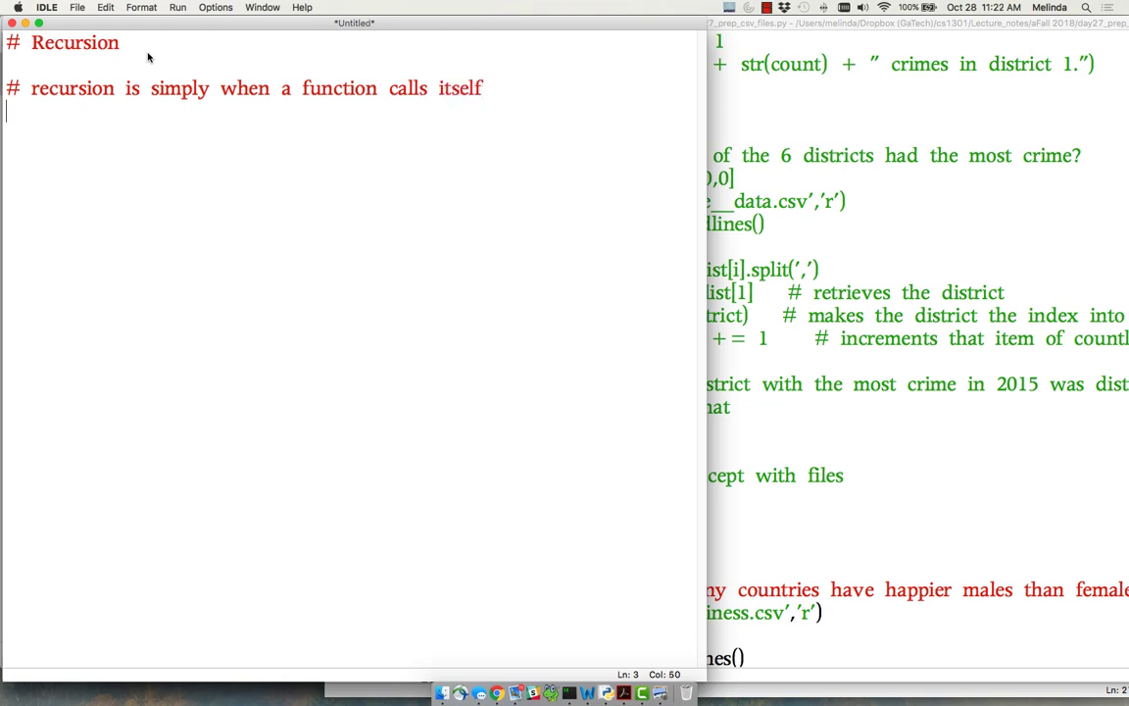
# Add the comment '# it works by reducing the problem into smaller and smaller'
pyautogui.write('# it')
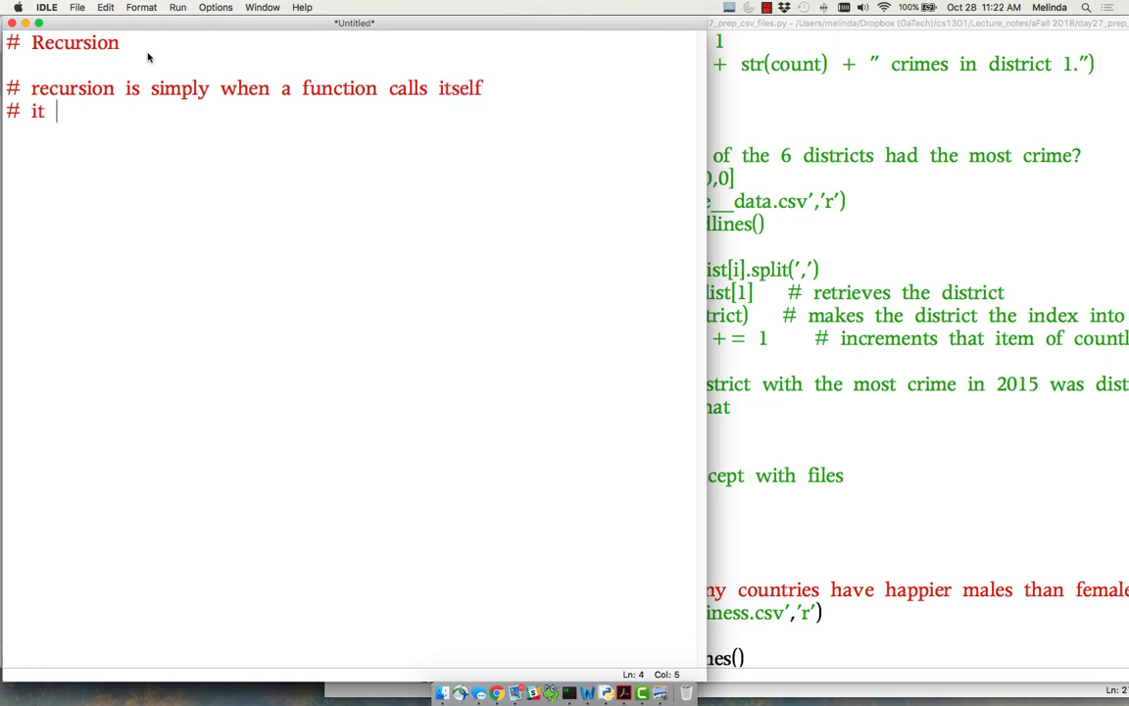
pyautogui.write('works by')
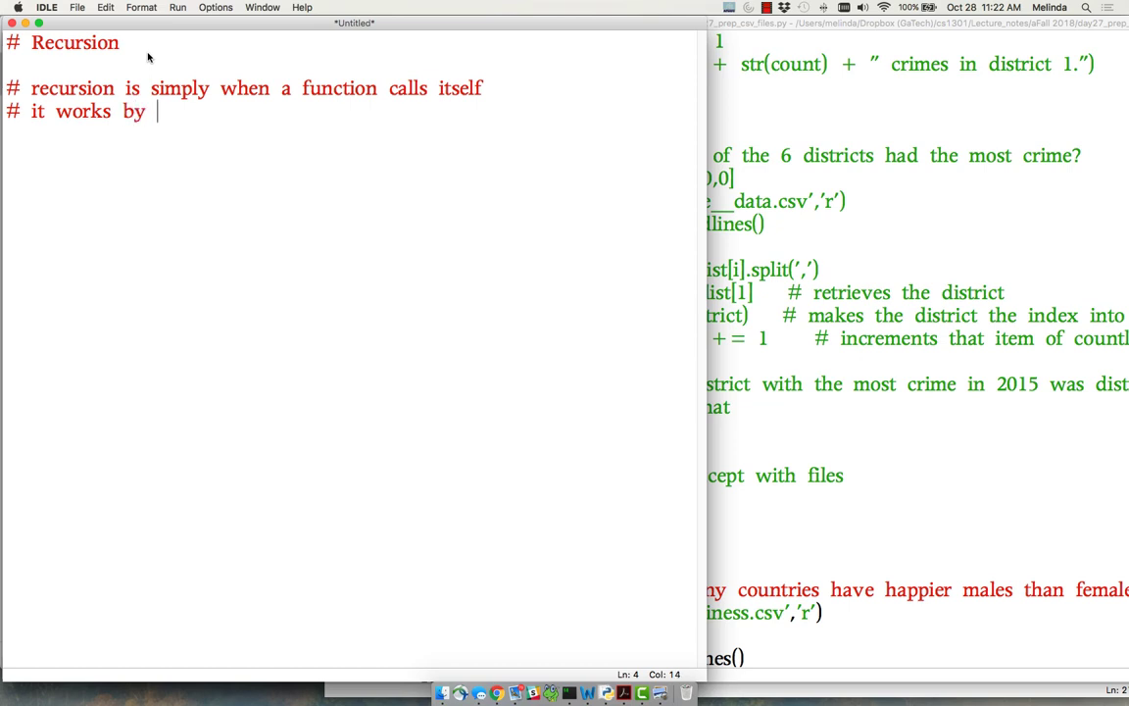
pyautogui.write('reducing')
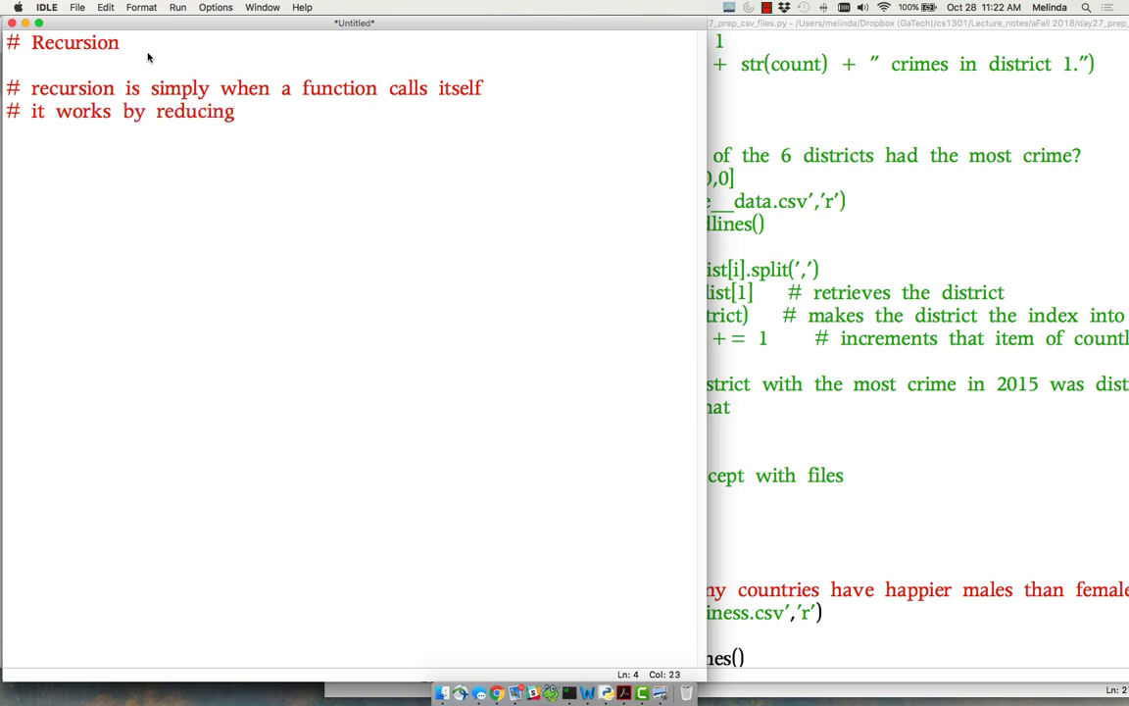
pyautogui.write('the problem')
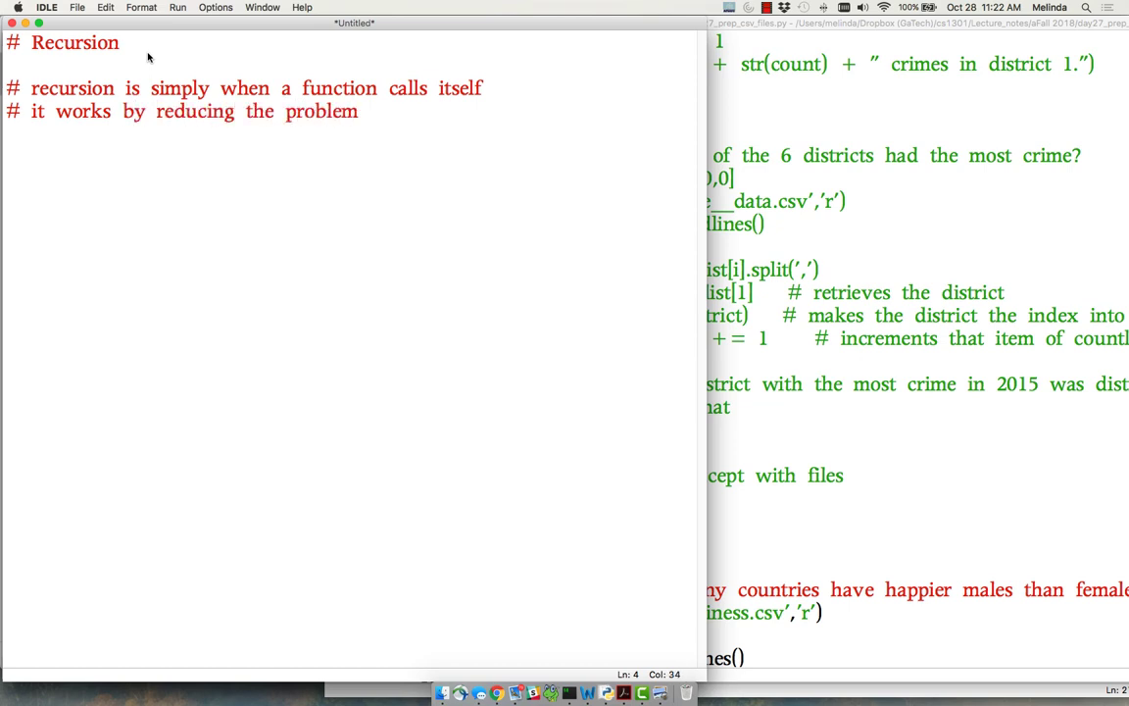
pyautogui.write('into small')
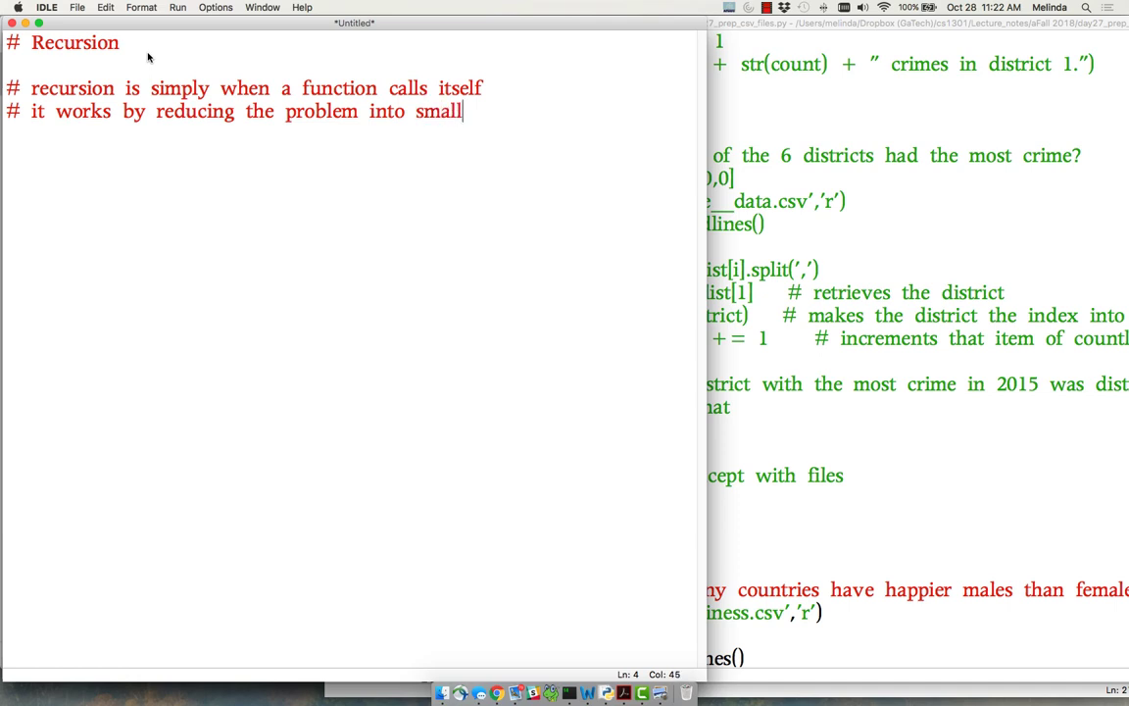
pyautogui.write('er and smaller pieces')
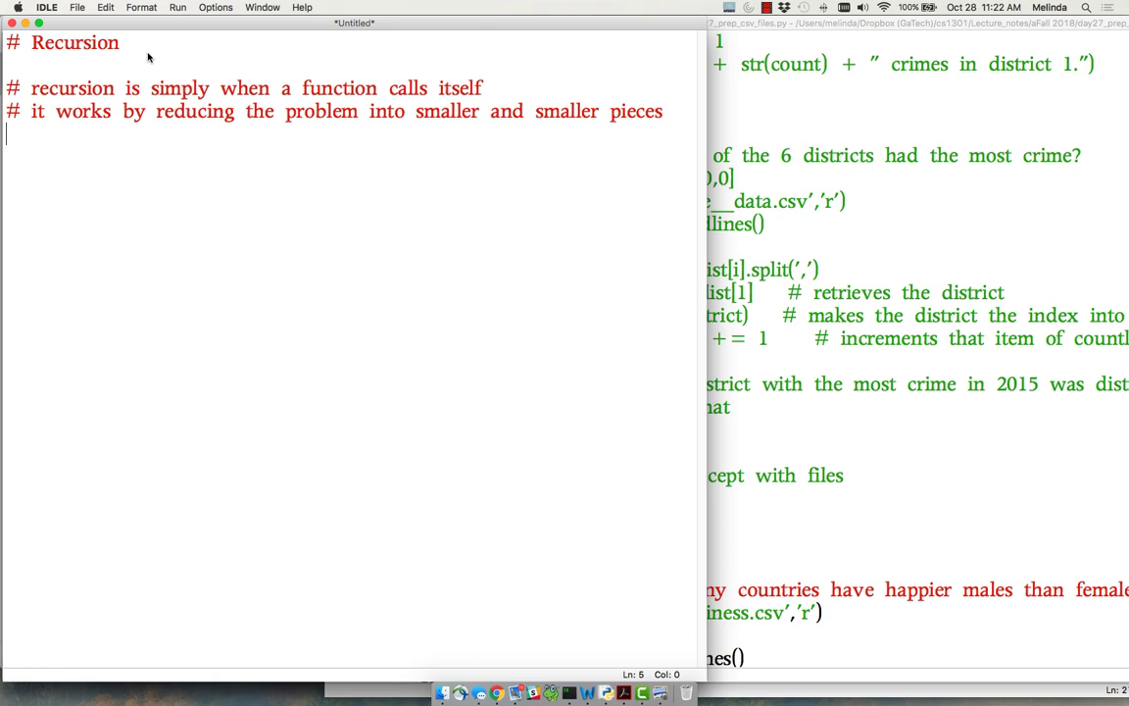
# Add a comment about calling over and over until reaching a known piece
pyautogui.write('# by calling itself ov')
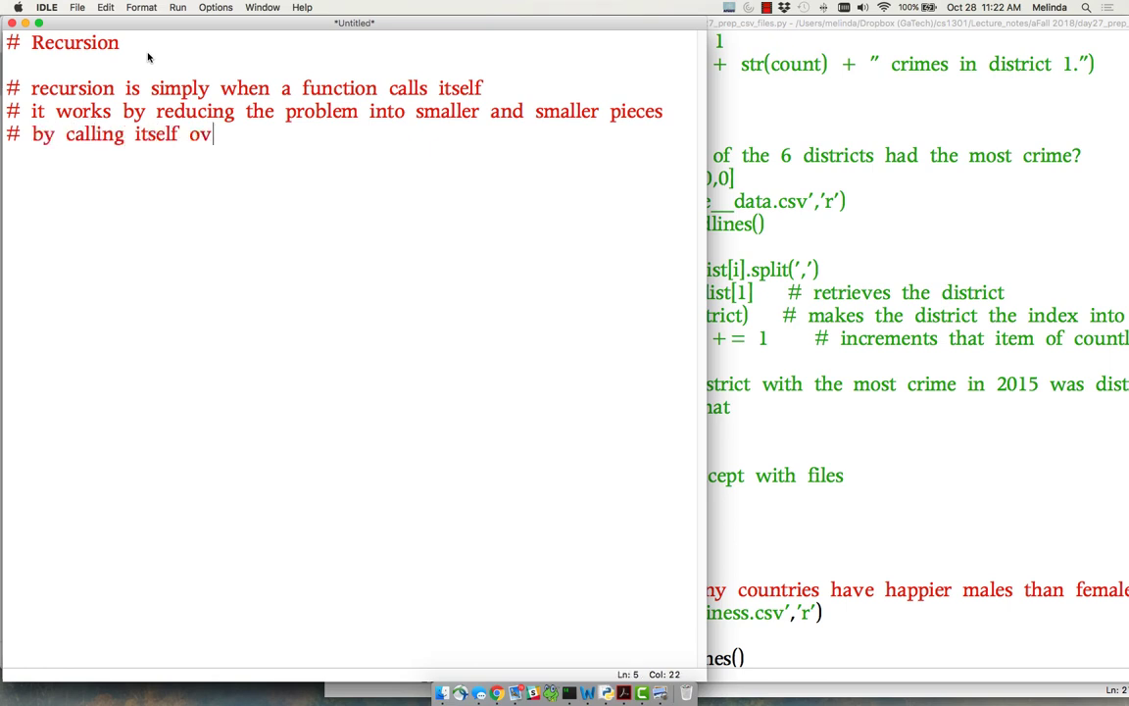
pyautogui.write('er and over')
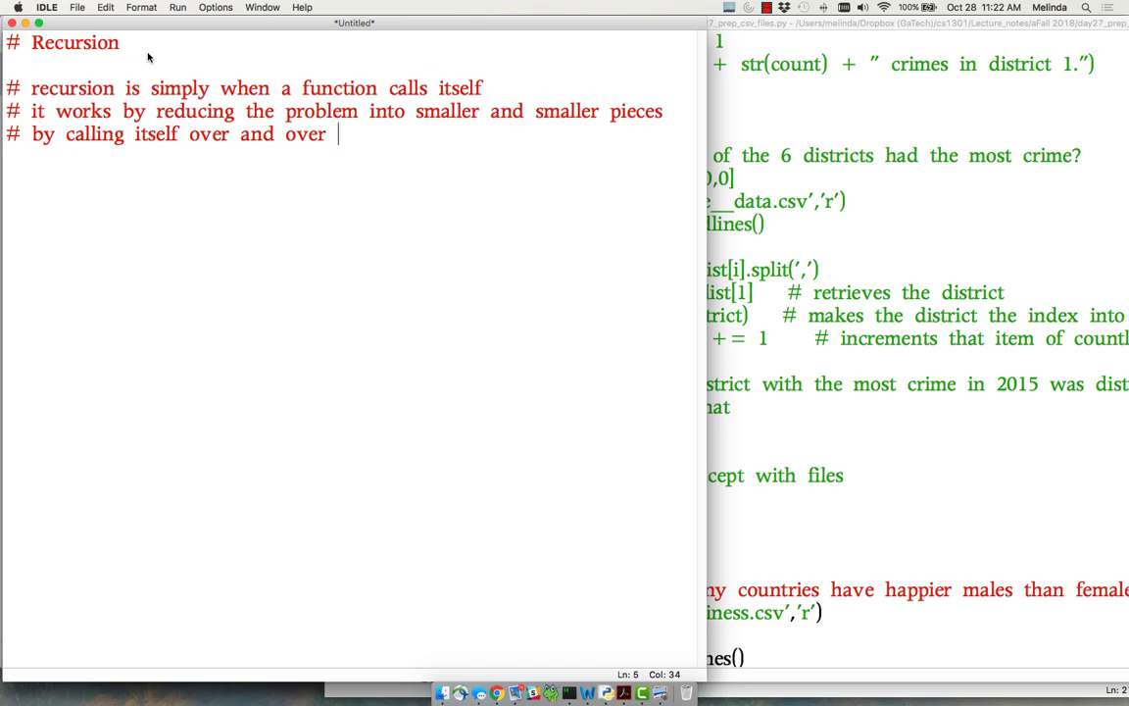
pyautogui.write('maki')
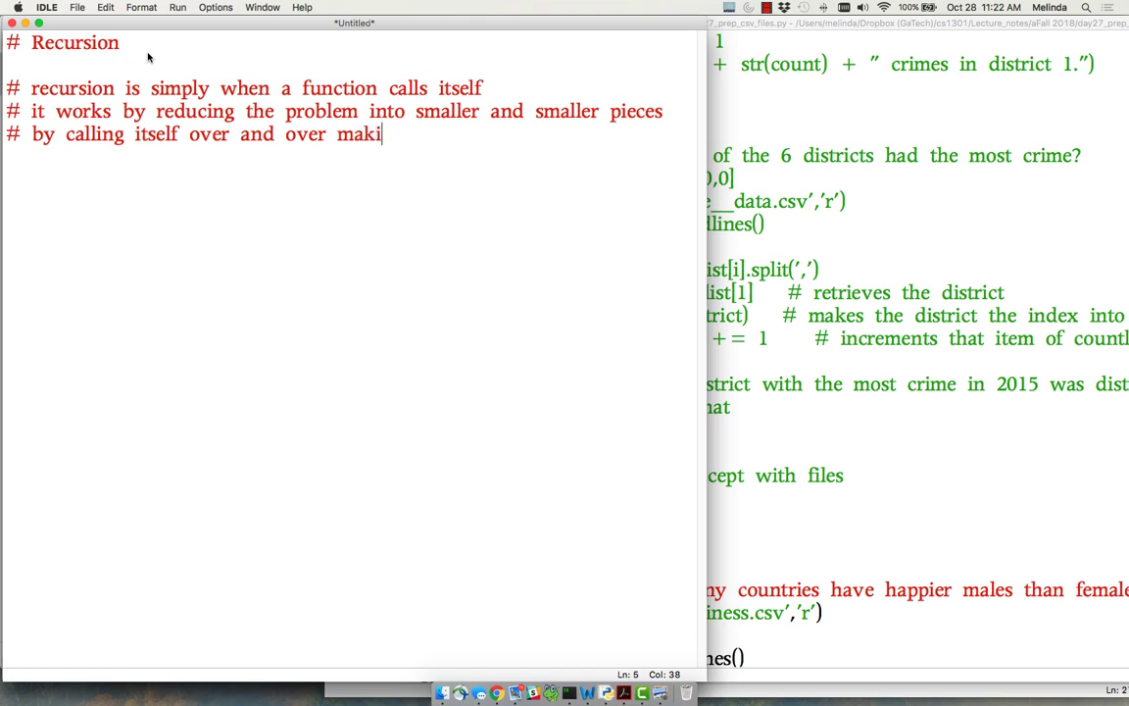
pyautogui.write('ng the problem')
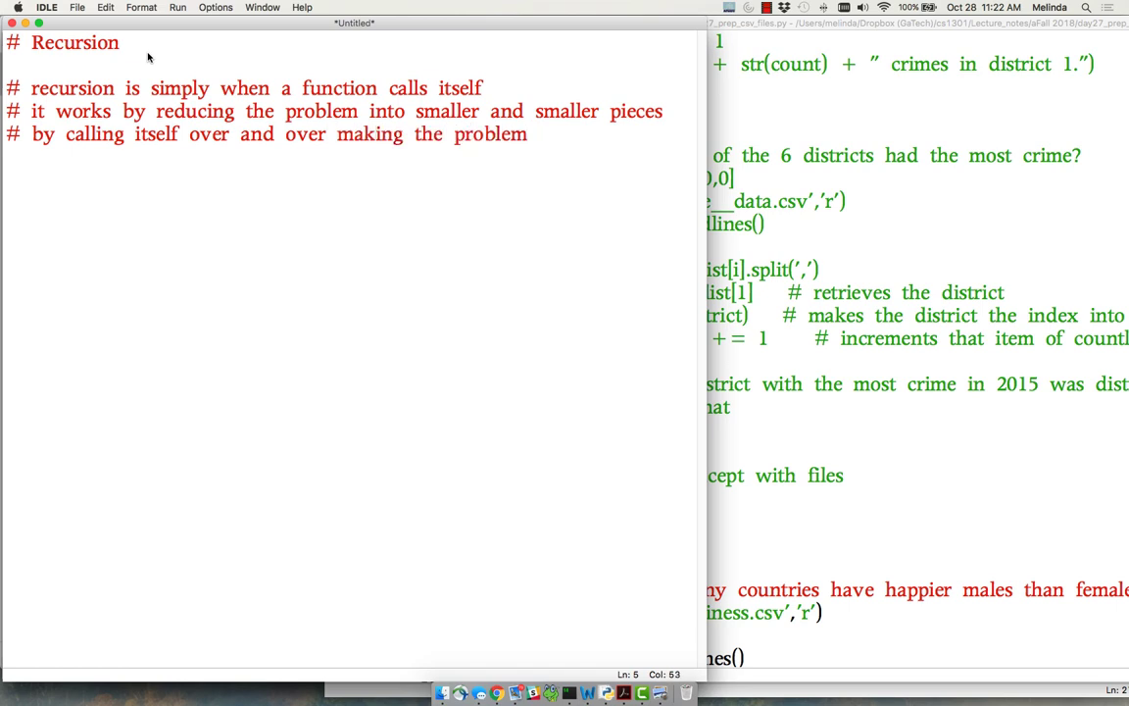
pyautogui.write('smaller each')
pyautogui.write('# time')
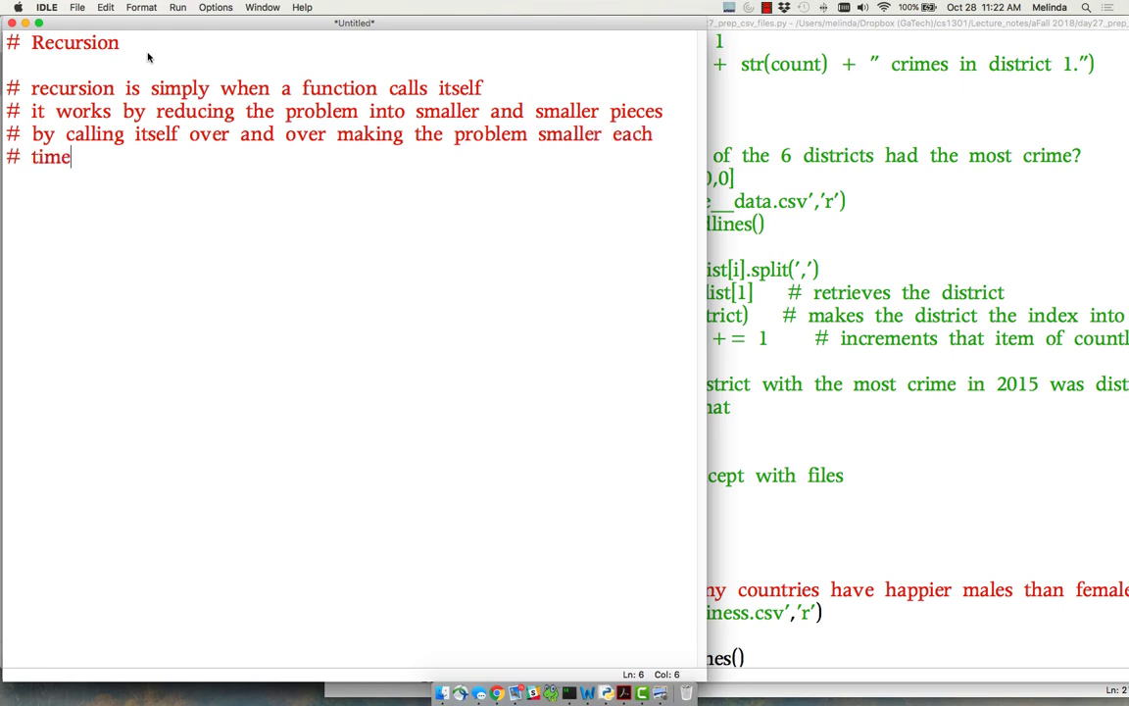
pyautogui.write('until you')
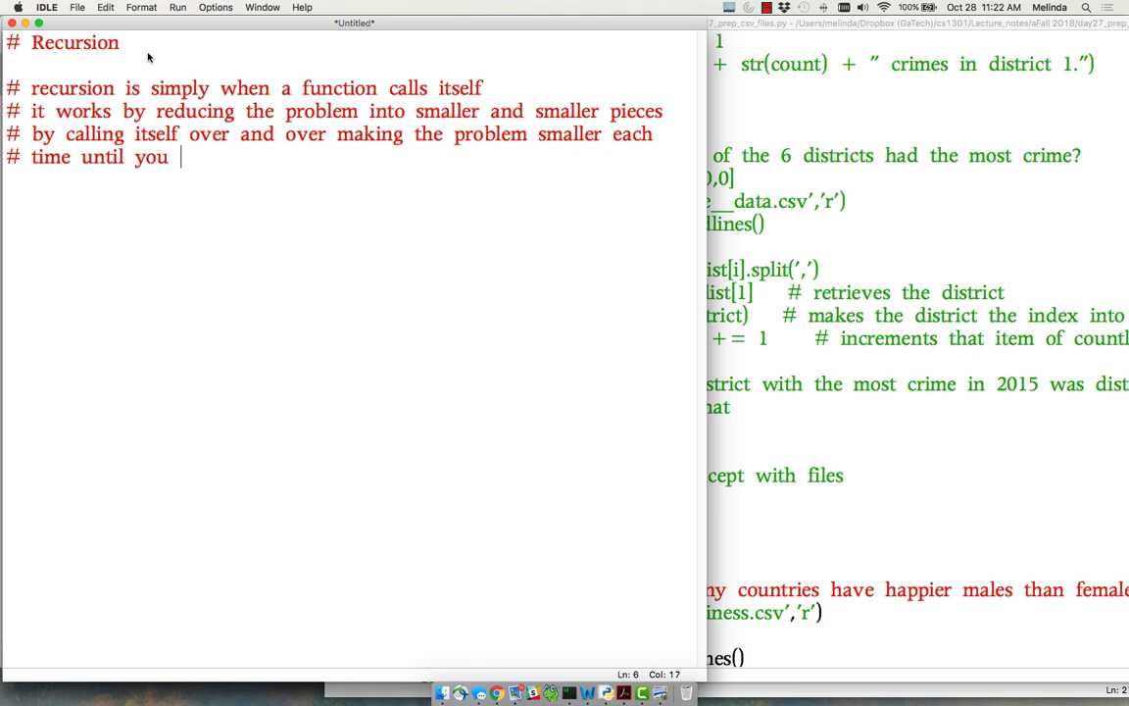
pyautogui.write('get to a piec')
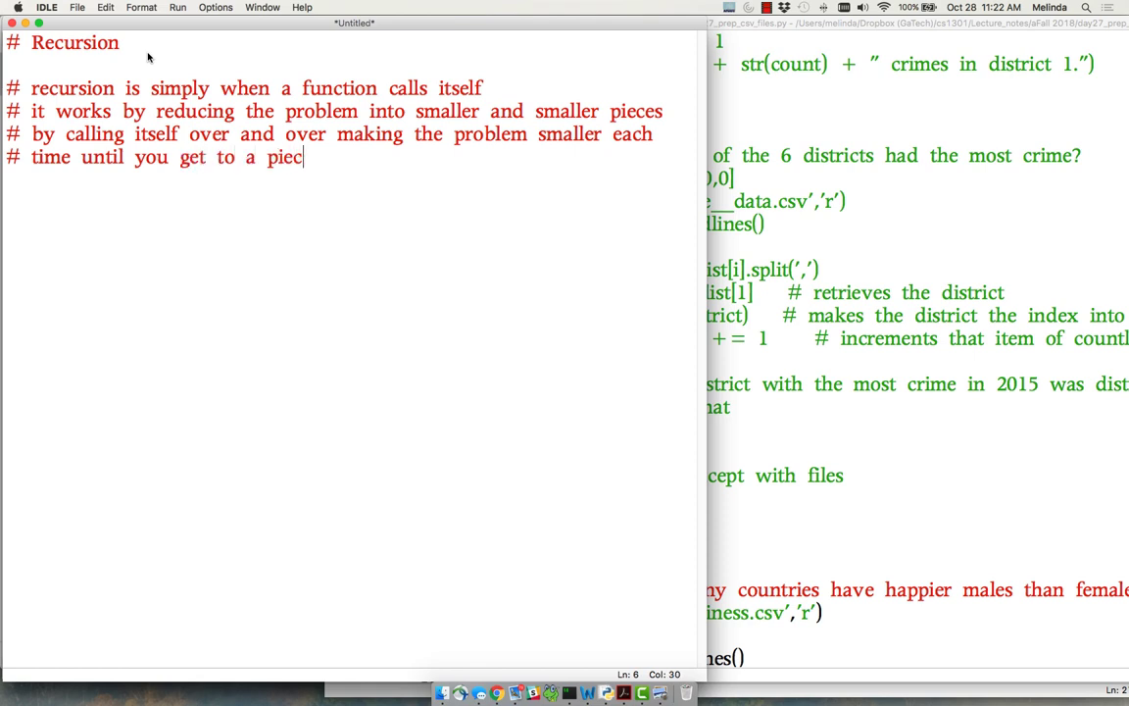
pyautogui.write('e that you ar')
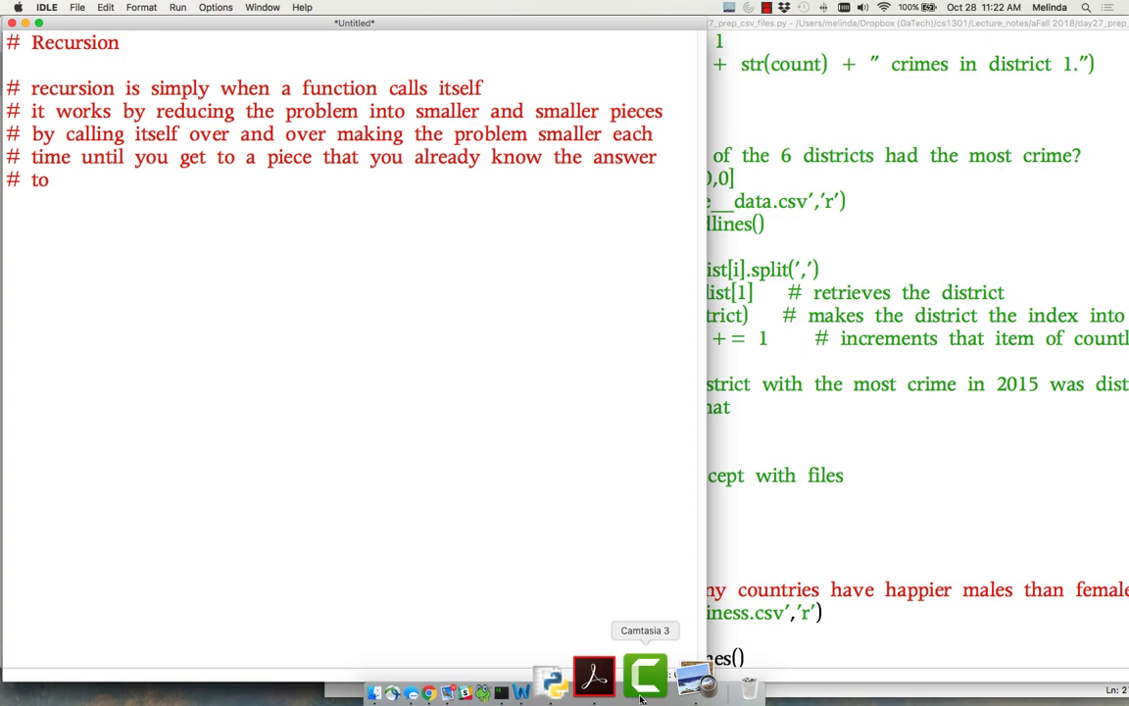
# Place the cursor in the editor to finish the known-answer comment line
pyautogui.click(645, 677)
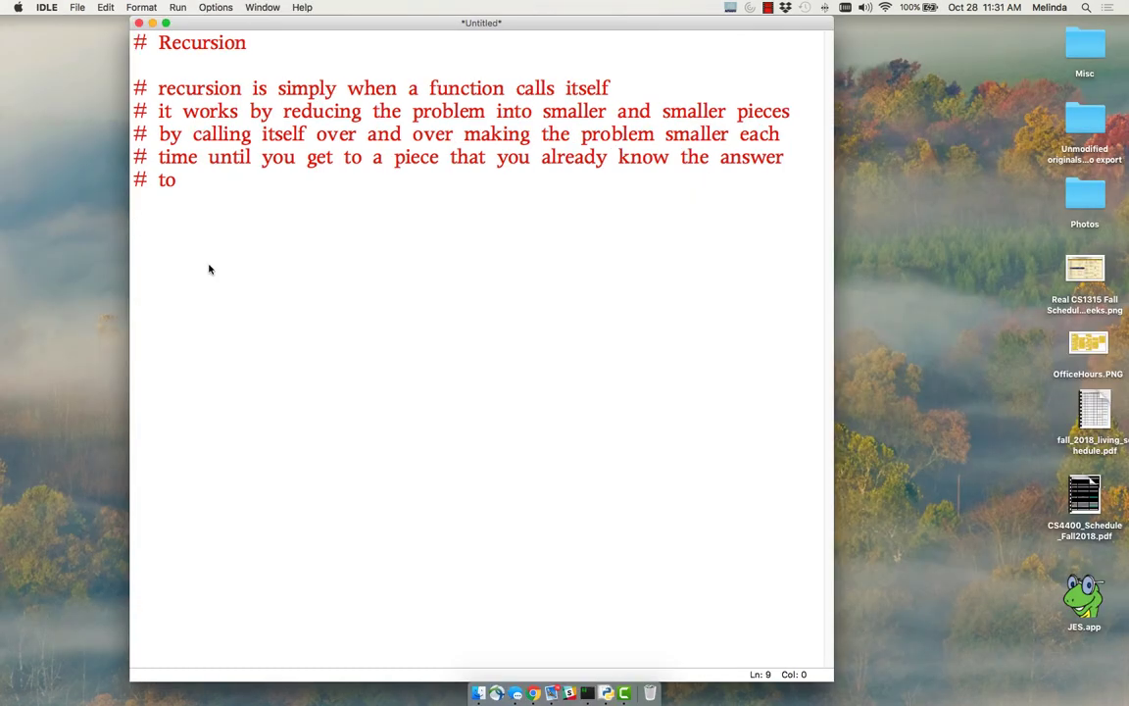
# Comment 'three requirements for recursion to work' and #1: the function must call itself
pyautogui.write('# three')
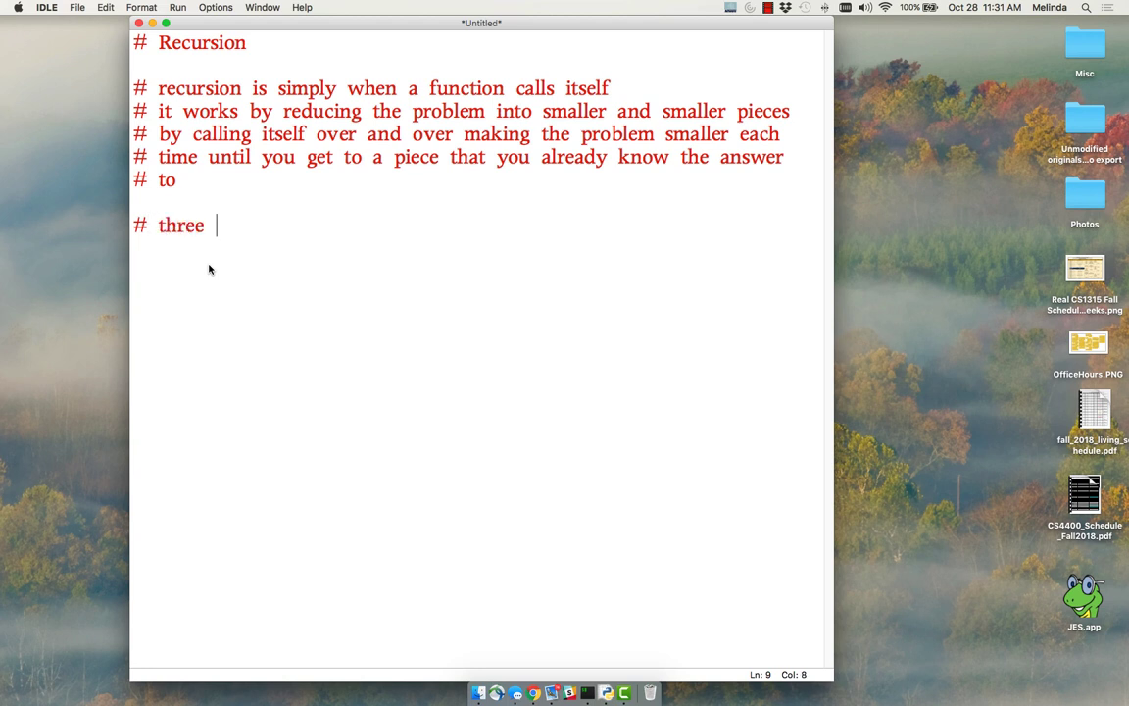
pyautogui.write('requirements fo')
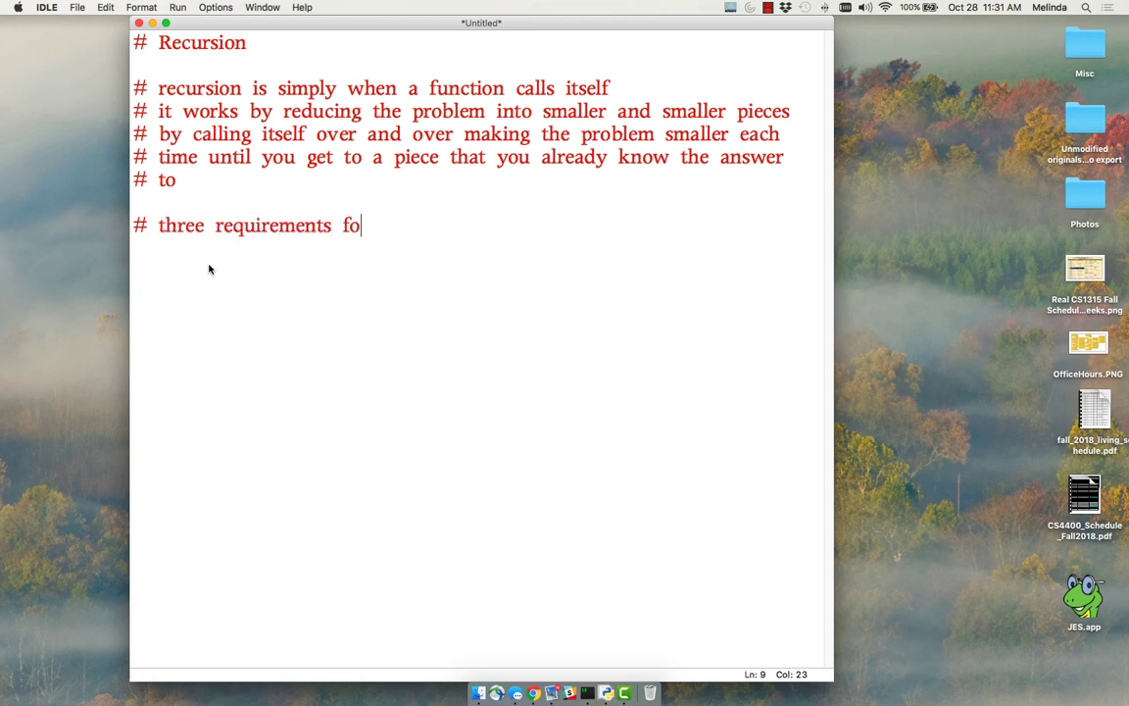
pyautogui.write('r recursion to')
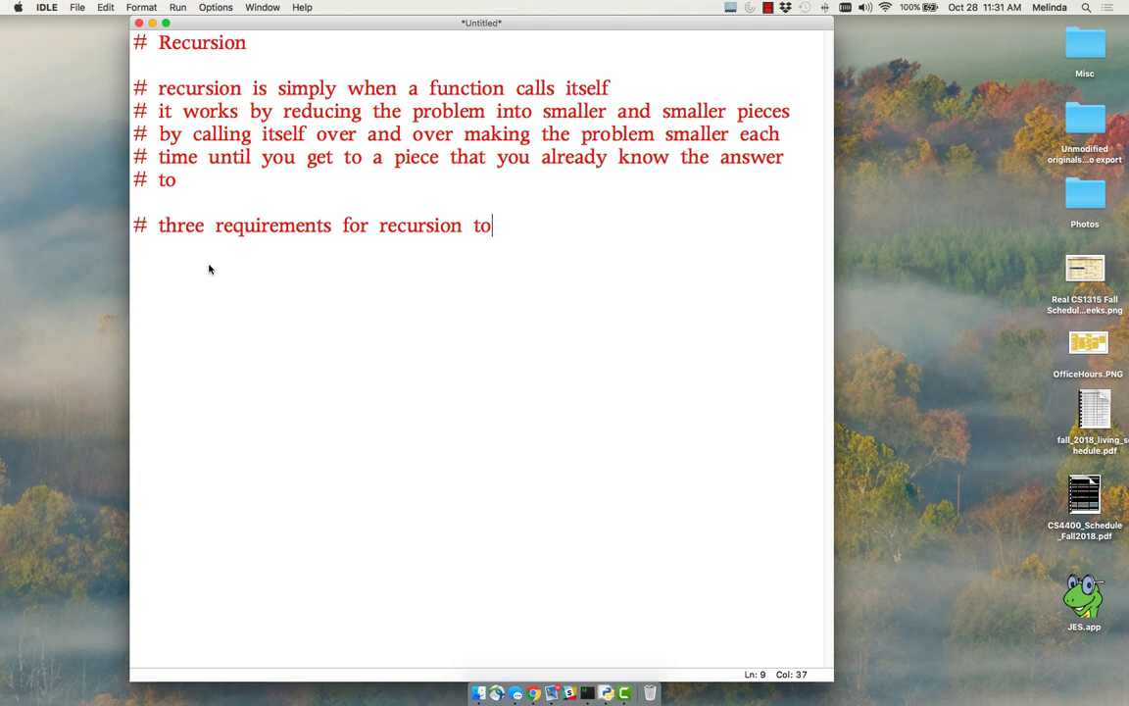
pyautogui.write('work')
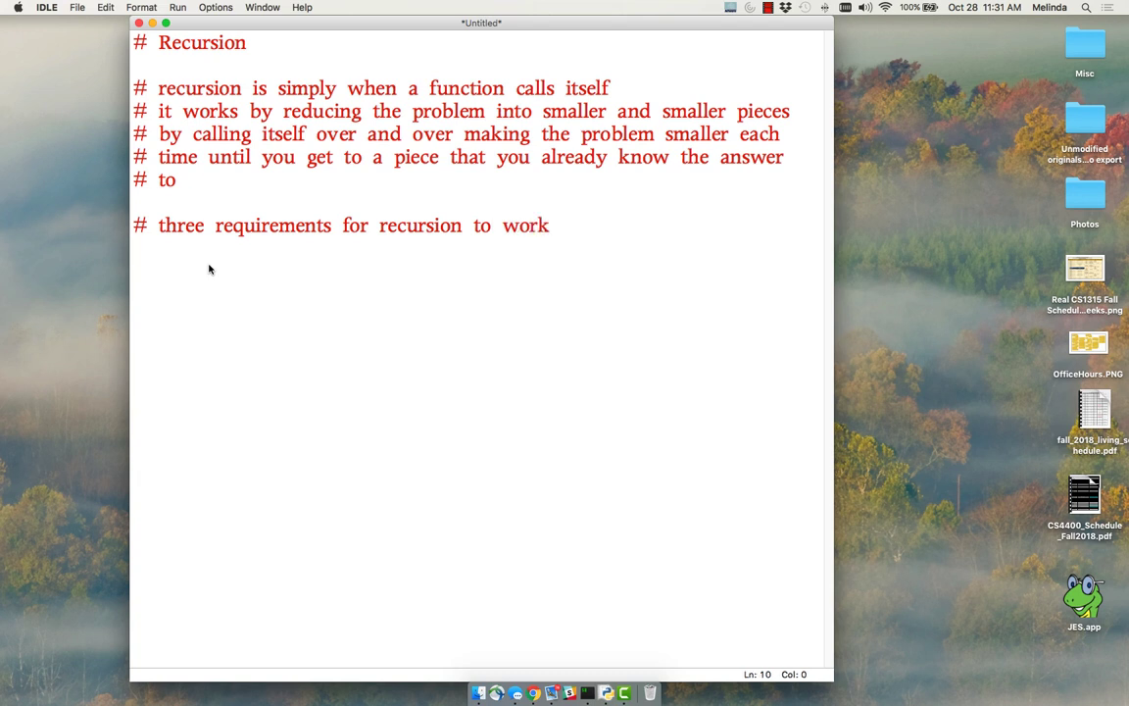
pyautogui.write('#1)')
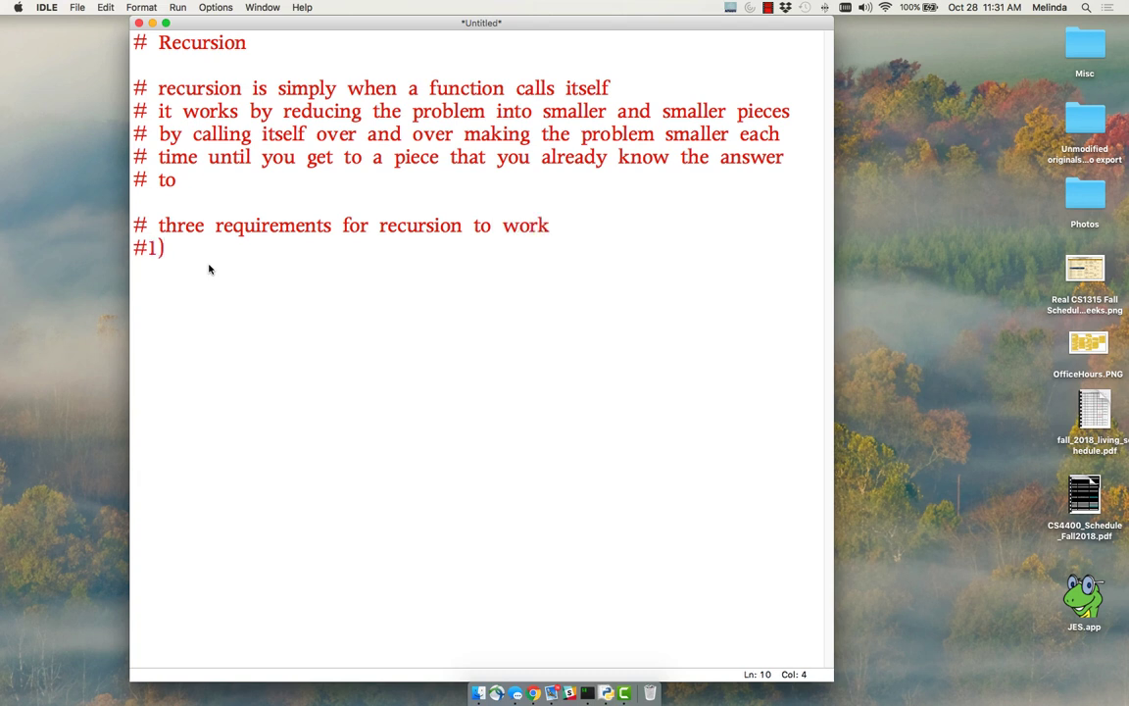
pyautogui.write('the fu')
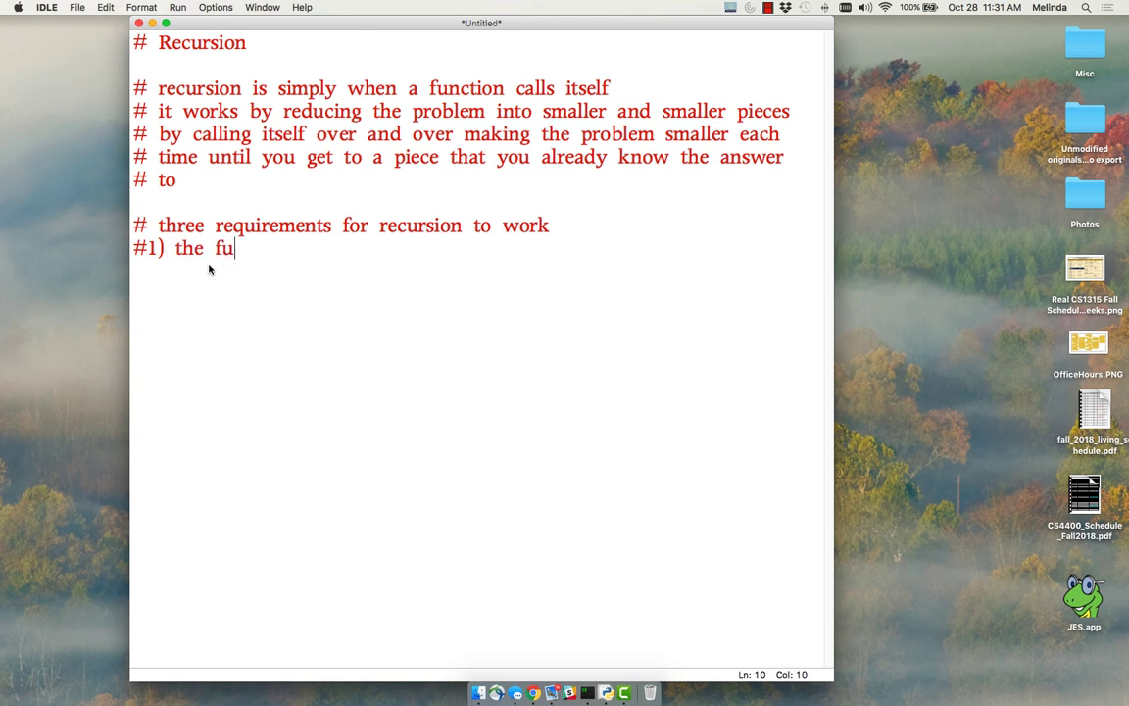
pyautogui.write('nction must i')
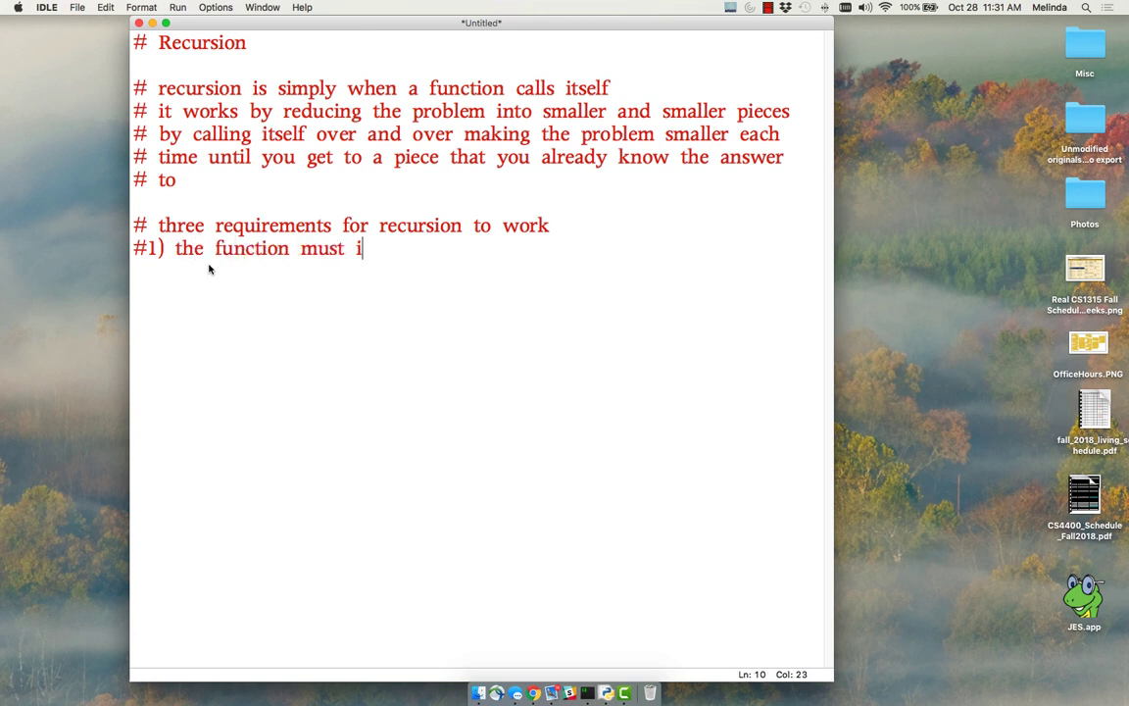
pyautogui.write('nclude a call to itself')
pyautogui.write('#2)')
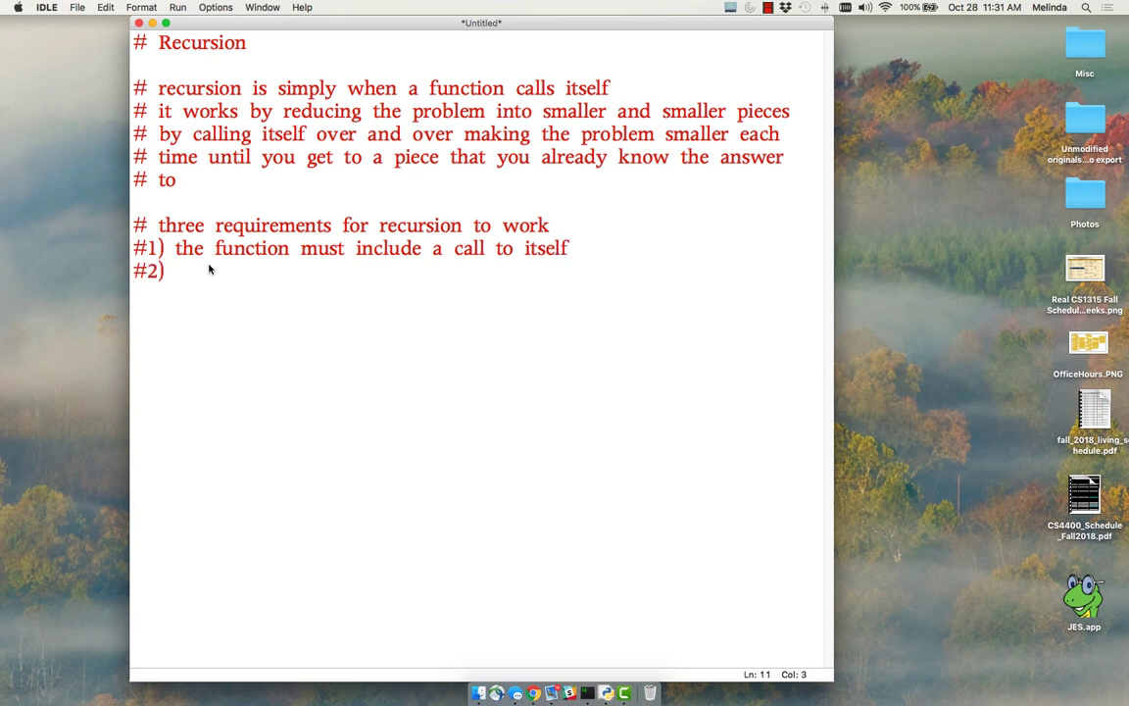
# Comment requirement #2, a base case to stop, and #3, approaching it each time
pyautogui.write('th')
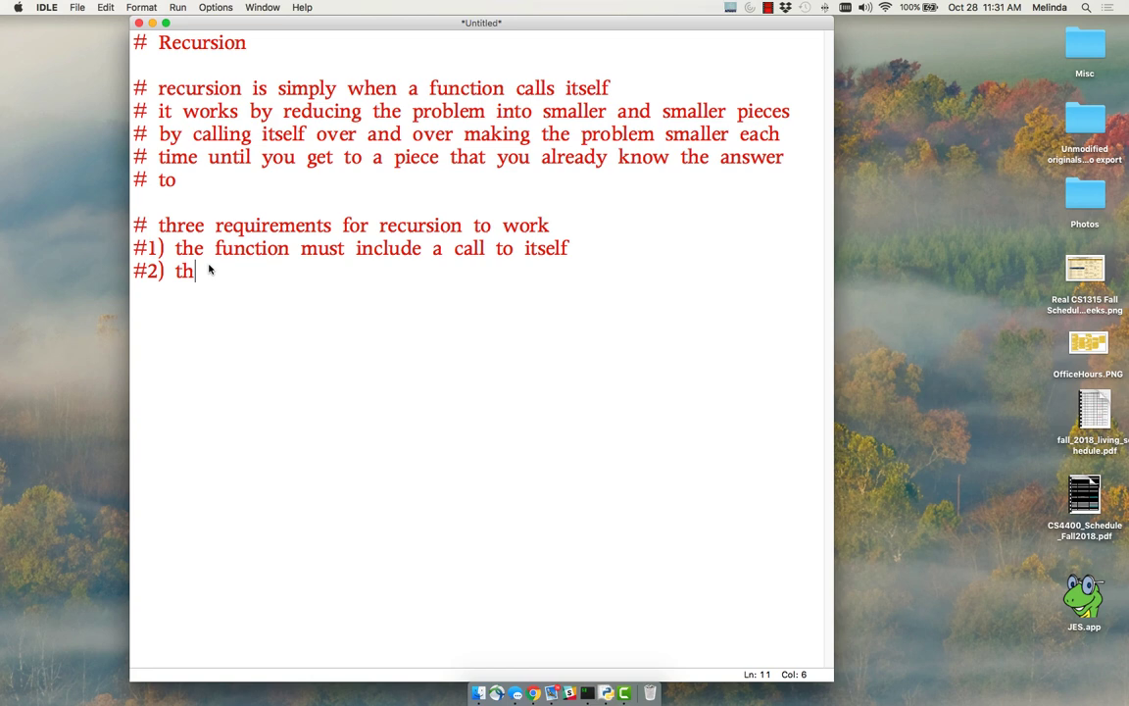
pyautogui.write('e function m')
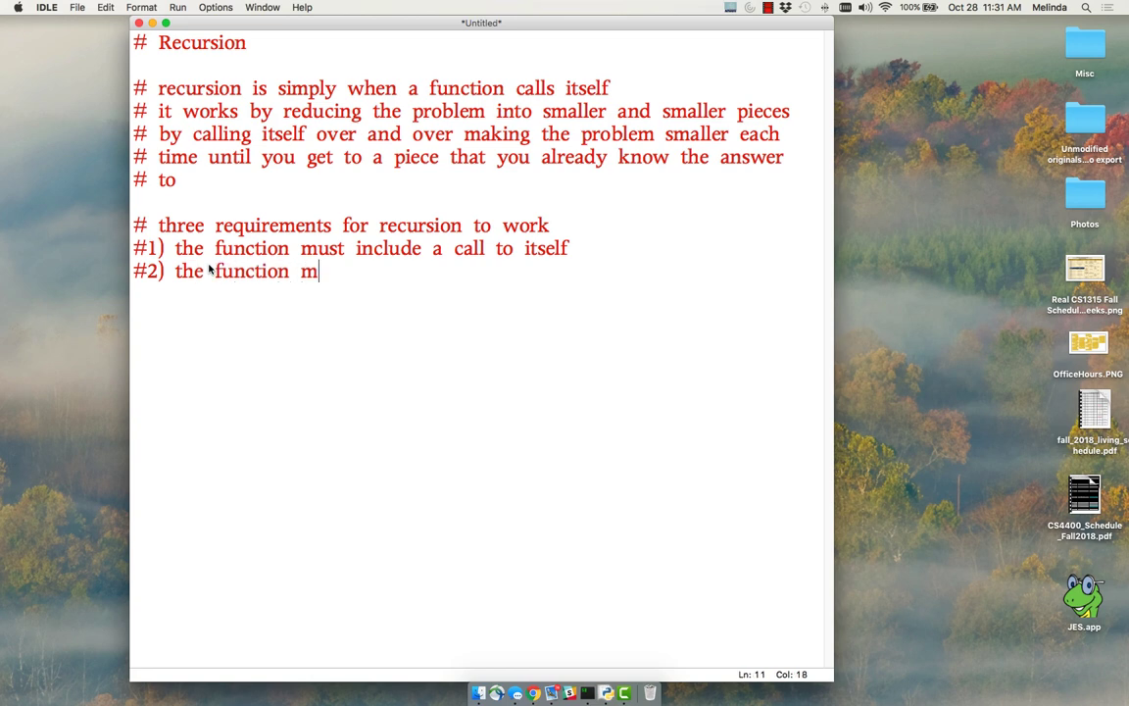
pyautogui.write('ust have a base ca')
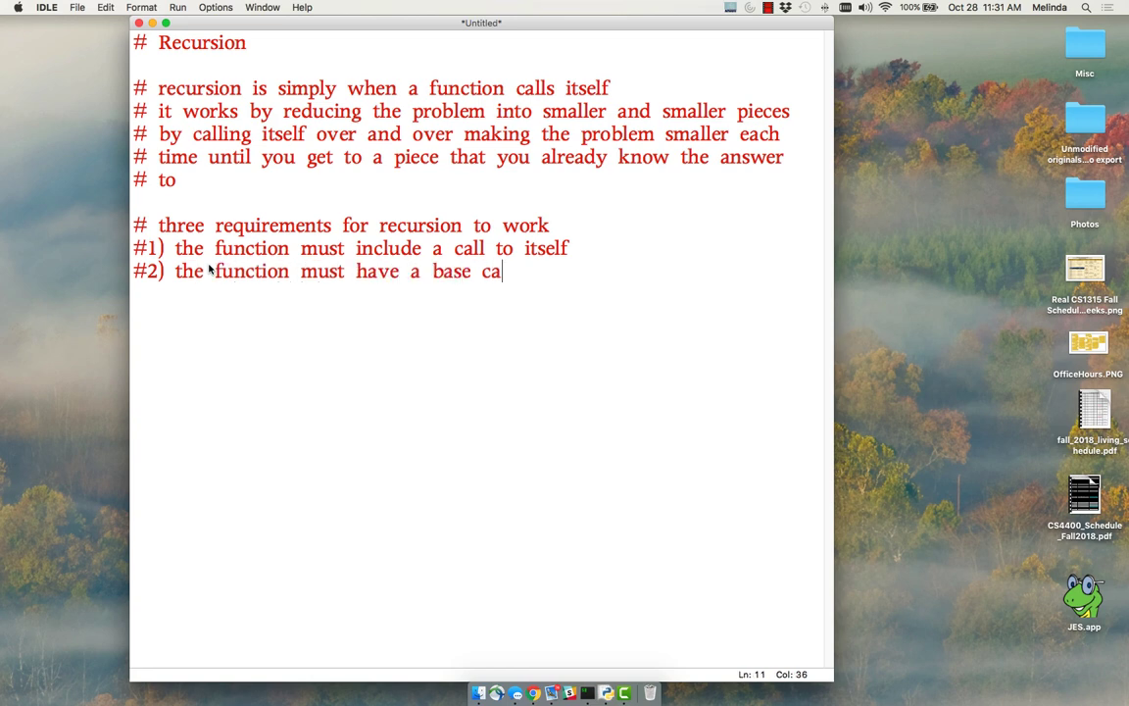
pyautogui.write('se (a way')
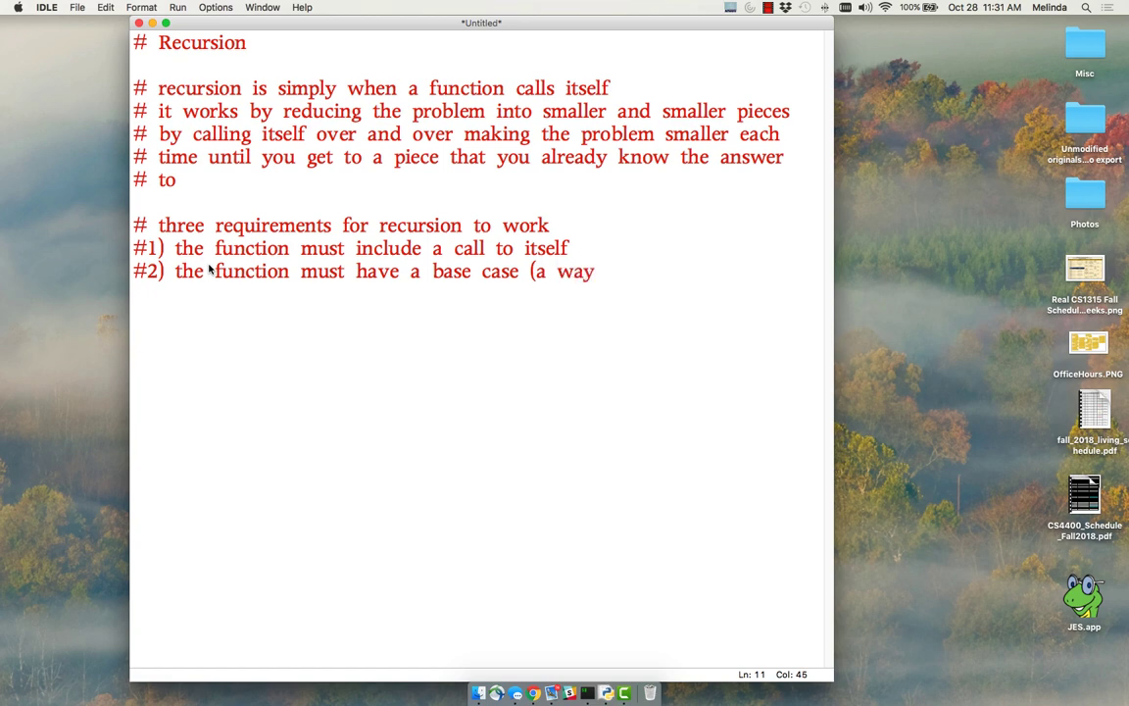
pyautogui.write('to stop)')
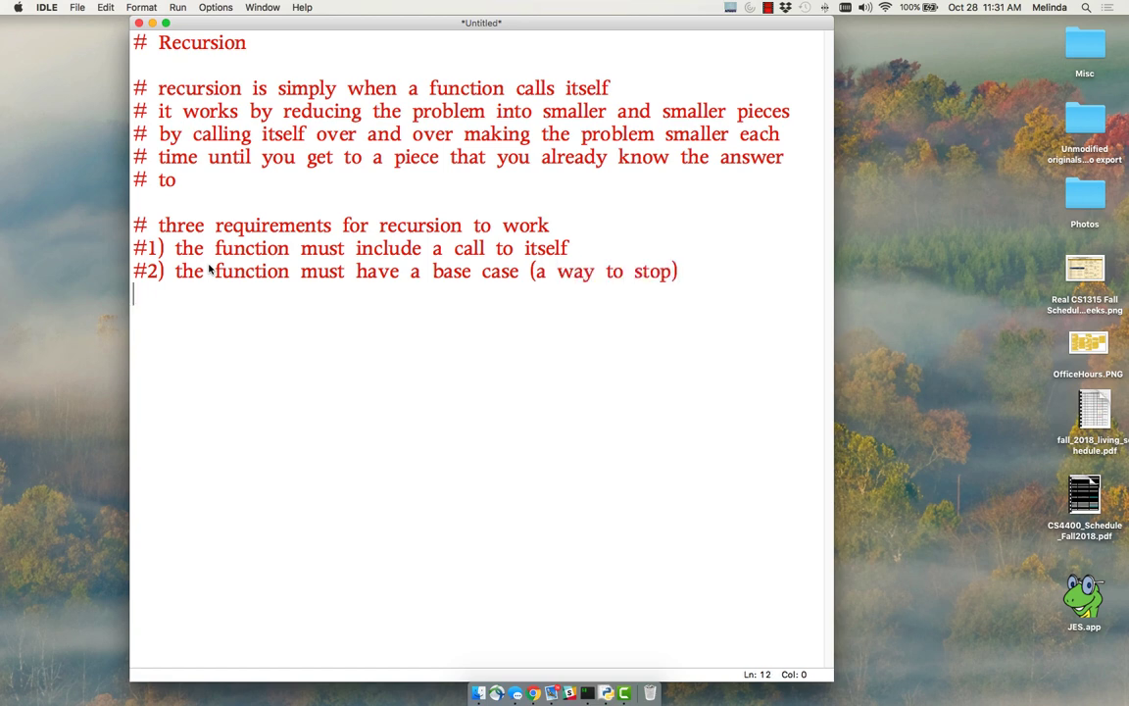
pyautogui.write('#3')
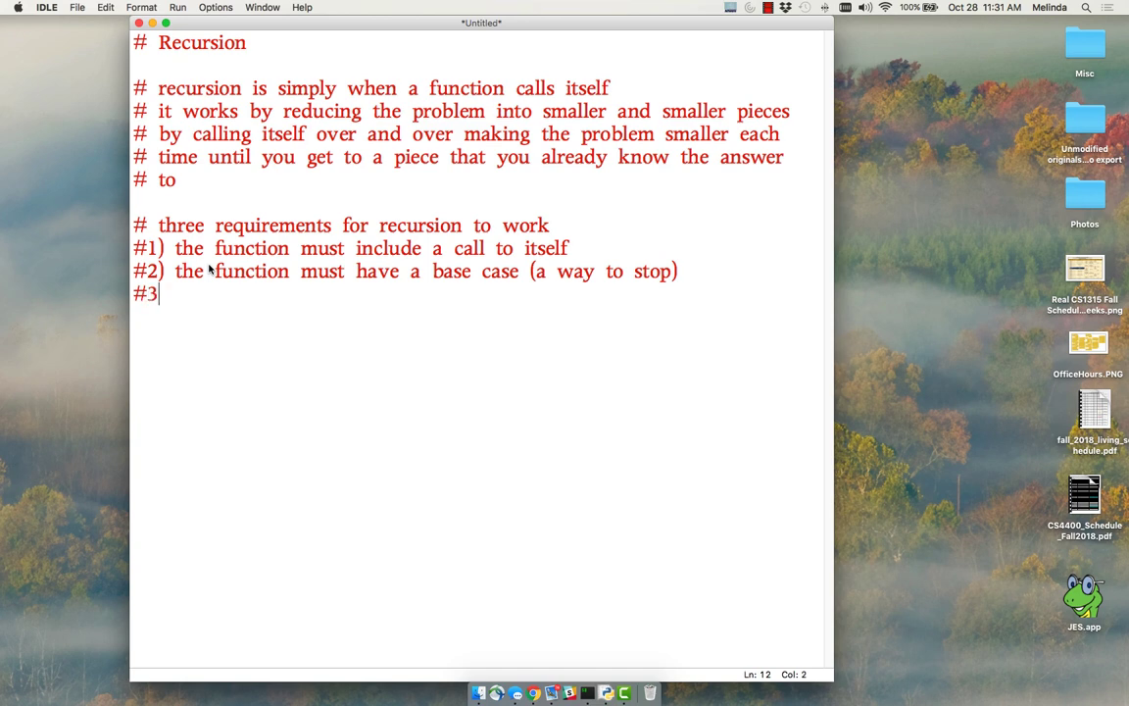
pyautogui.write(')')
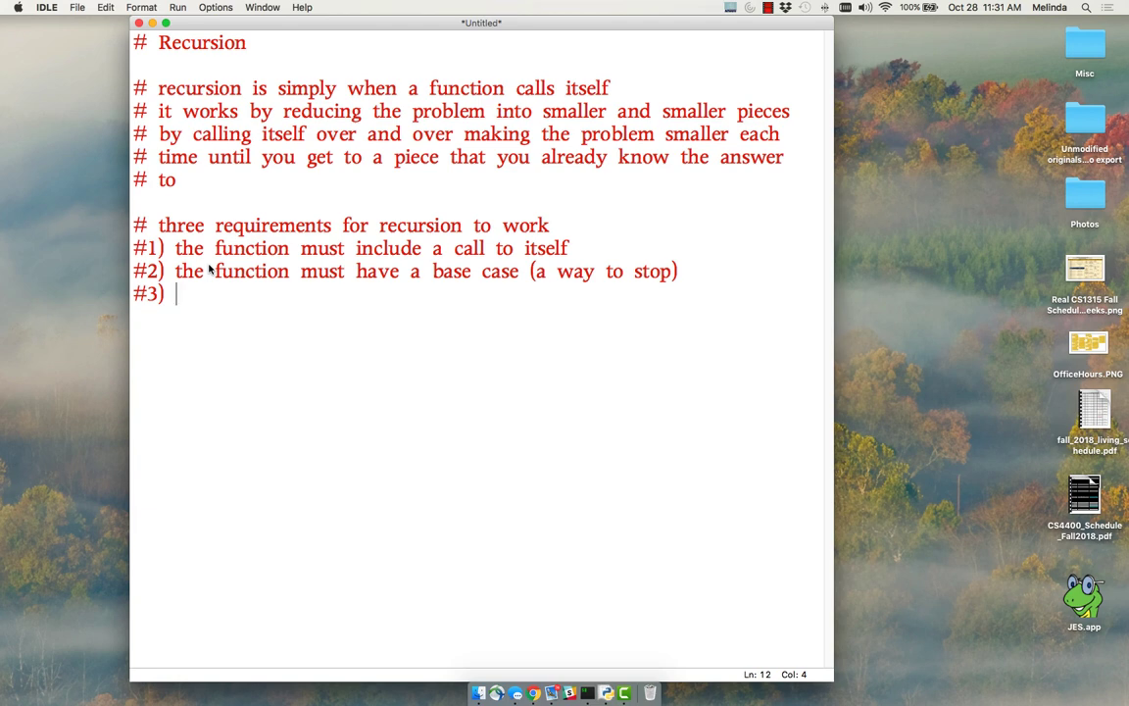
pyautogui.write('the function mu')
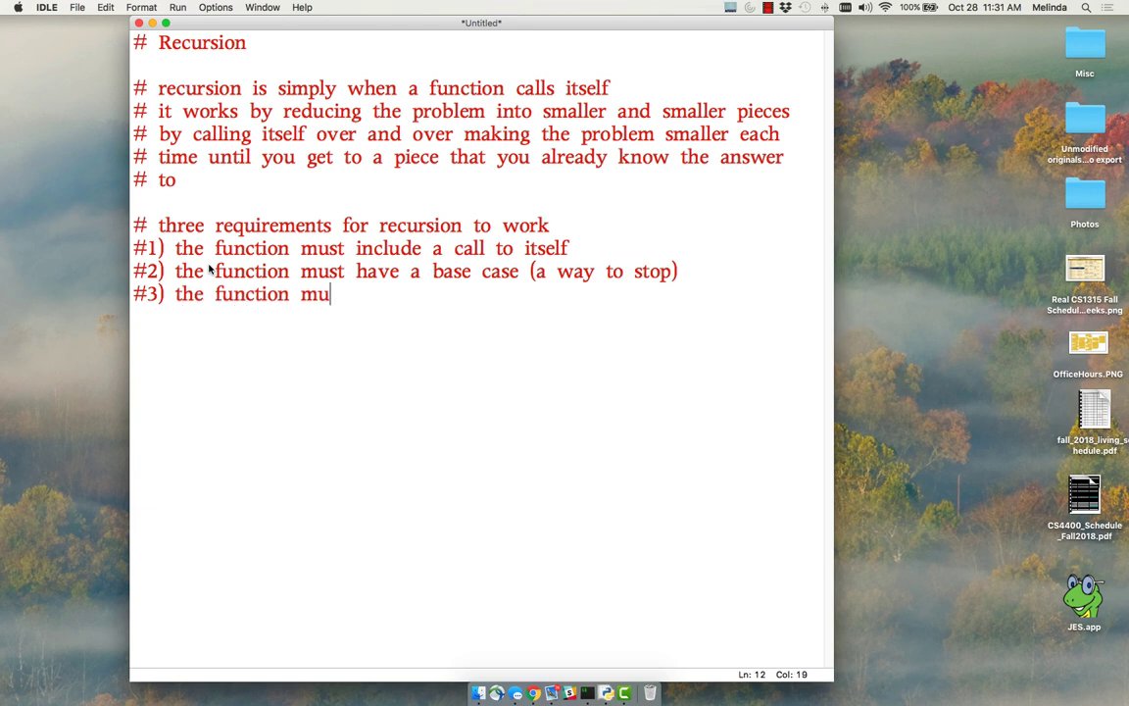
pyautogui.write('st approach the base case each')
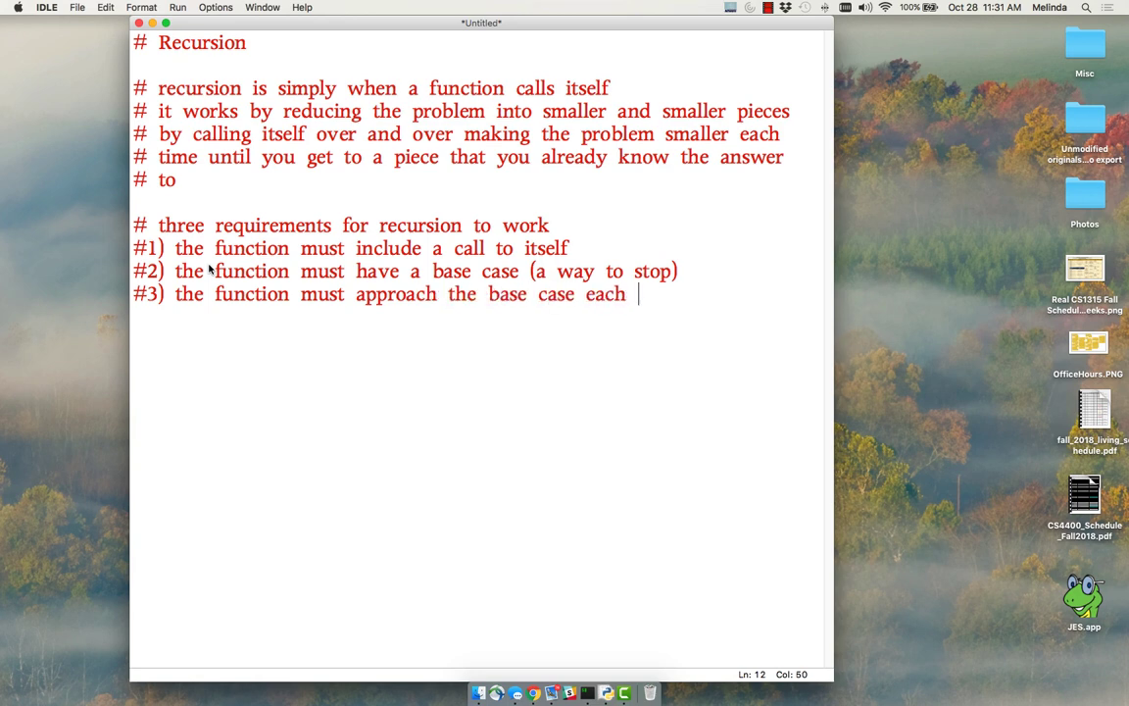
pyautogui.write('time')
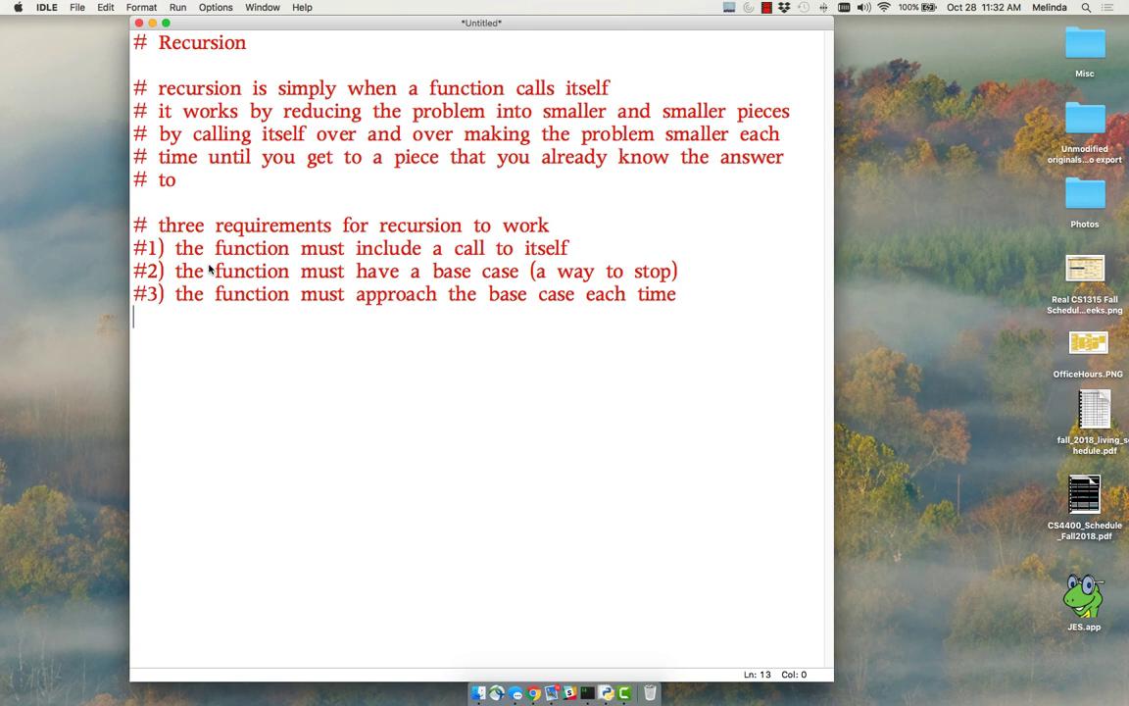
pyautogui.press('Return')
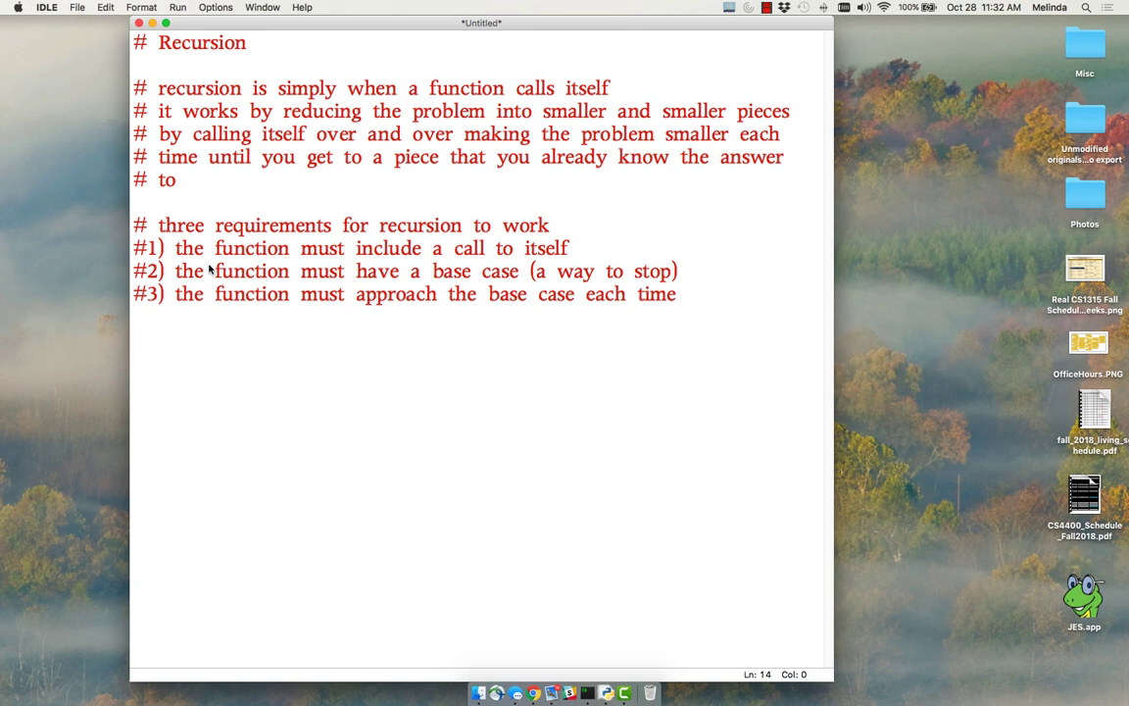
# Comment the task: use recursion to print 10 down to 0, then say "Blastoff!"
pyautogui.write('#')
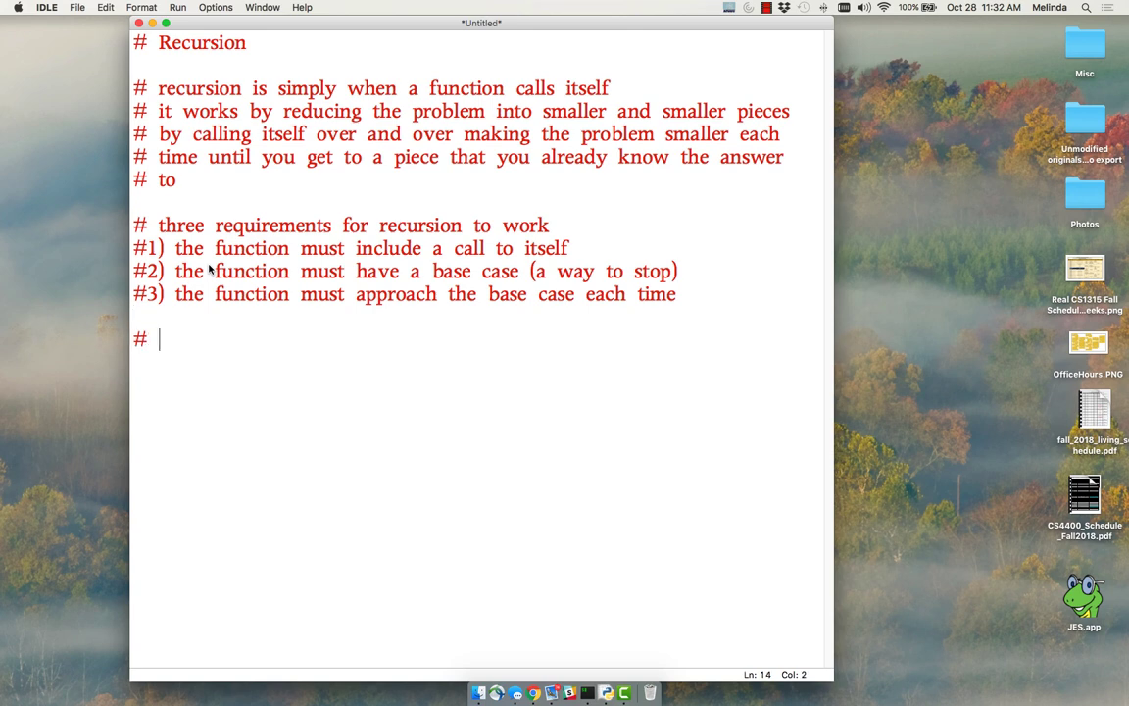
pyautogui.write('instead of loop')
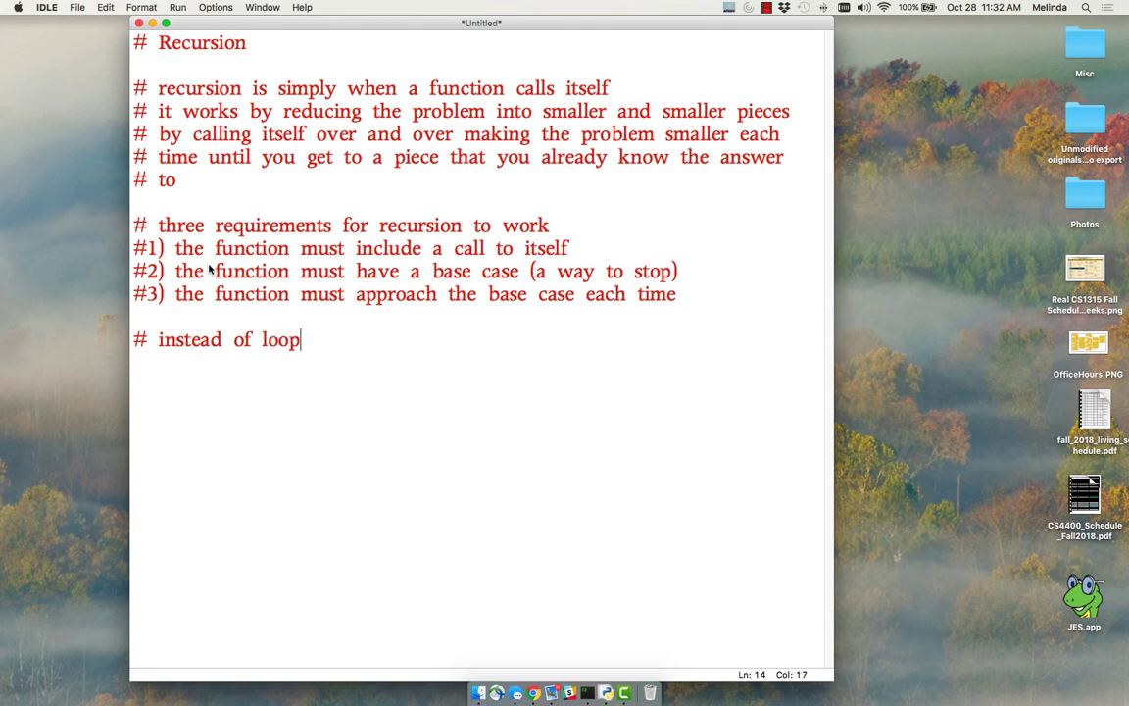
pyautogui.write('ing, use recu')
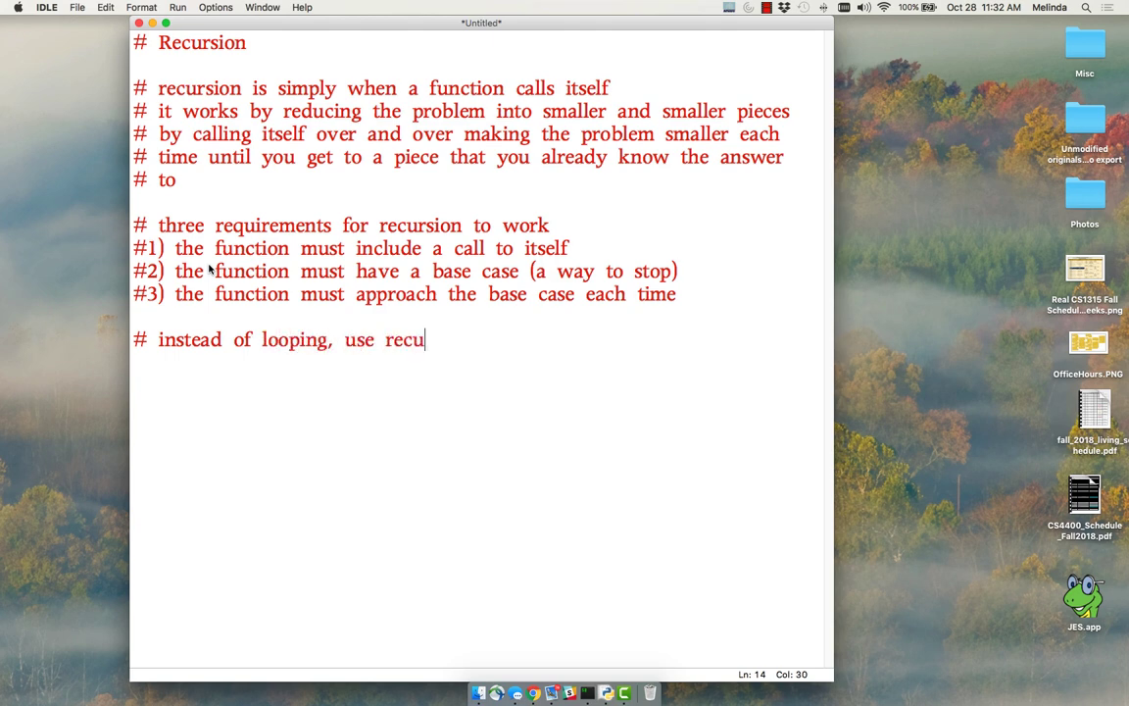
pyautogui.write('rsio')
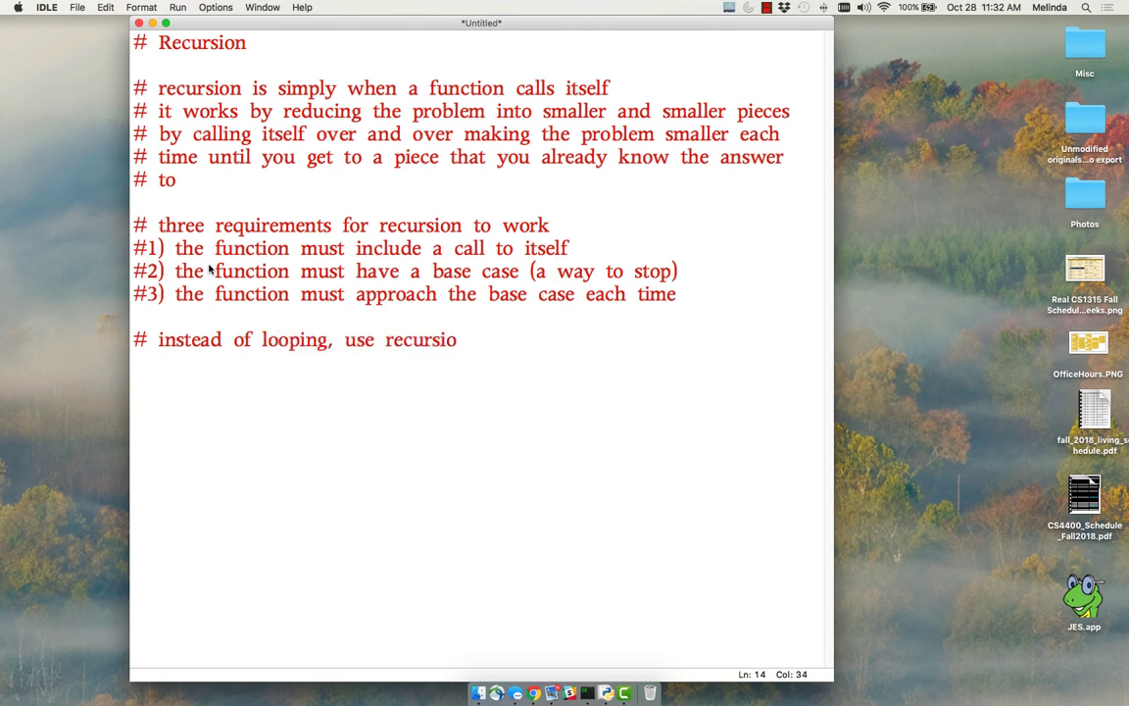
pyautogui.write('to print')
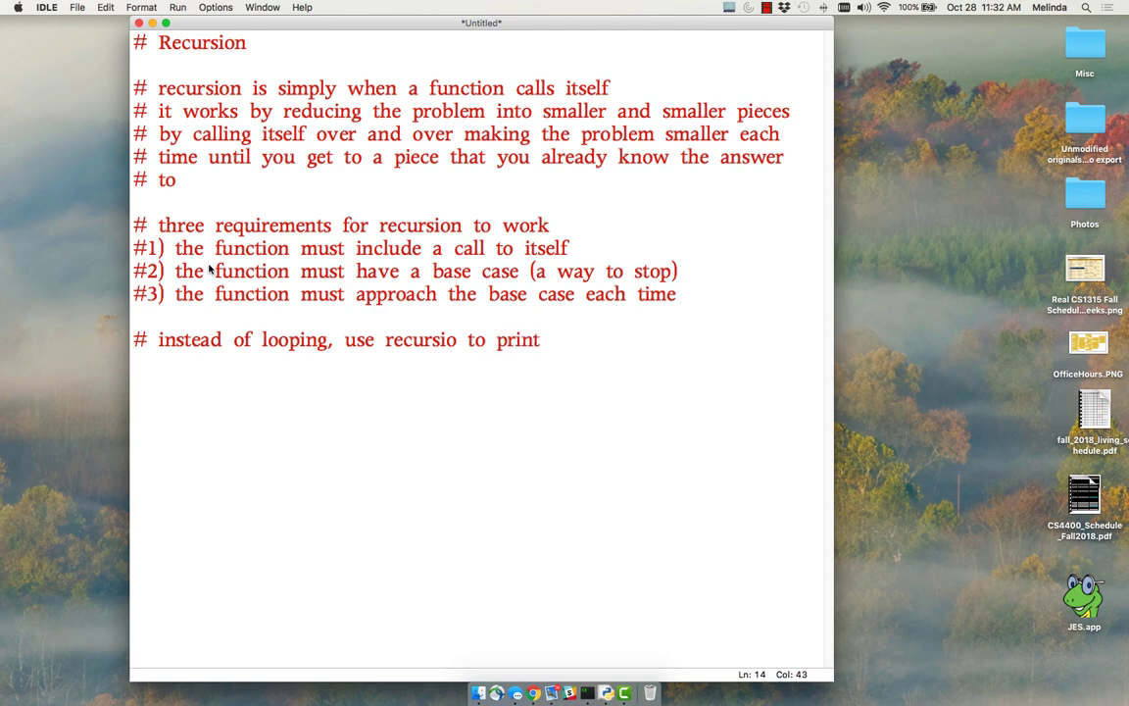
pyautogui.write('down the numbers from')
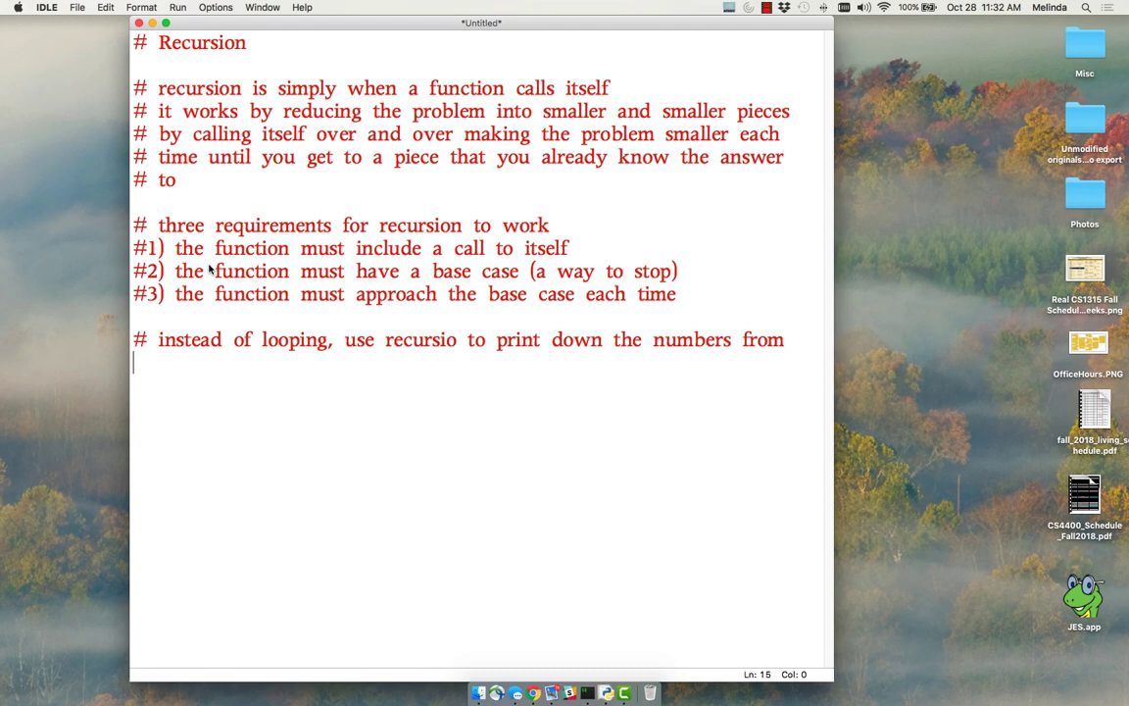
pyautogui.write('#')
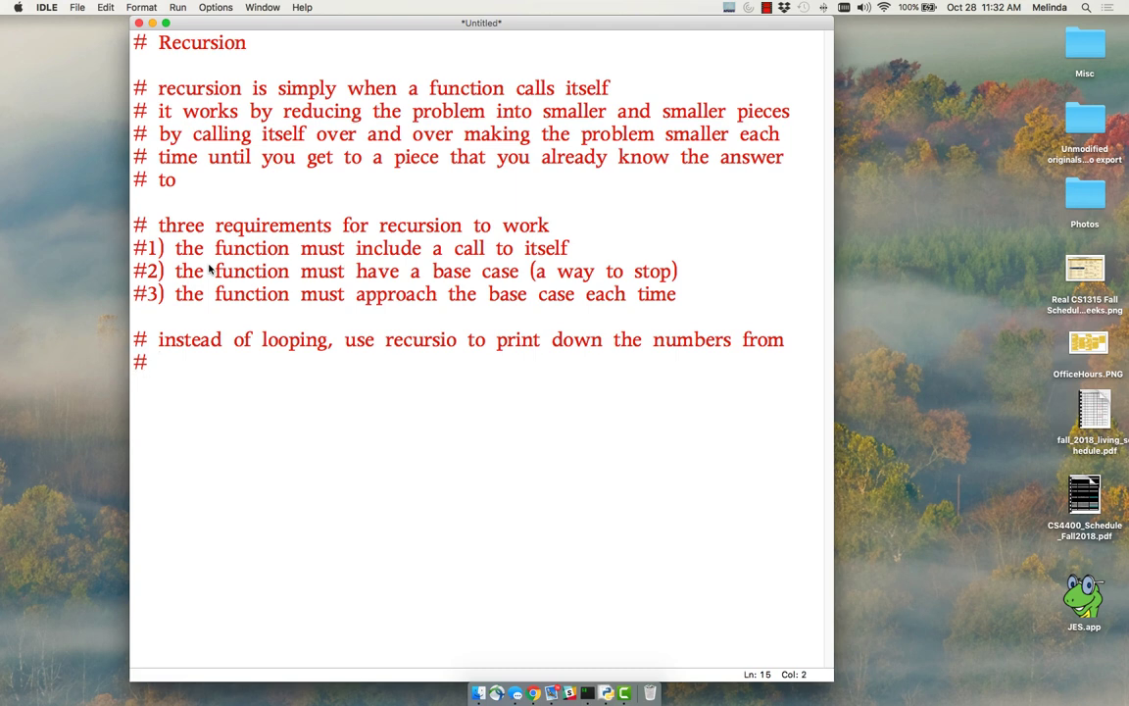
pyautogui.write('10 to 0')
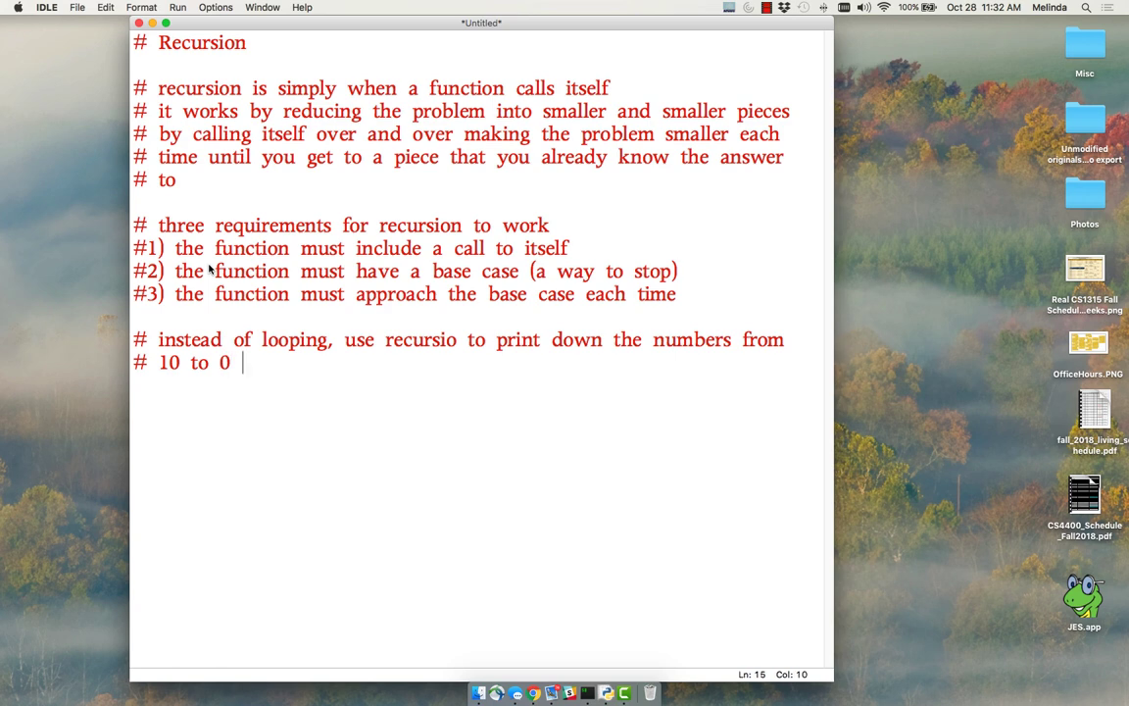
pyautogui.write('then say "')
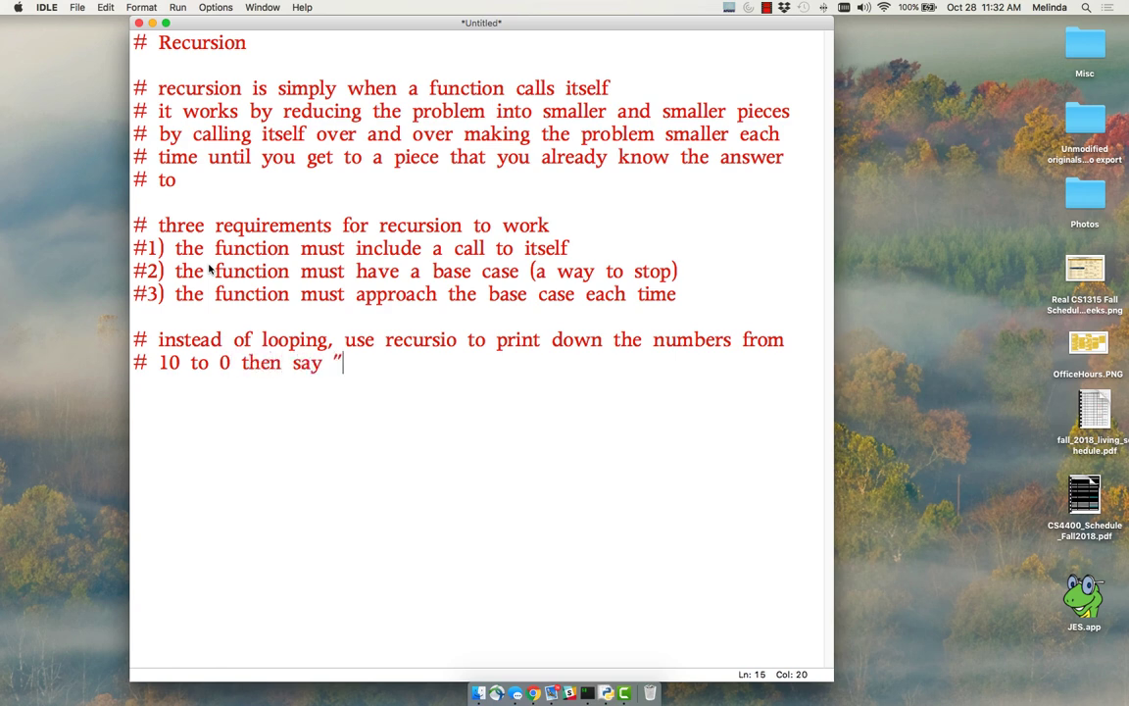
pyautogui.write('Blasto')
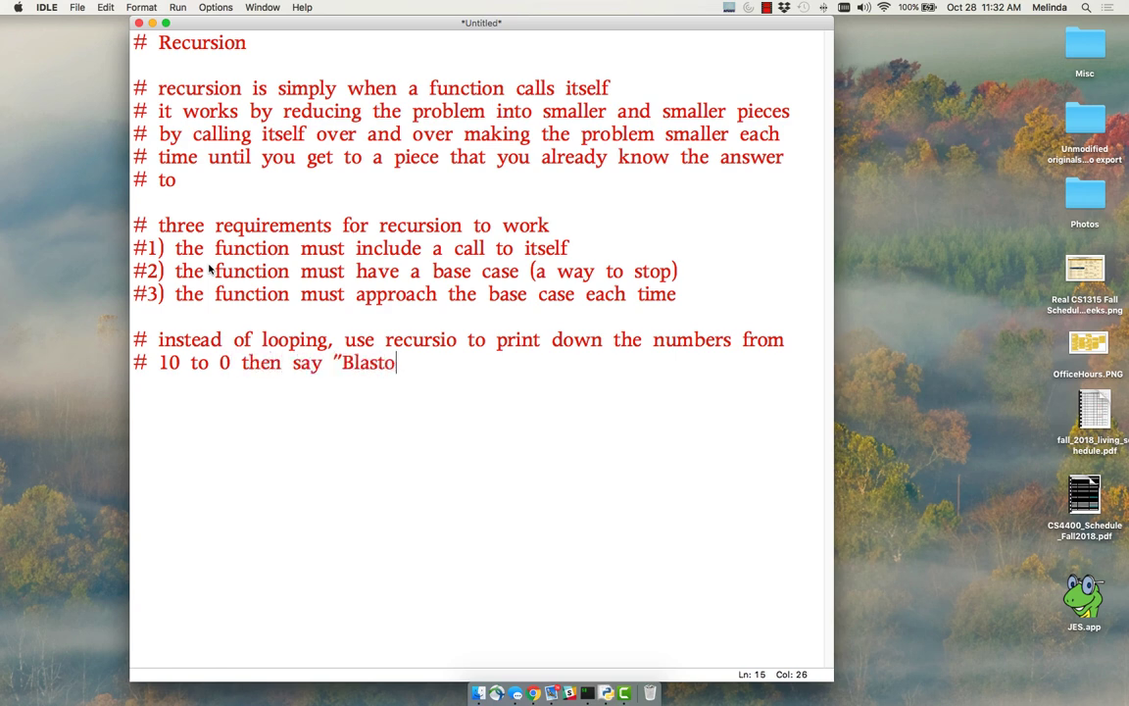
pyautogui.write('ff!")')
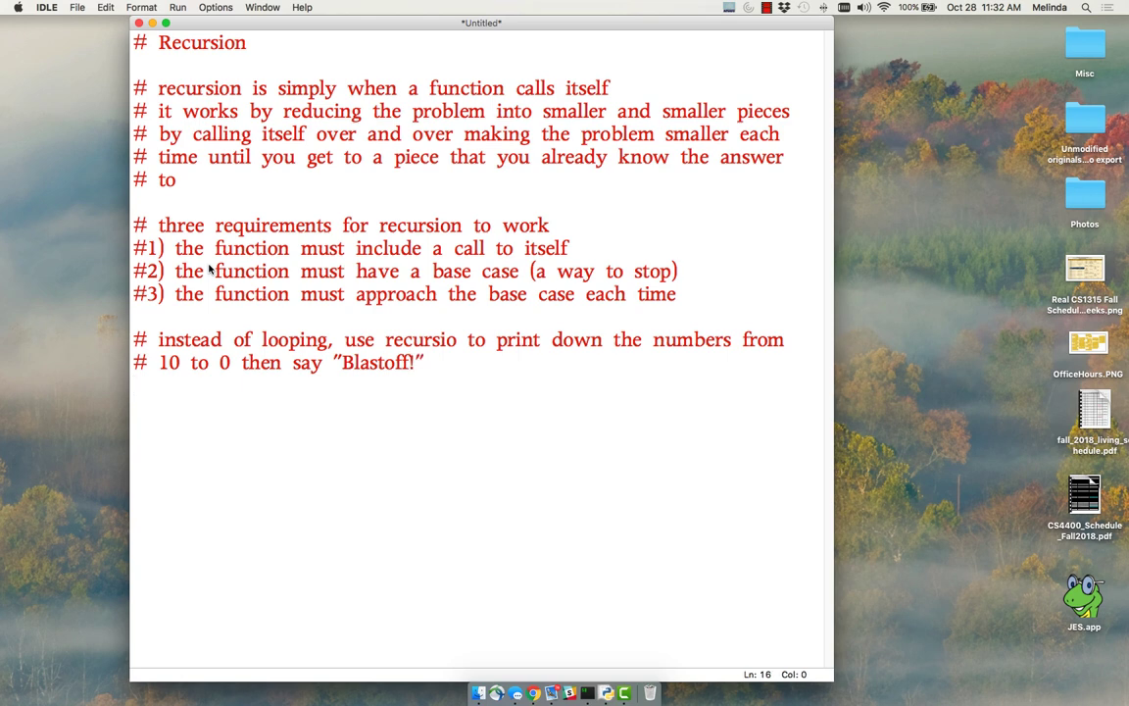
pyautogui.write('d')
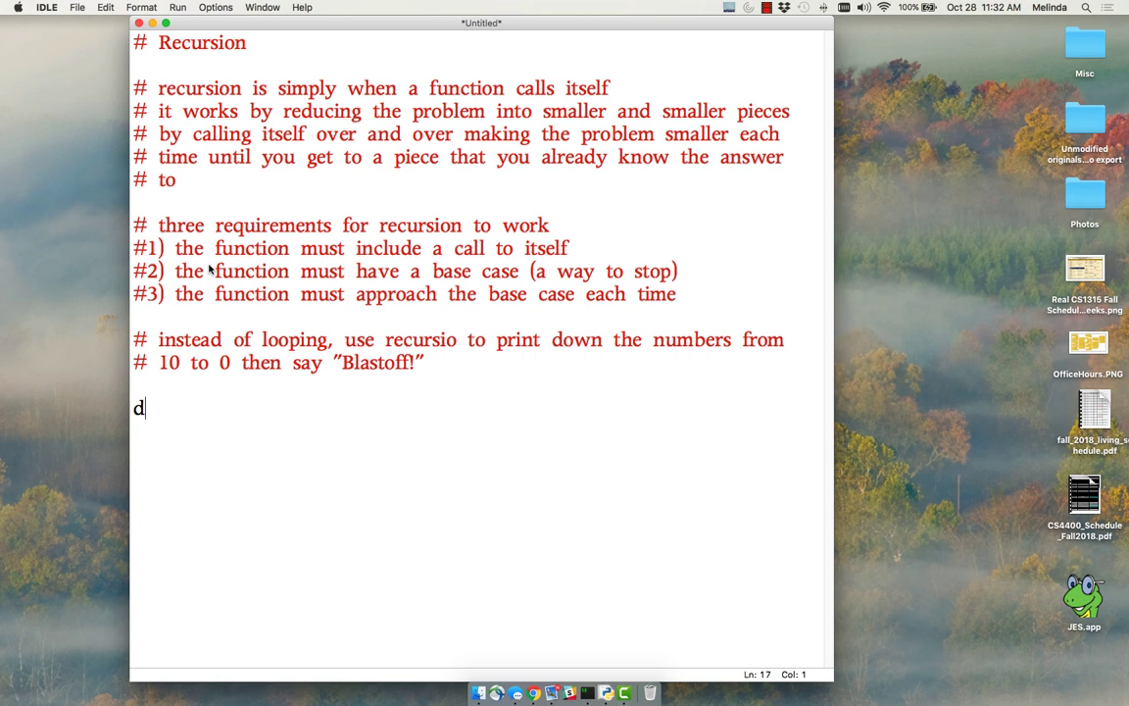
# Define countdown(num) printing "Blastoff!" when num == 0, followed by an else: branch
pyautogui.write('ef count')
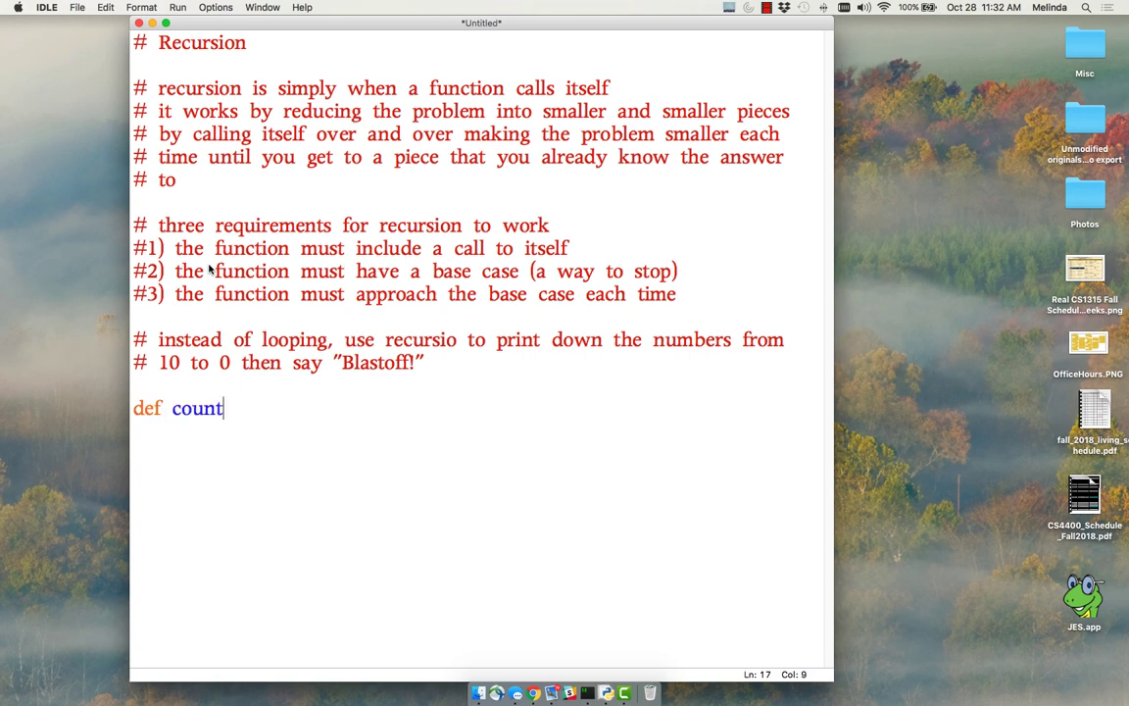
pyautogui.write('down(')
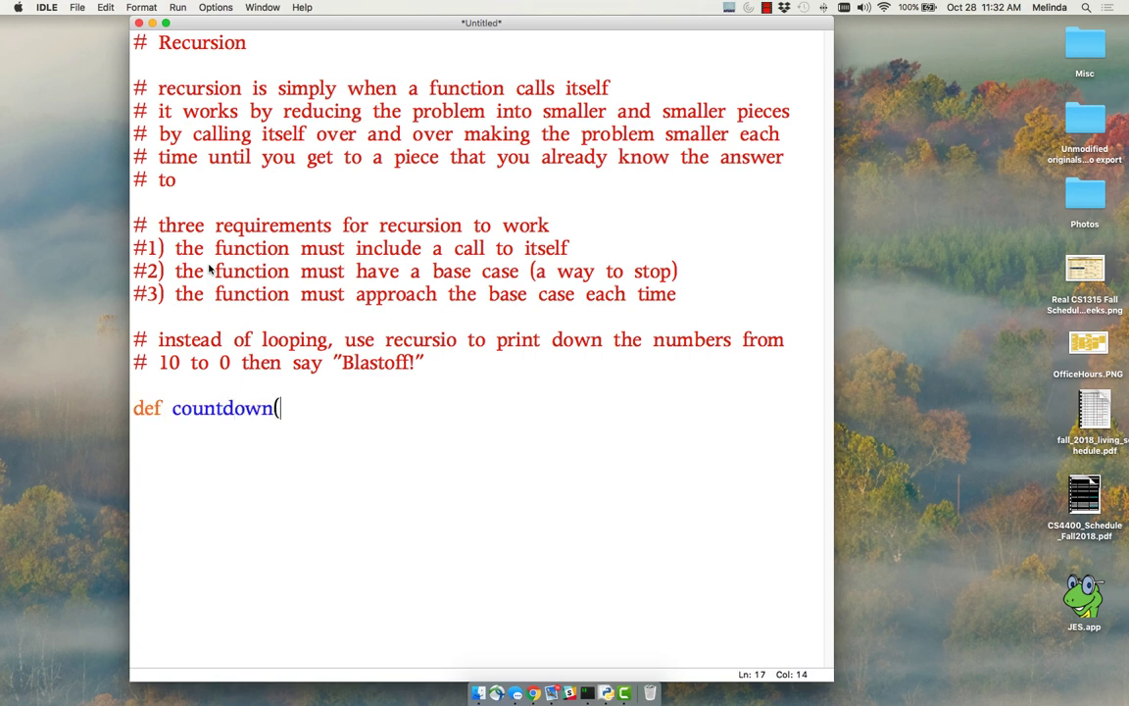
pyautogui.write('num):')
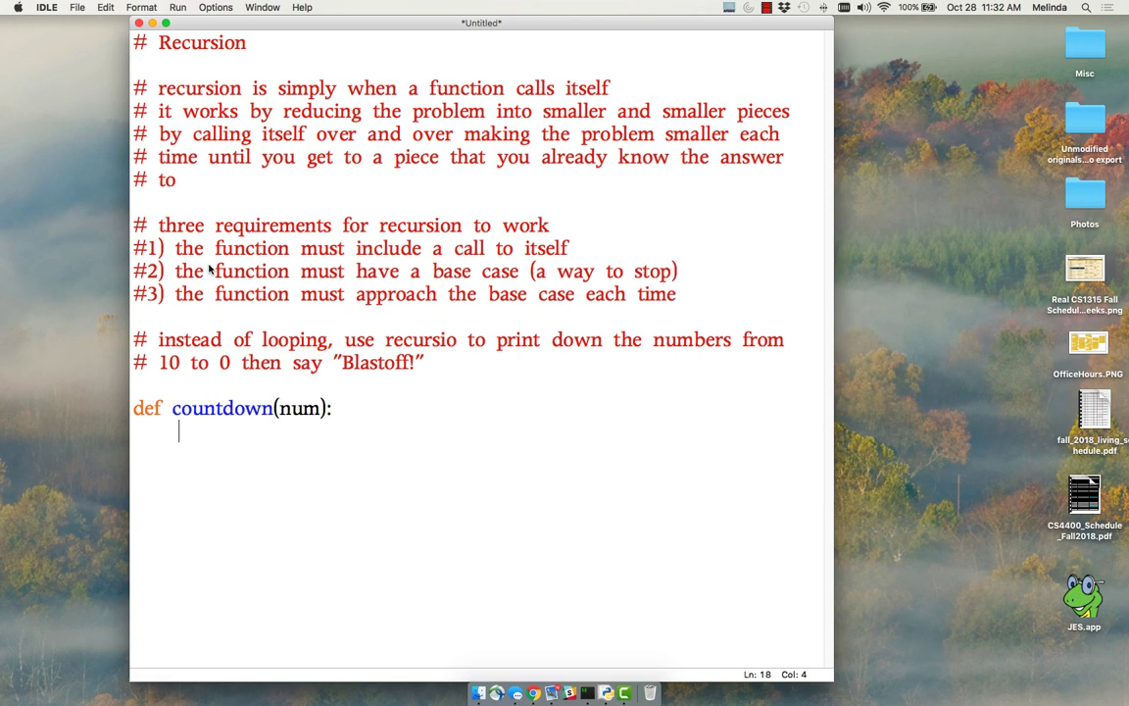
pyautogui.write('if')
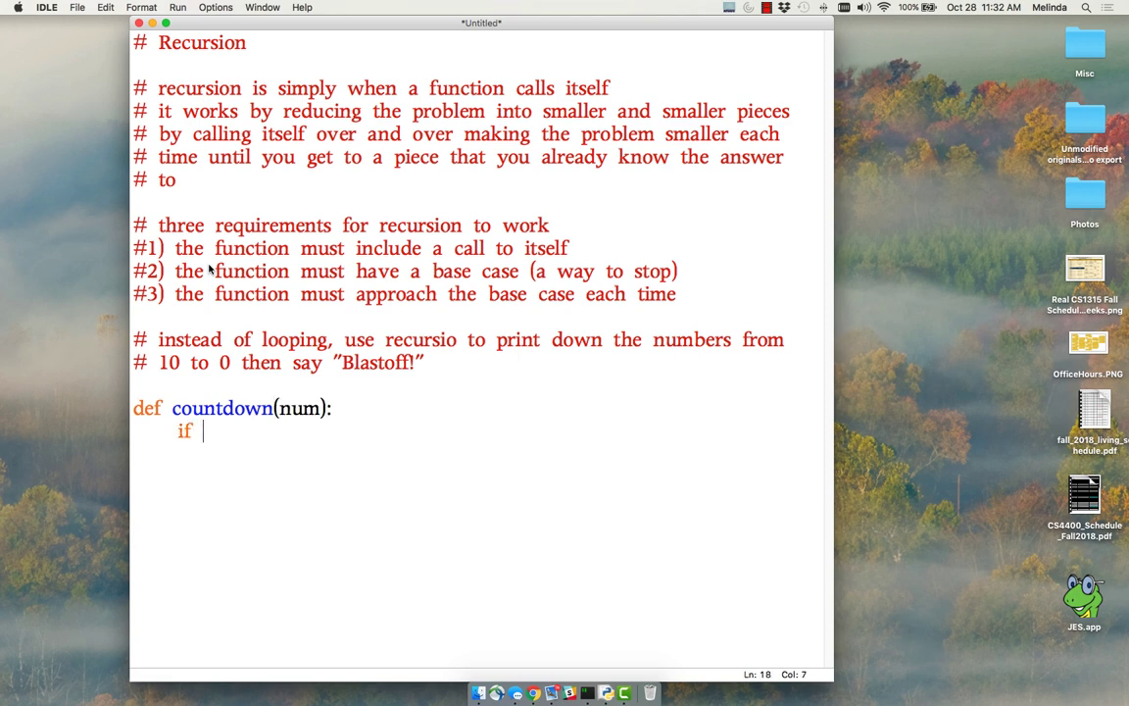
pyautogui.write('num')
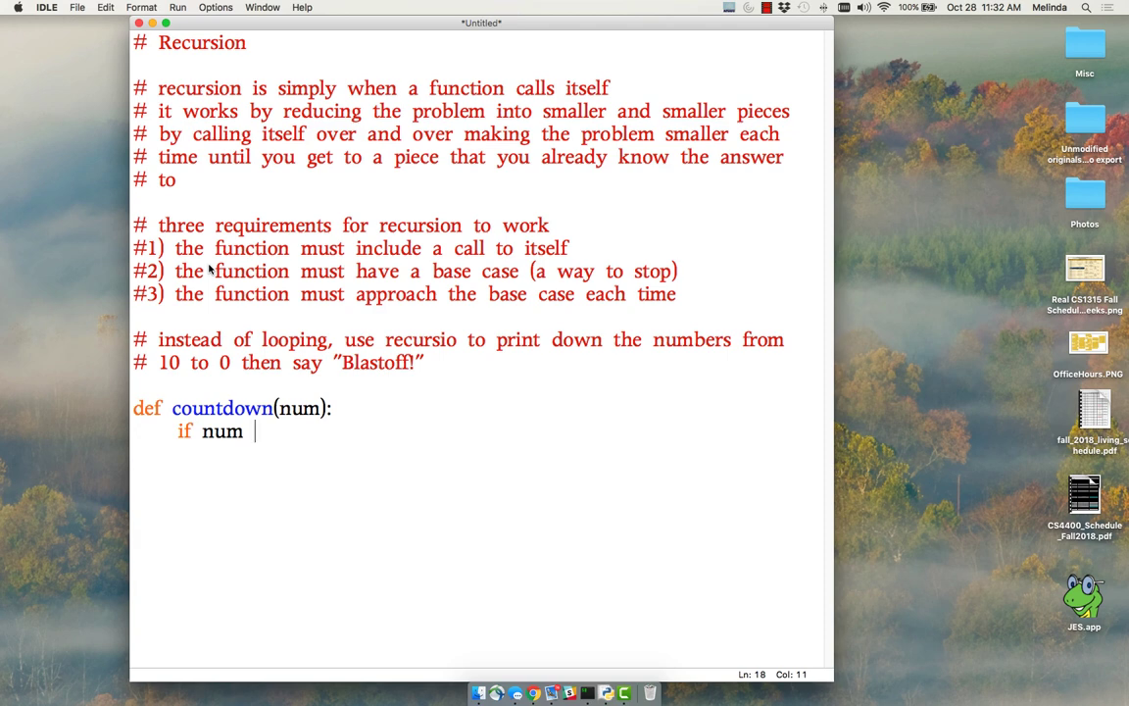
pyautogui.write('== 0:')
pyautogui.write('print(')
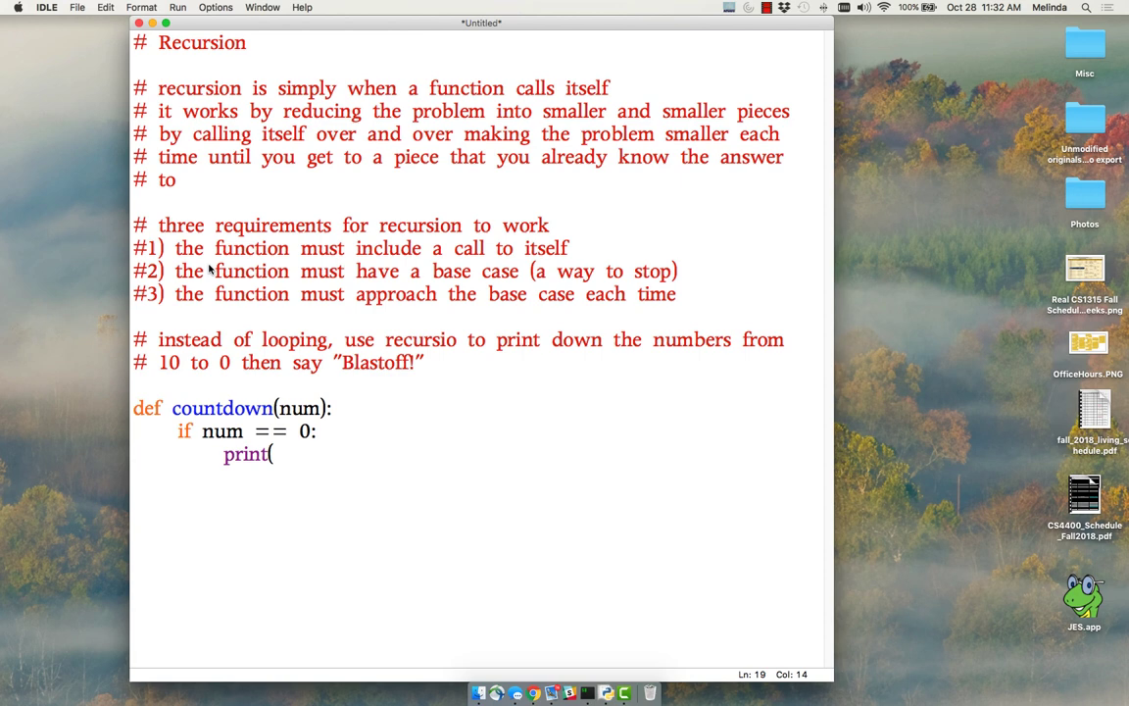
pyautogui.write('"Blastoff')
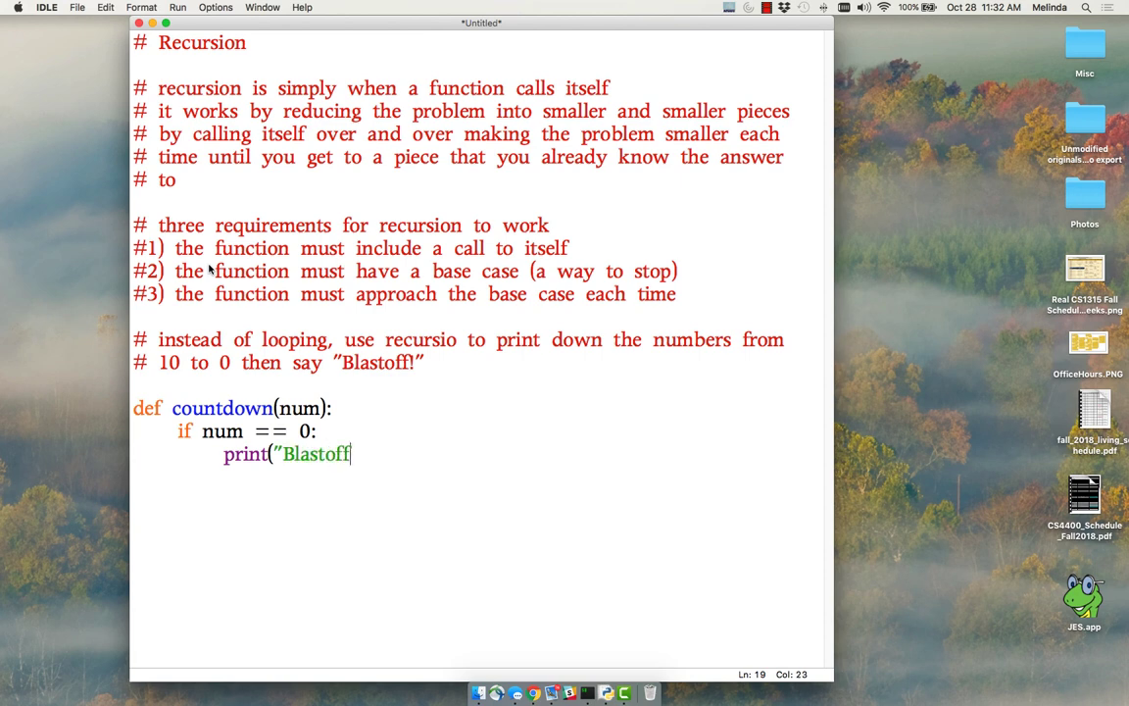
pyautogui.write('!")')
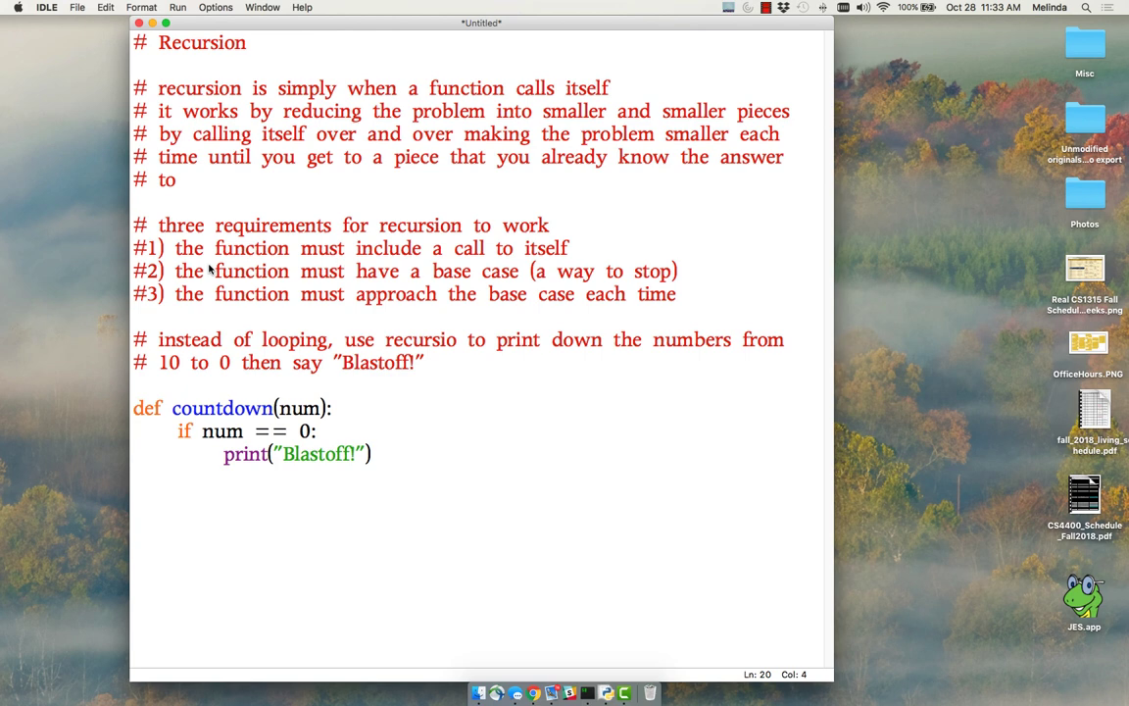
pyautogui.write('else:')
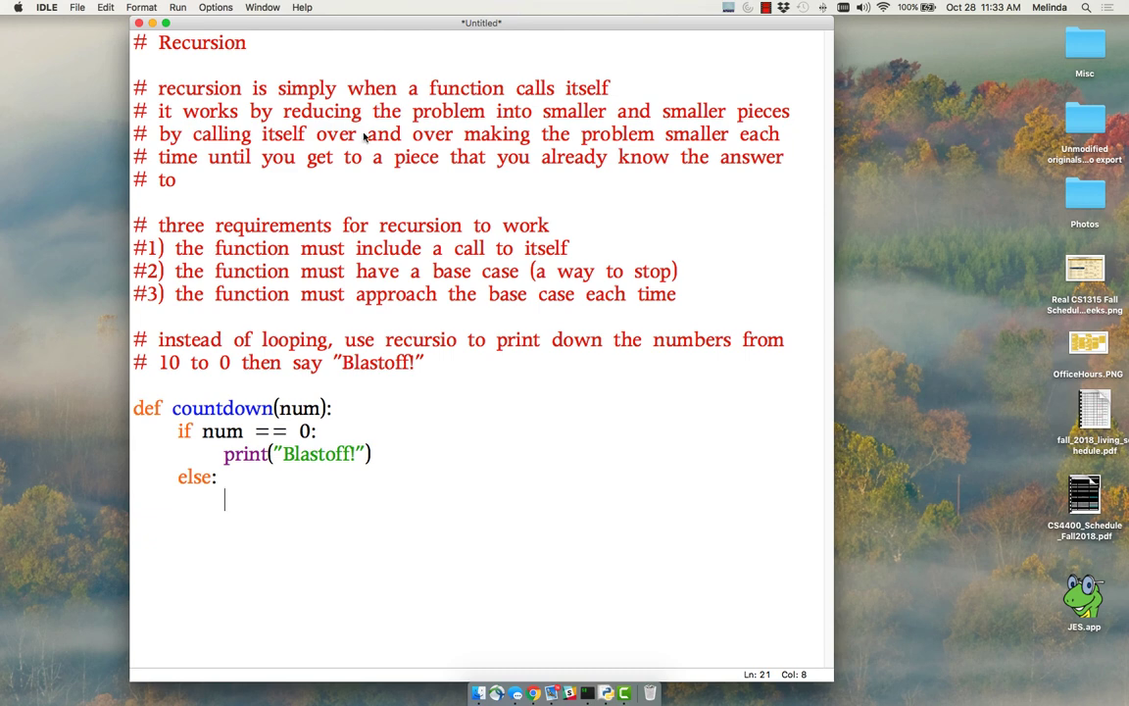
# Correct 'recursio' to 'recursion' in the comment and return to the else line
pyautogui.click(456, 339)
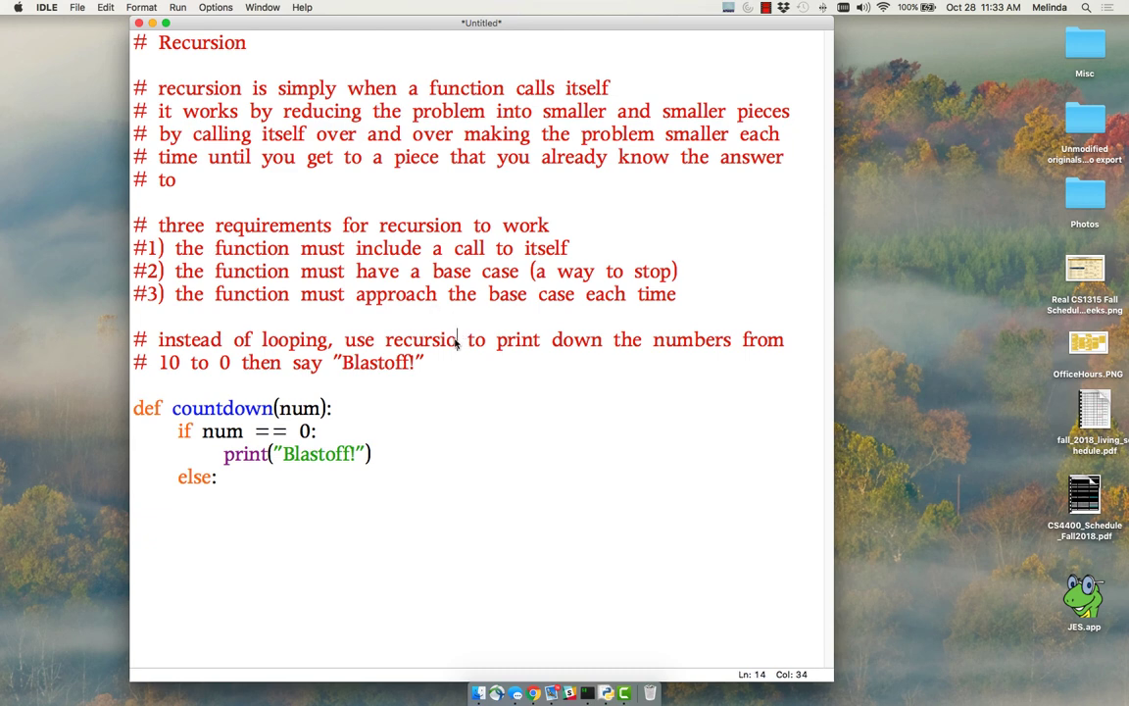
pyautogui.click(231, 478)
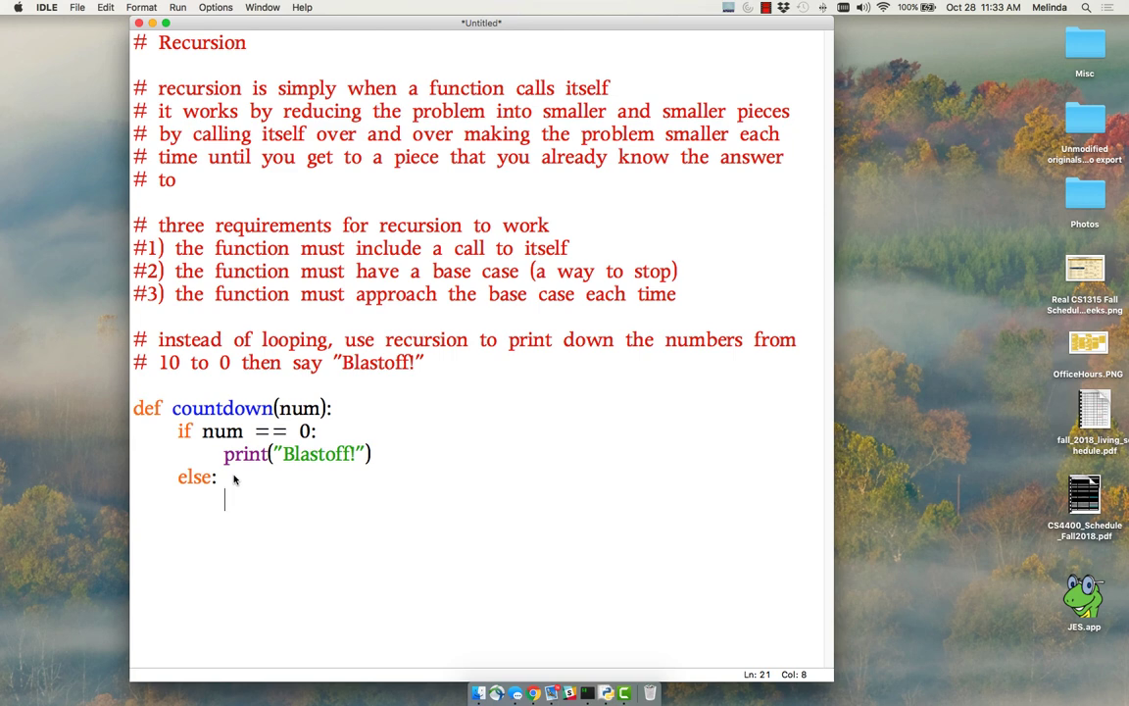
# Make the else branch print(num) and call countdown(num-1)
pyautogui.write('print(num')
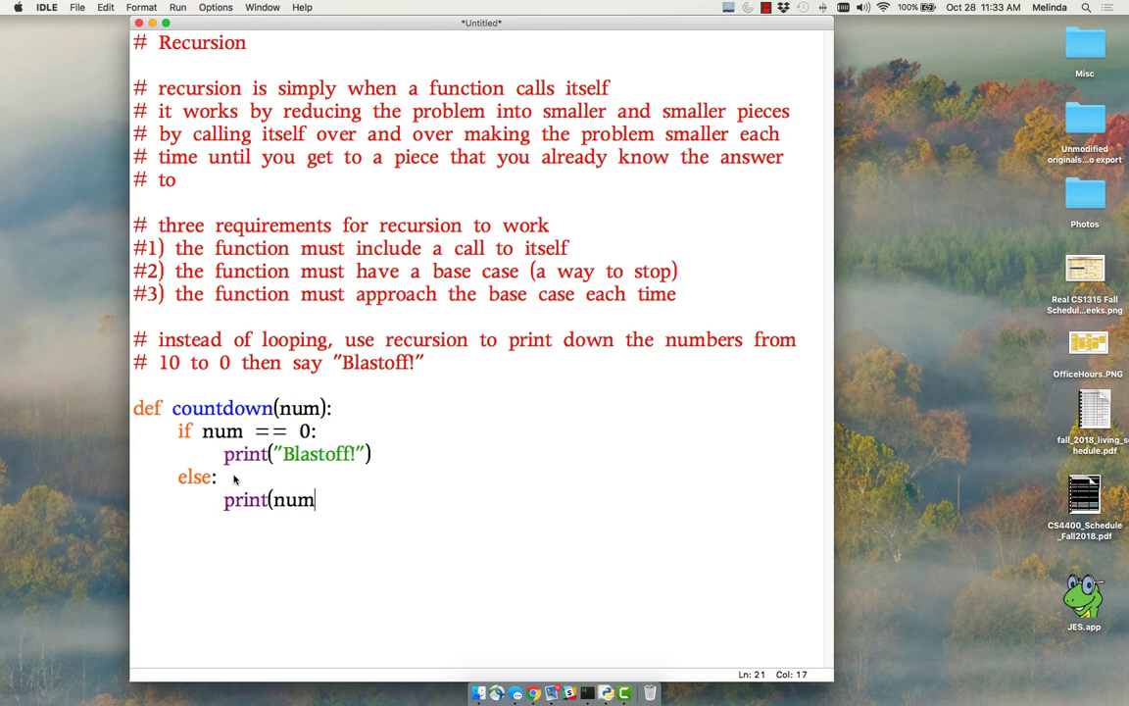
pyautogui.write(')')
pyautogui.write('countdown(')
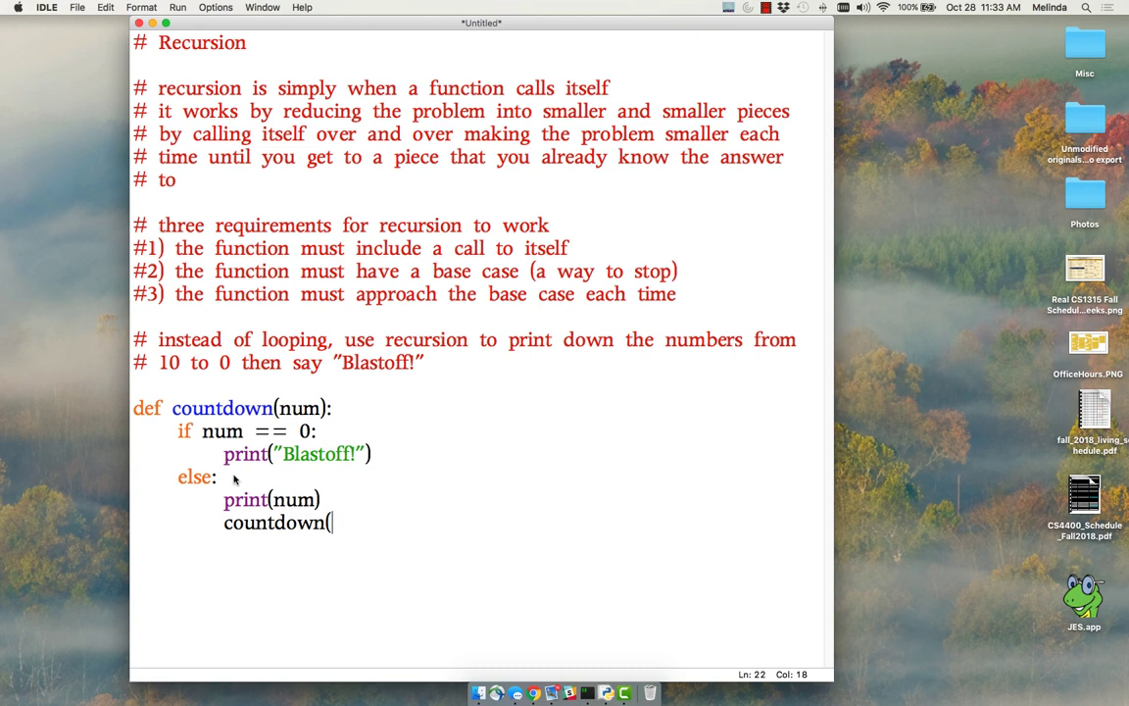
pyautogui.write('num-1')
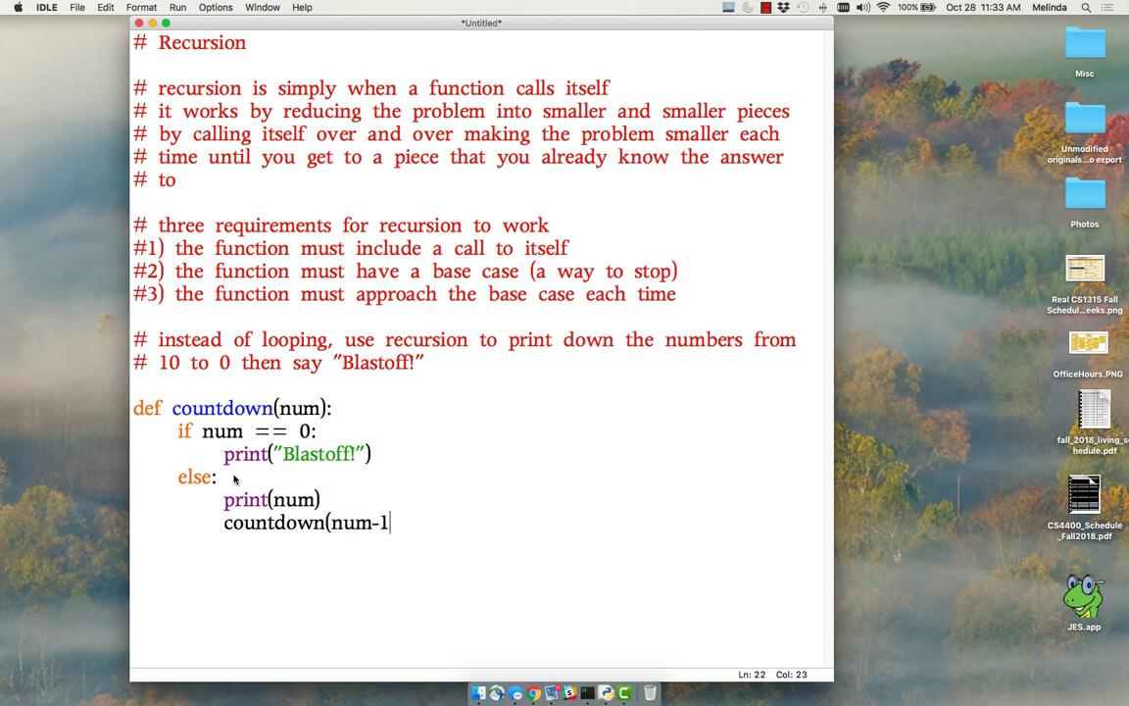
pyautogui.write(')')
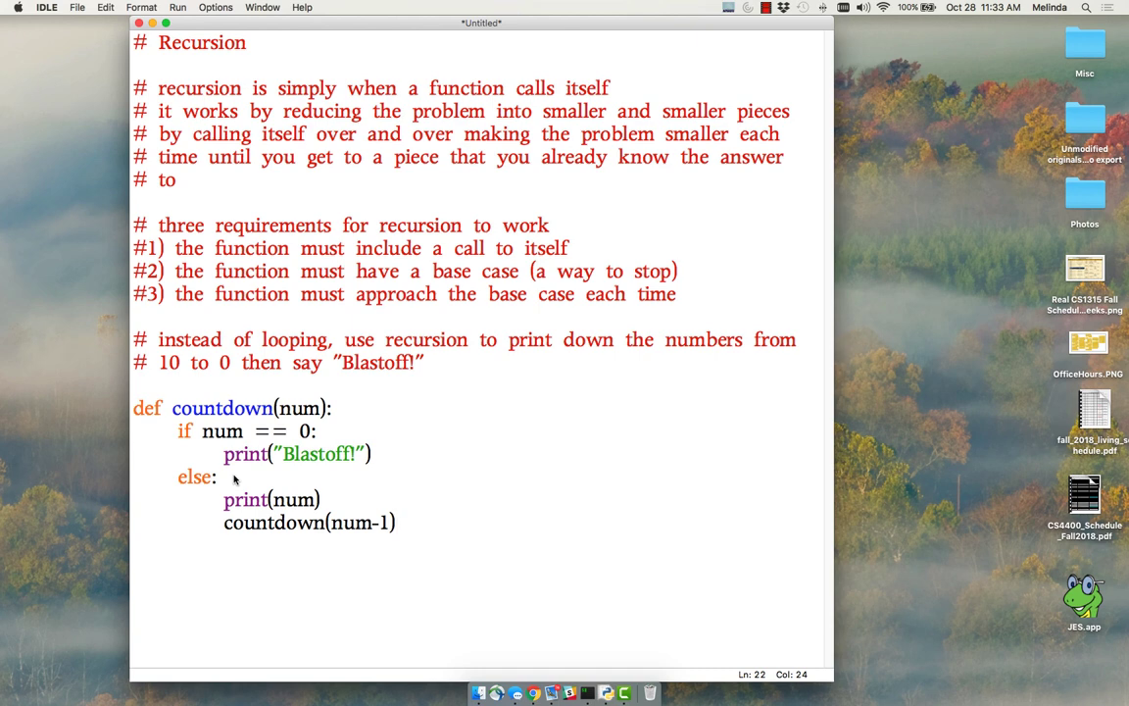
pyautogui.press('Return')
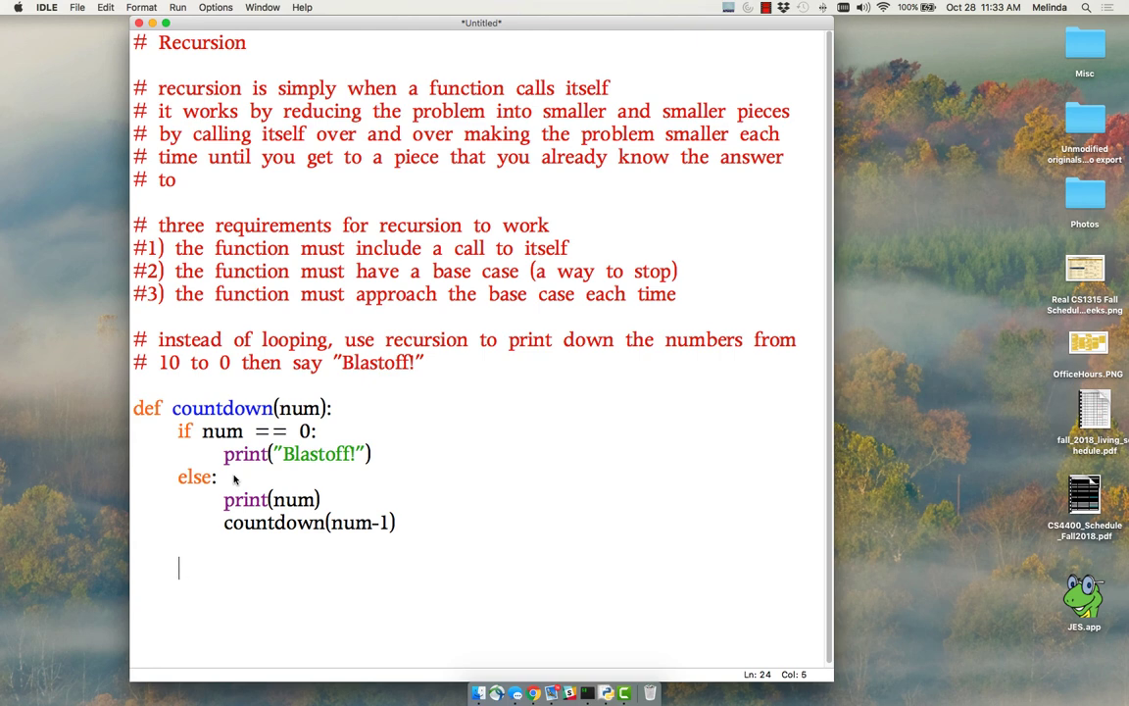
# Add the top-level call countdown(10) below the function definition
pyautogui.write('count')
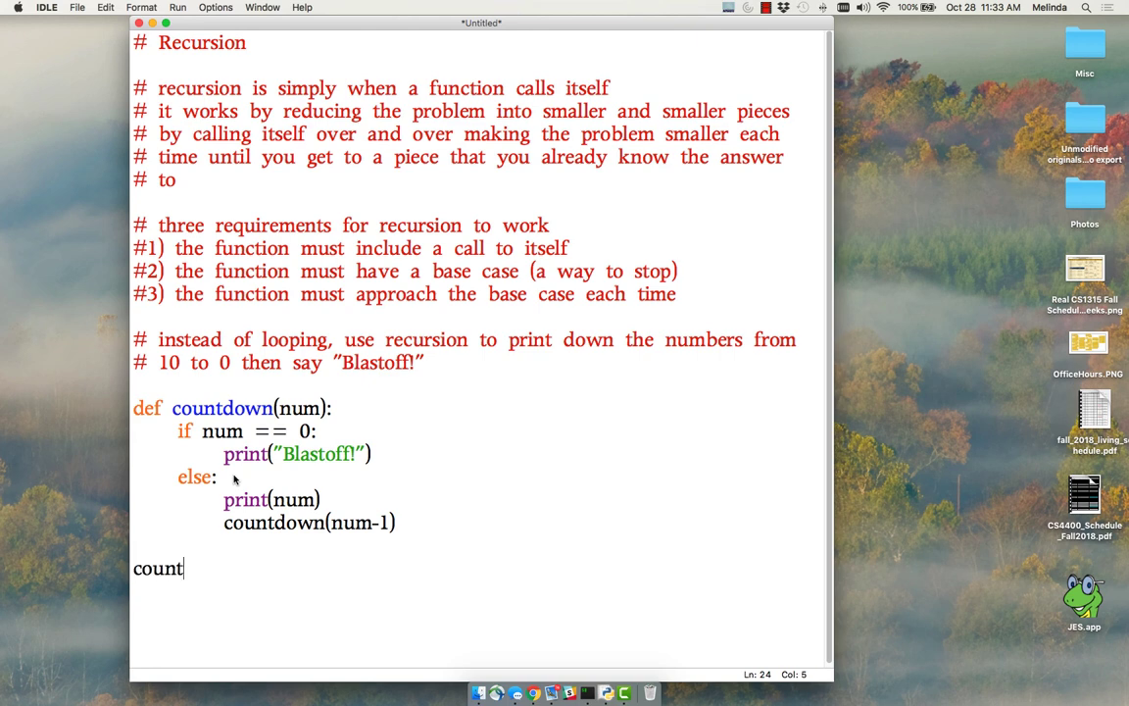
pyautogui.write('down(10)')
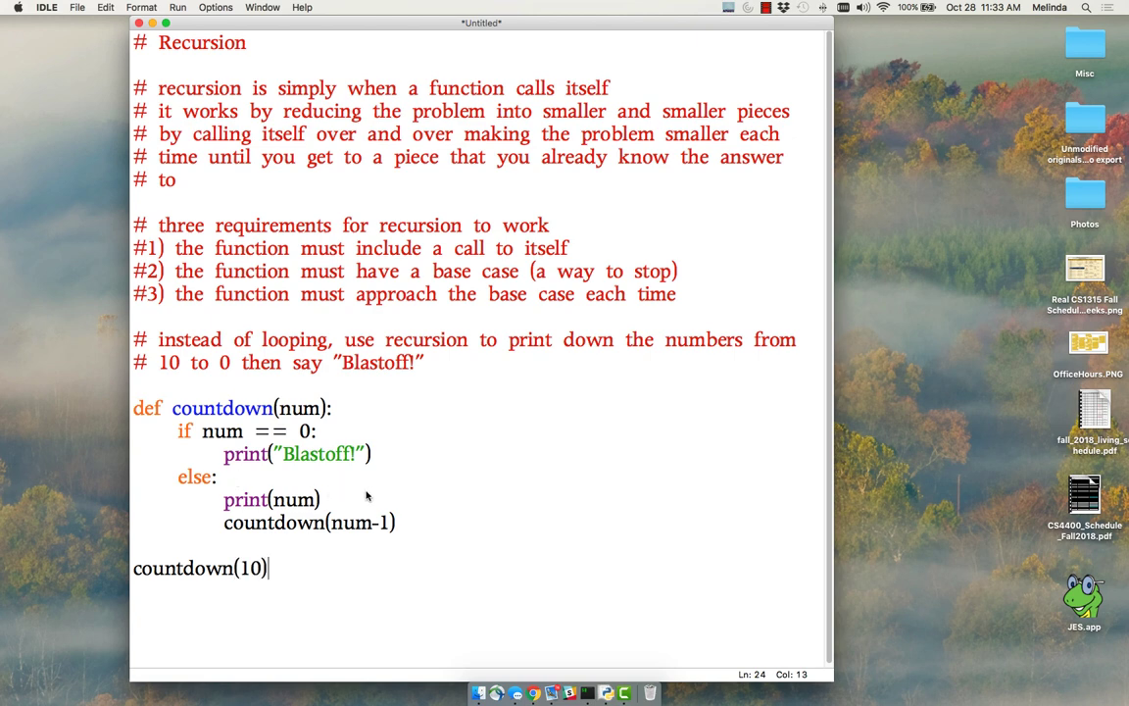
pyautogui.moveTo(298, 380)
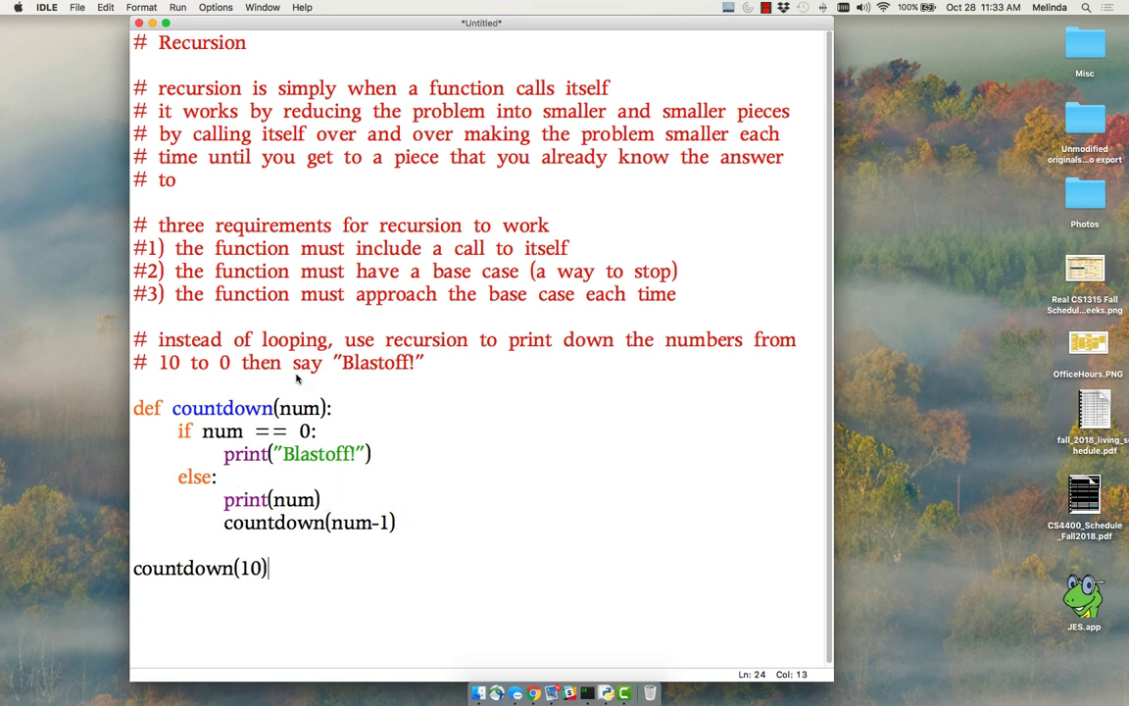
pyautogui.moveTo(321, 502)
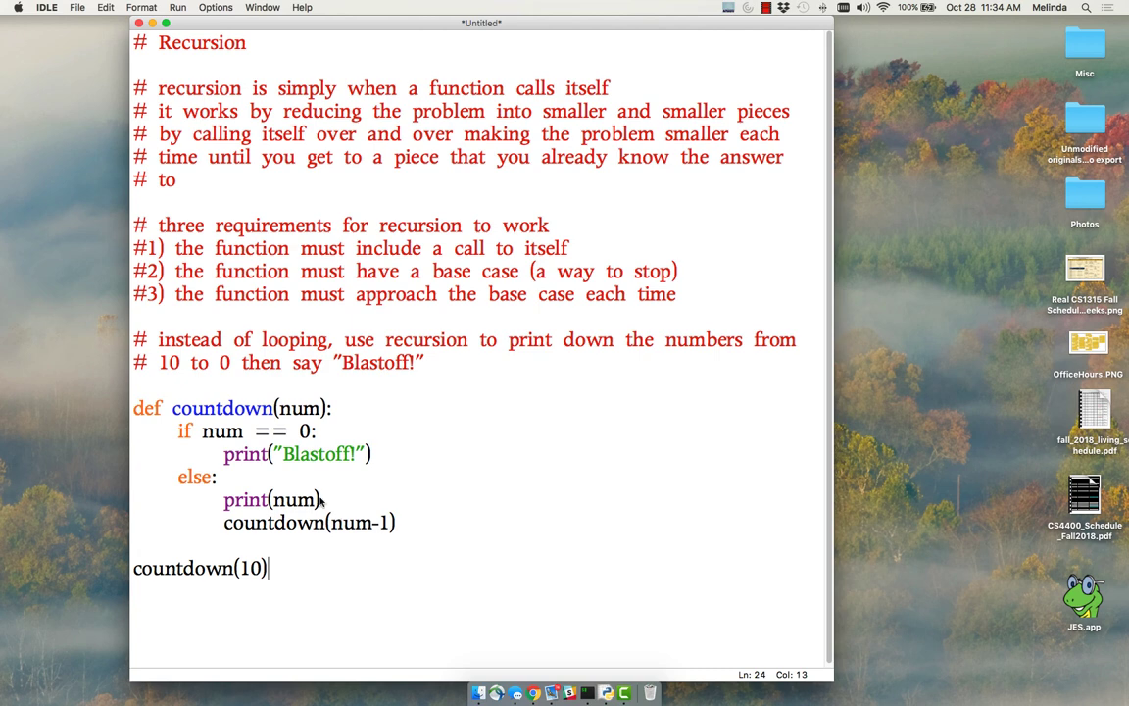
pyautogui.moveTo(391, 534)
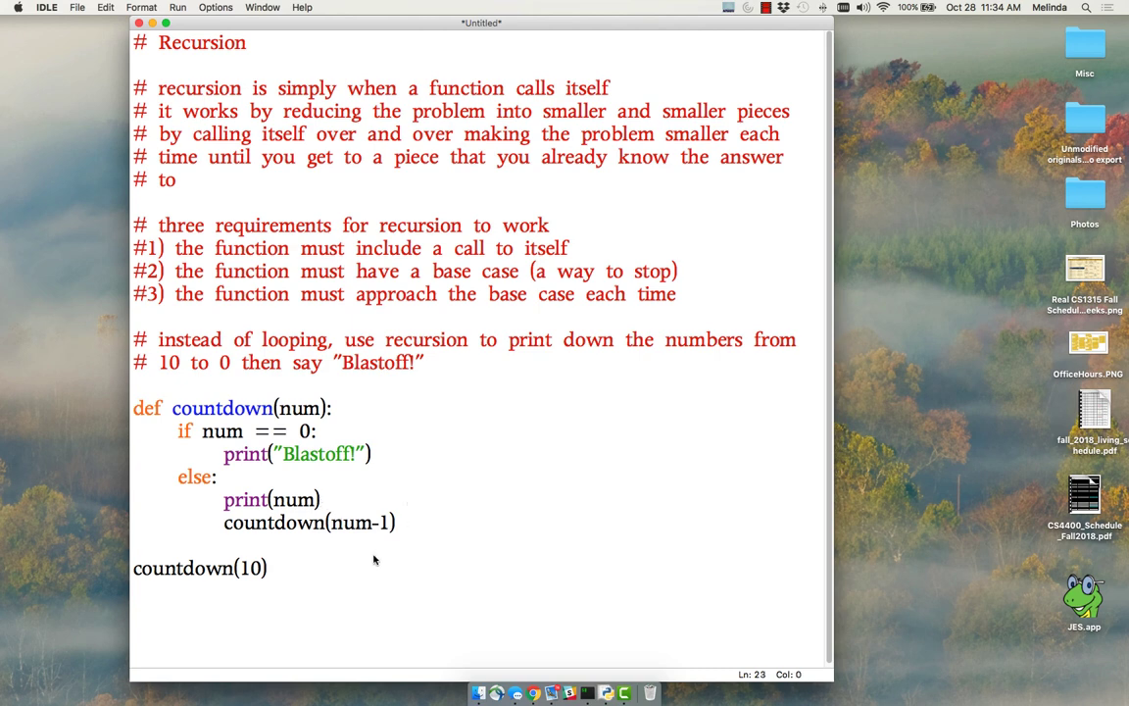
pyautogui.click(134, 545)
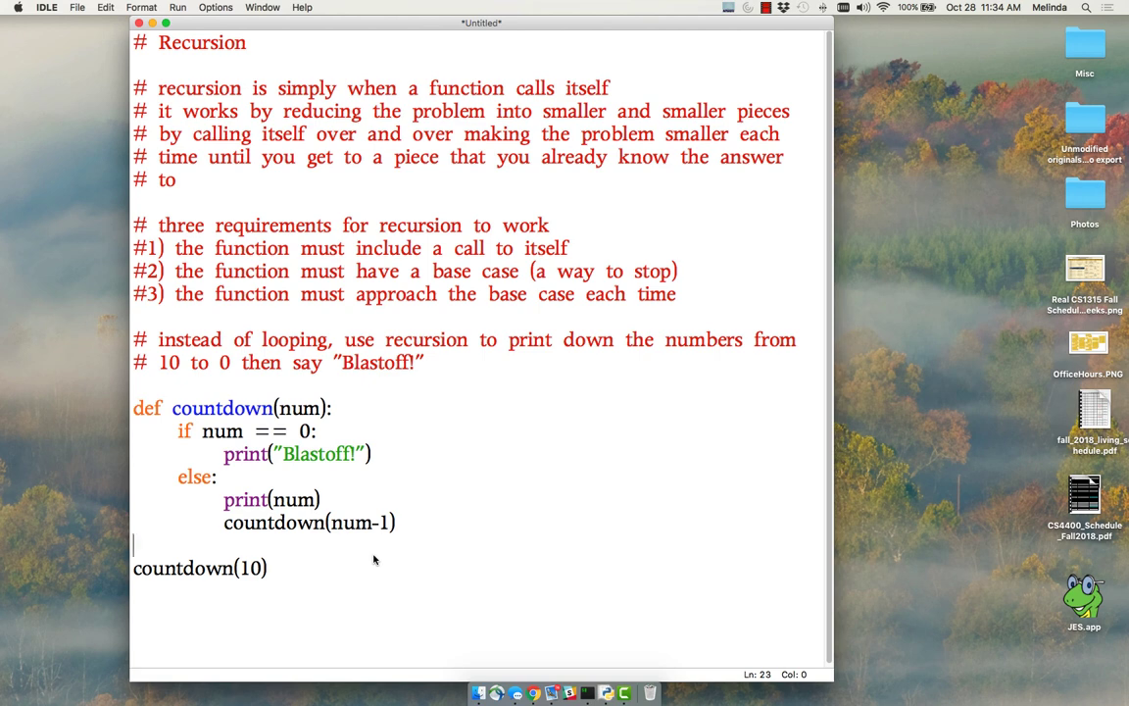
# Run the module, saving the script as recursion.py when prompted
pyautogui.click(178, 7)
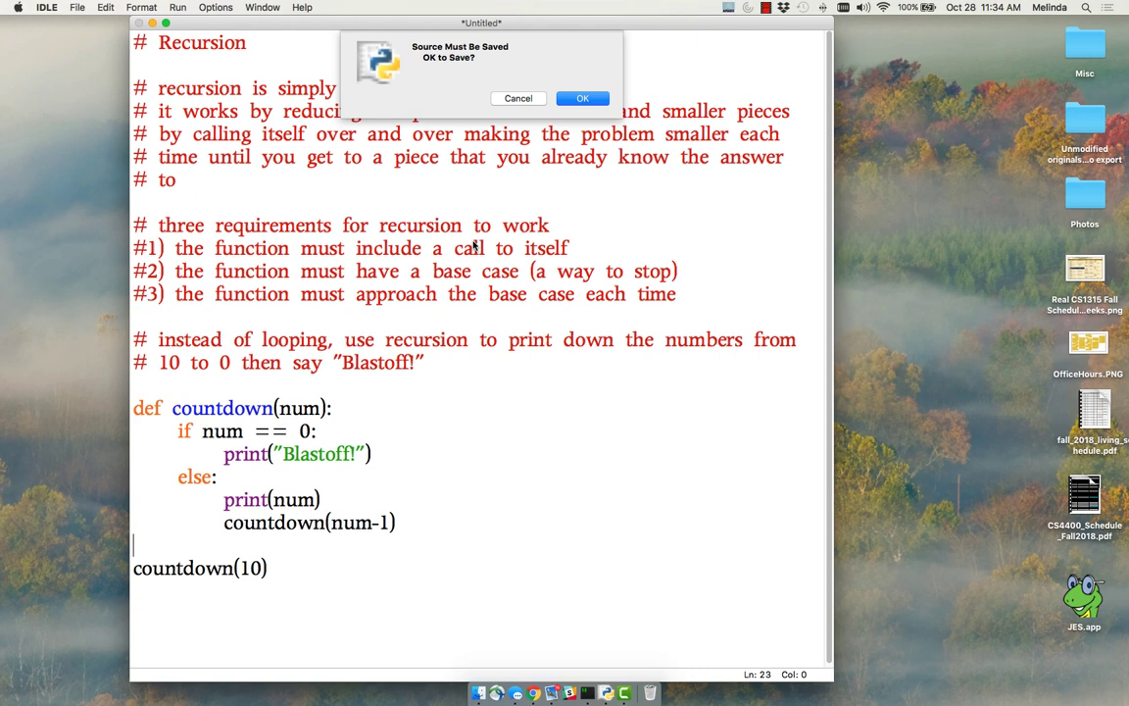
pyautogui.click(582, 98)
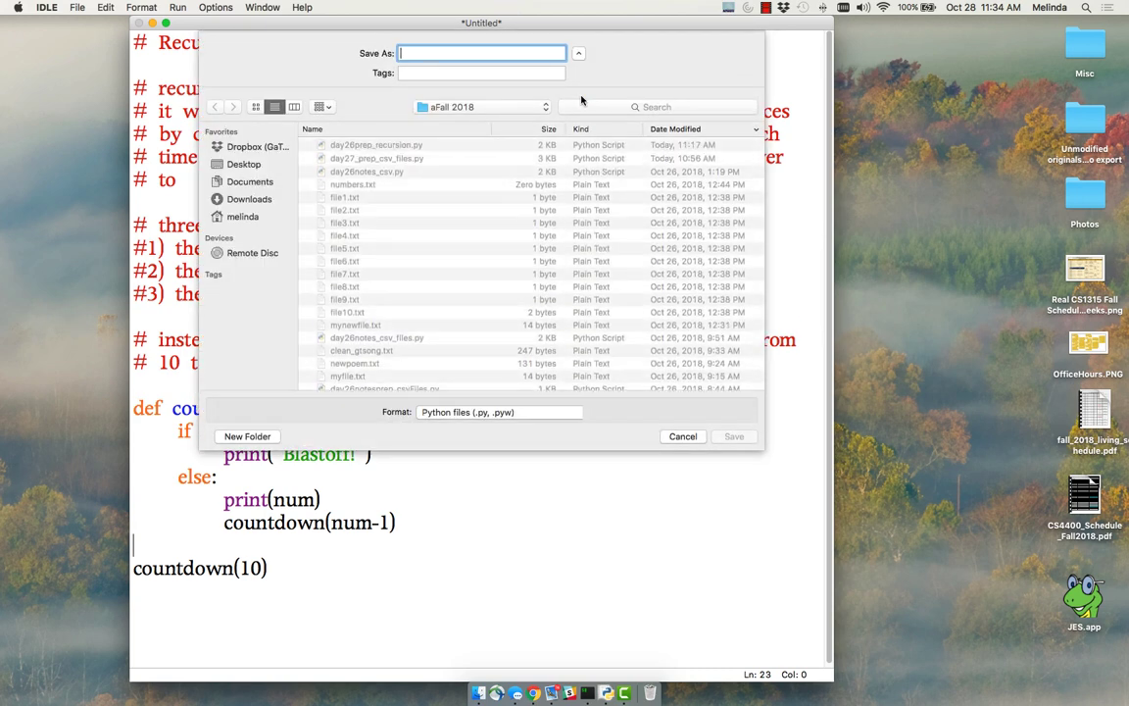
pyautogui.write('recru')
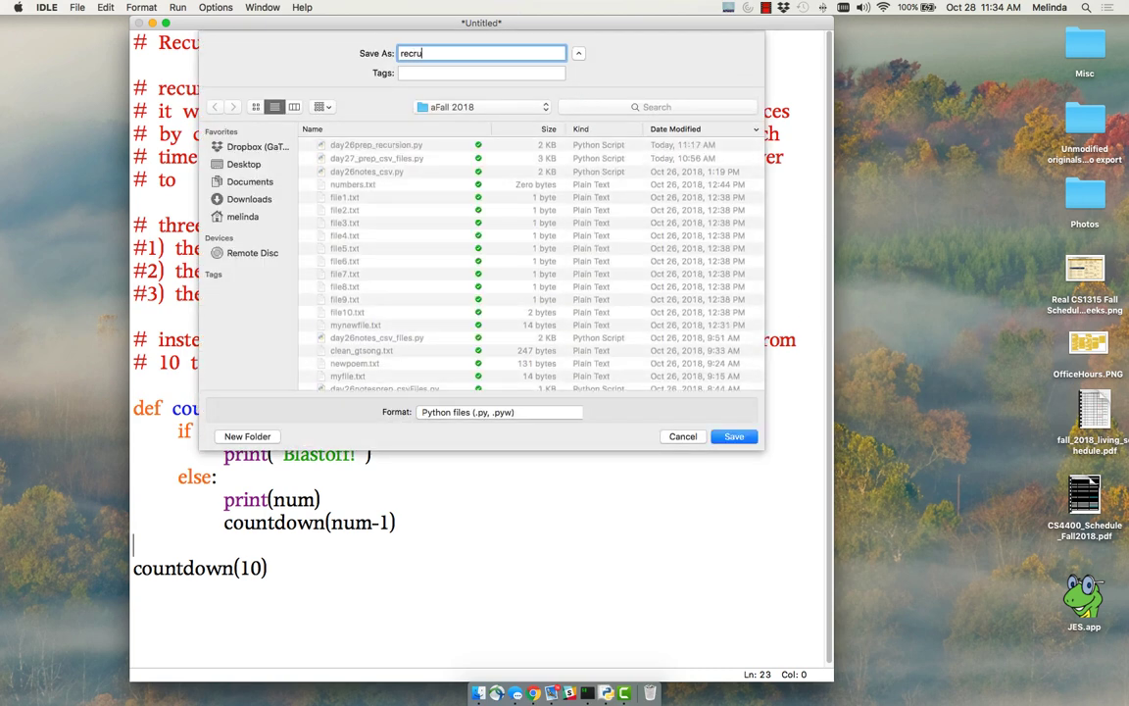
pyautogui.write('rs')
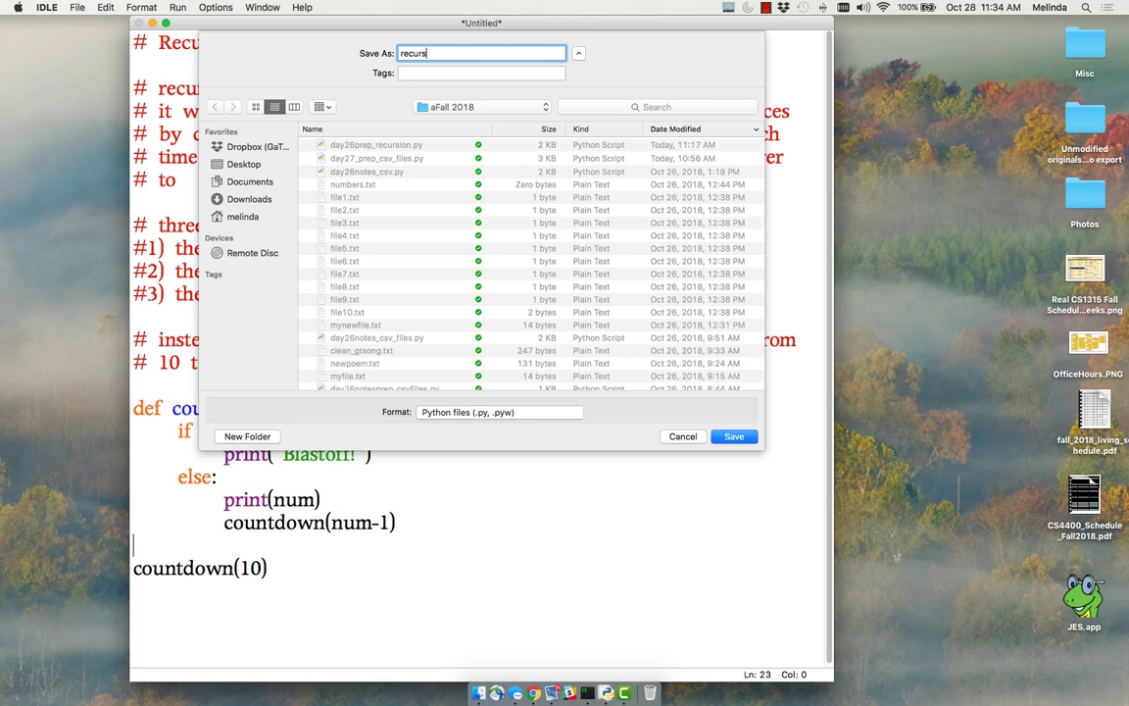
pyautogui.click(734, 437)
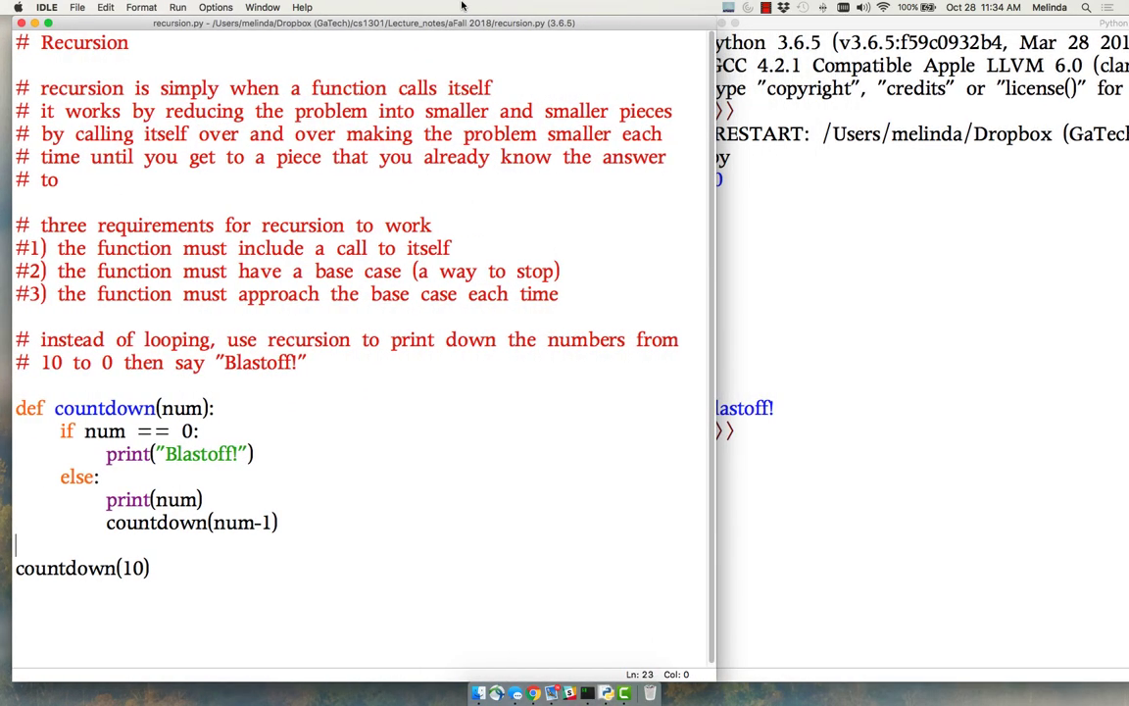
# View the shell output counting down from 10 to 1, then "Blastoff!"
pyautogui.click(157, 568)
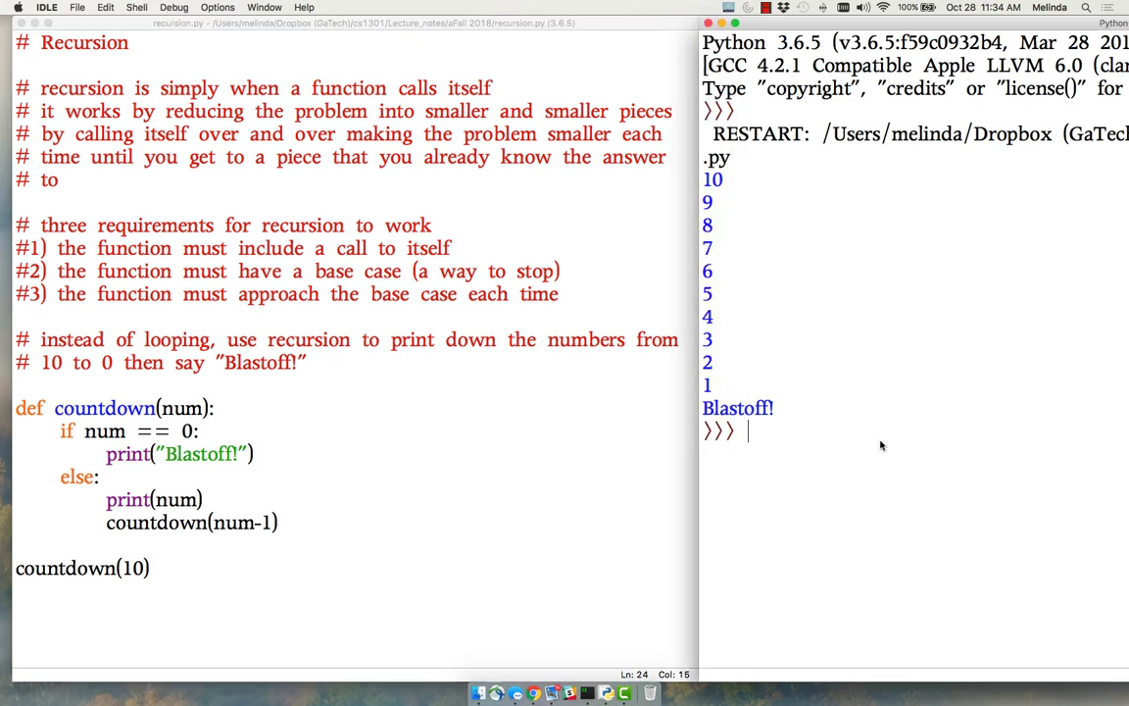
pyautogui.moveTo(88, 420)
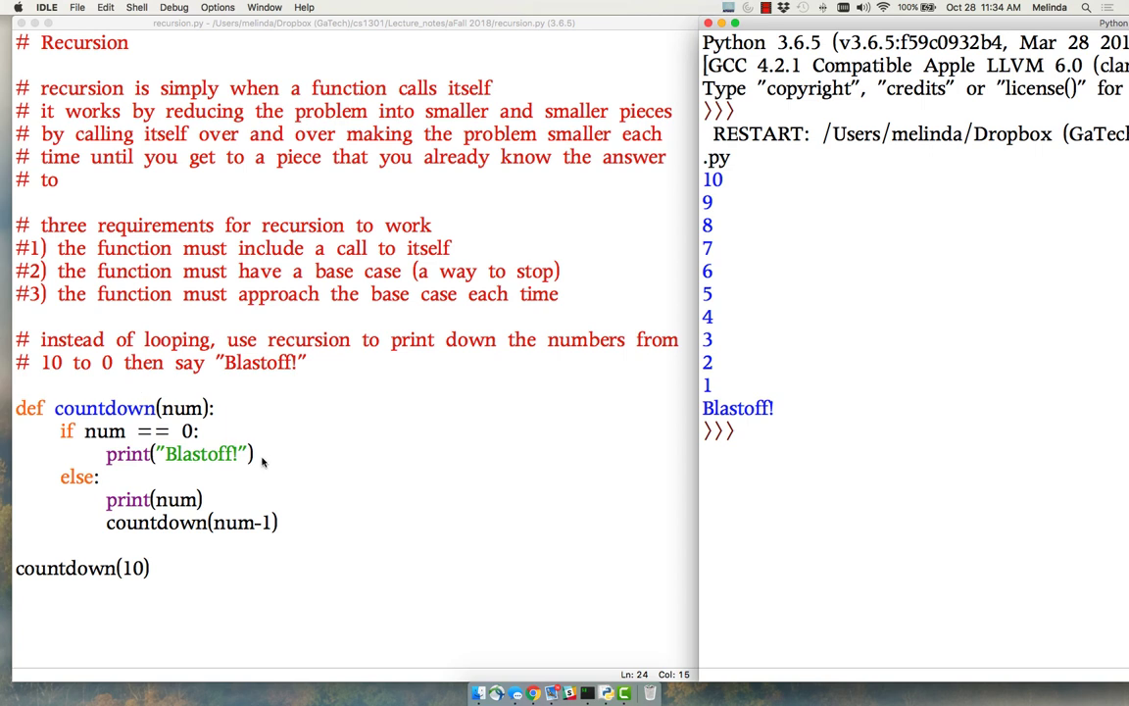
pyautogui.moveTo(172, 525)
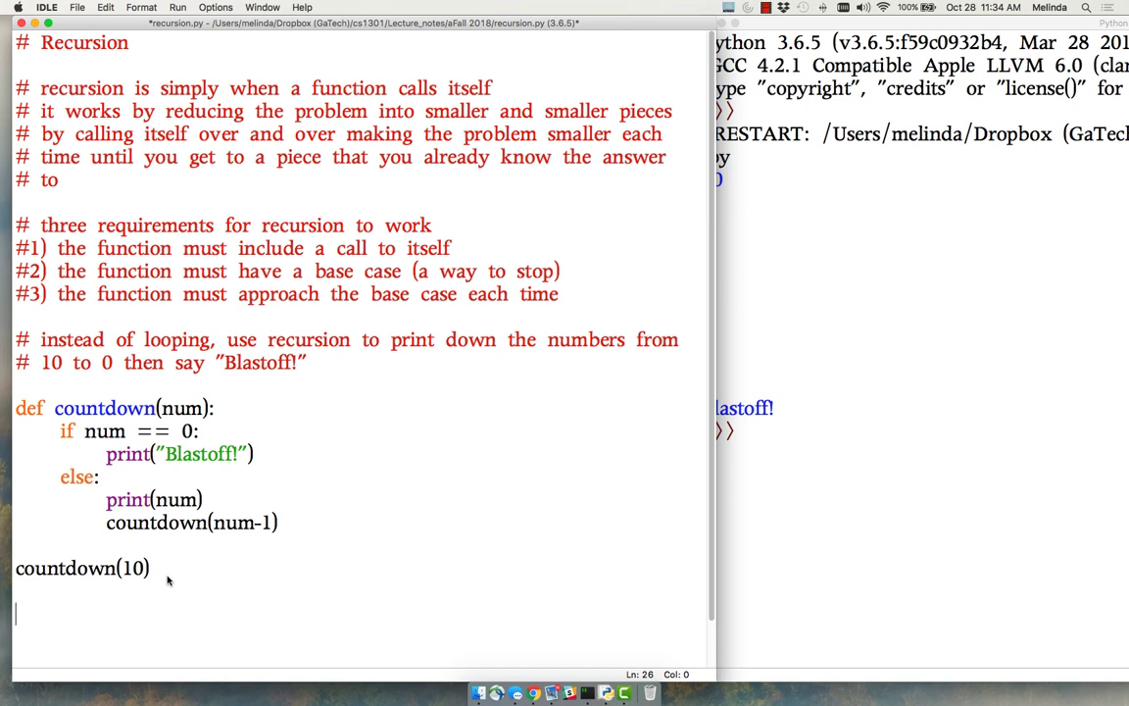
# Write the function header def printevens(num): on a new line below countdown(10)
pyautogui.write('def')
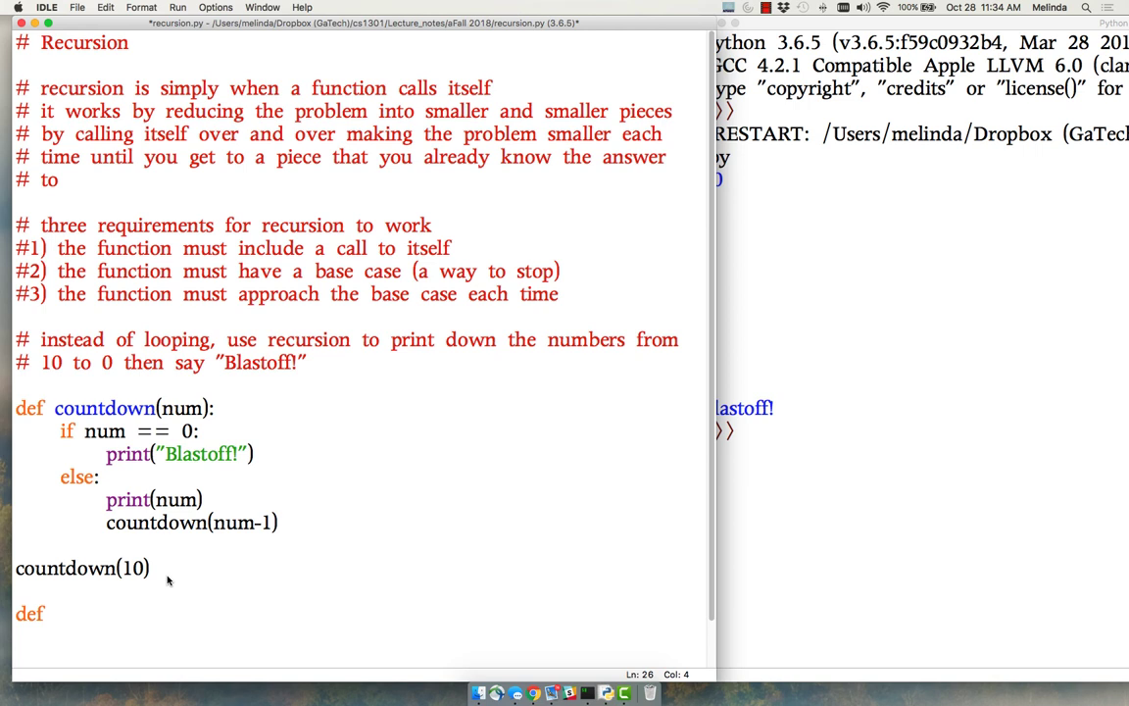
pyautogui.write('printEve')
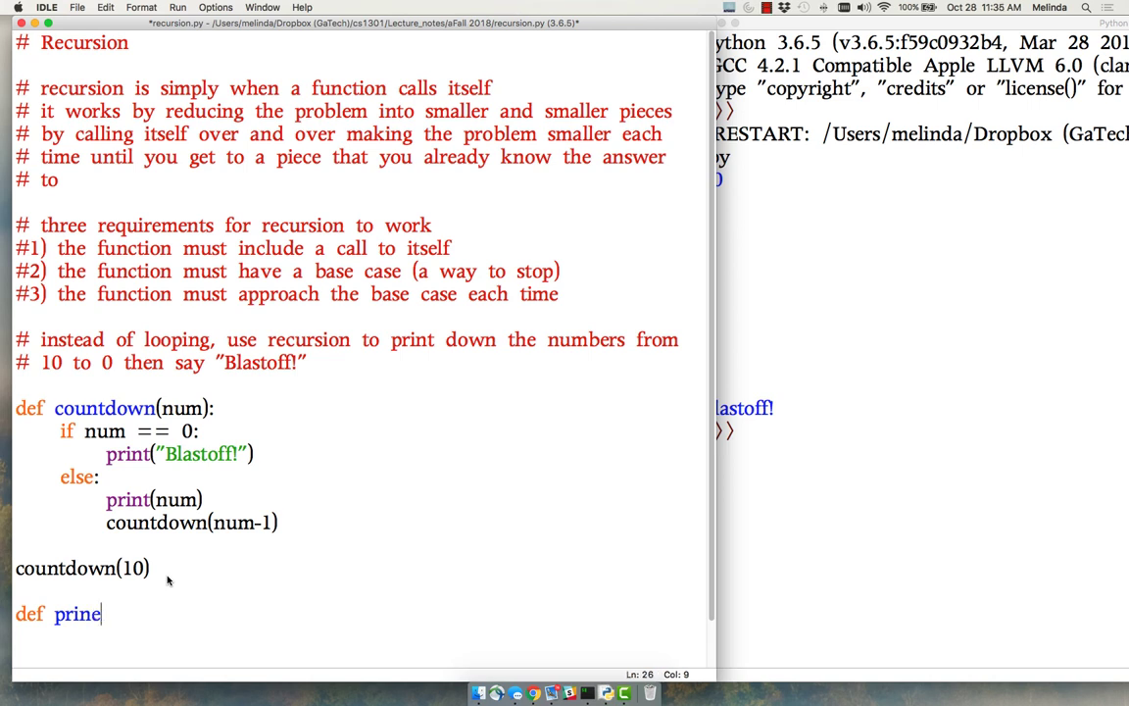
pyautogui.write('ev')
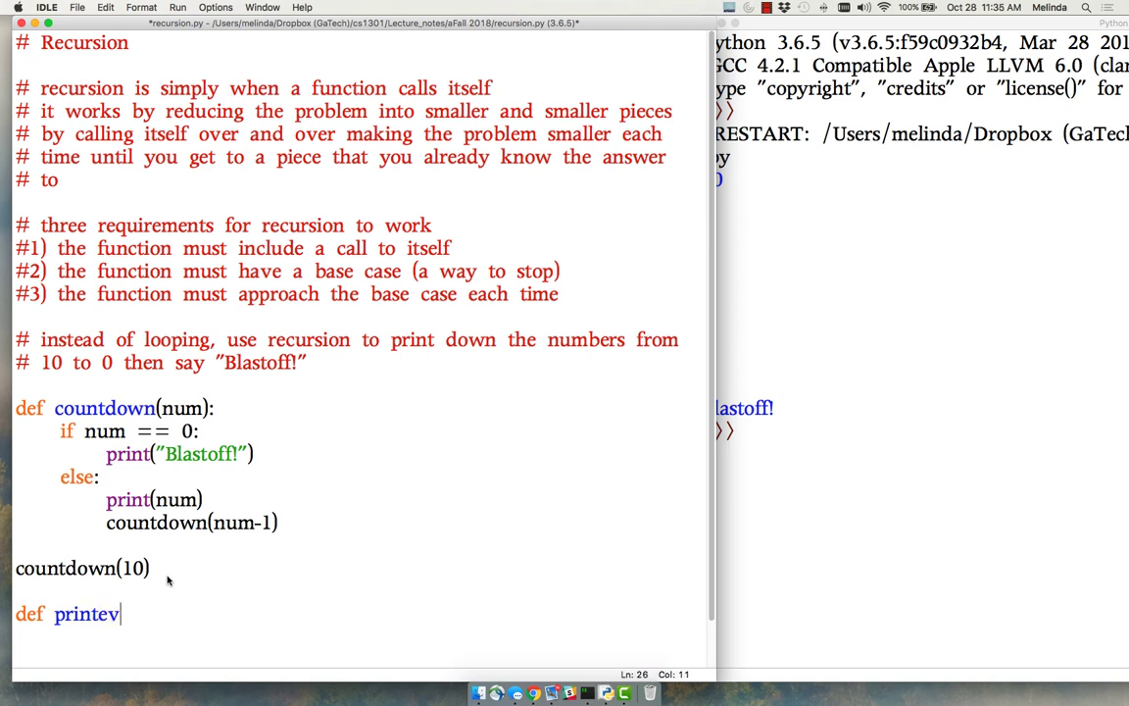
pyautogui.write('ens(')
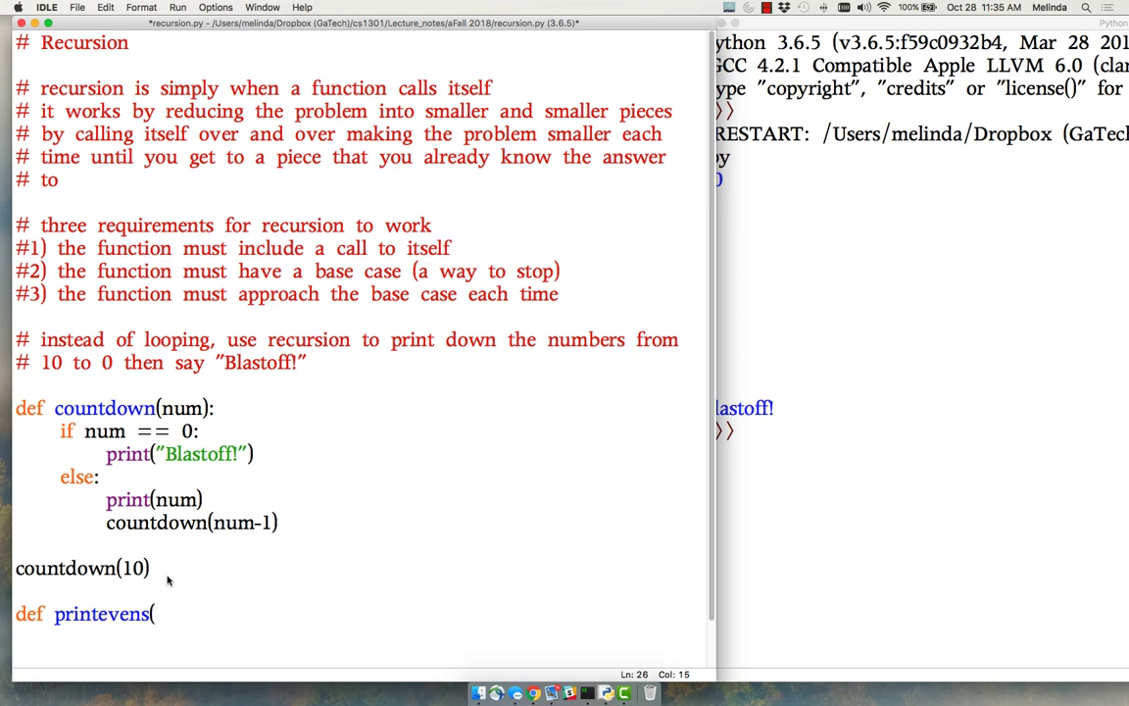
pyautogui.write('num')
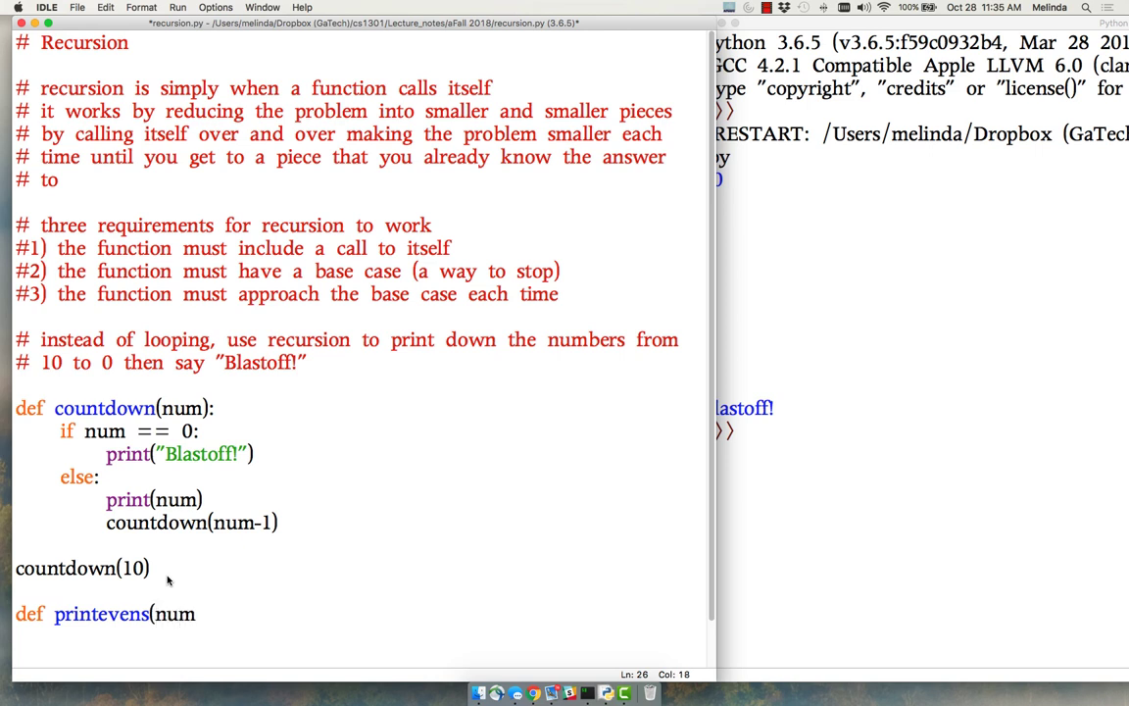
pyautogui.write('):')
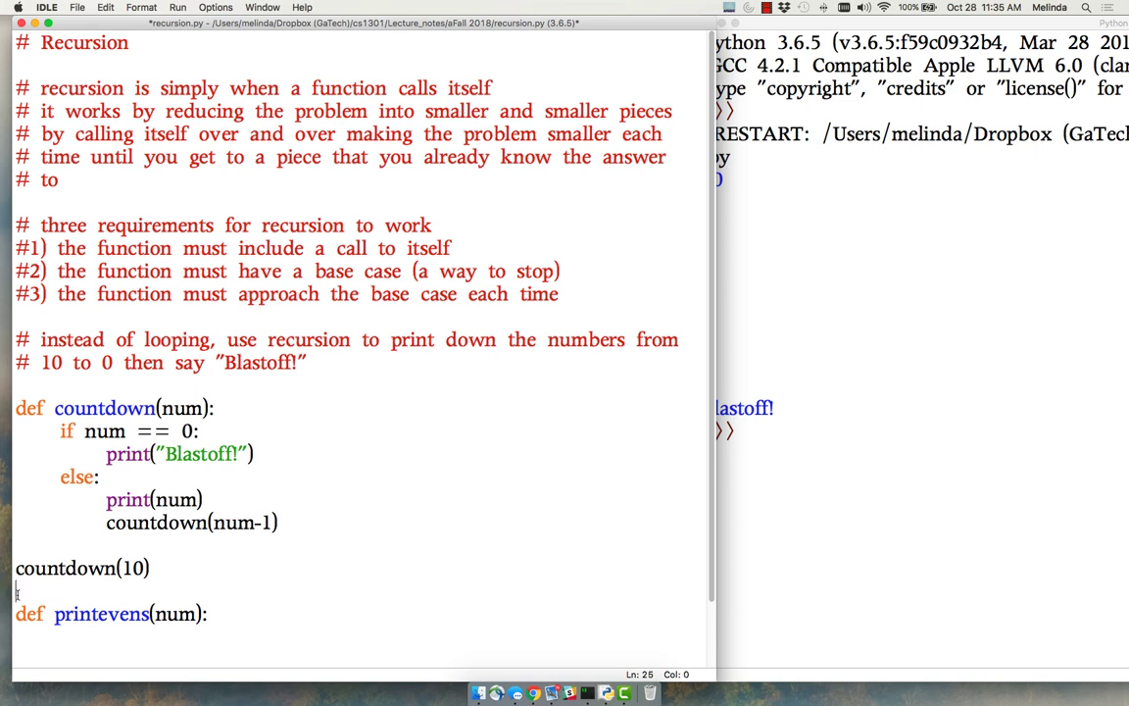
# Add the comment '# print all the even numbers from num down to 0'
pyautogui.write('#')
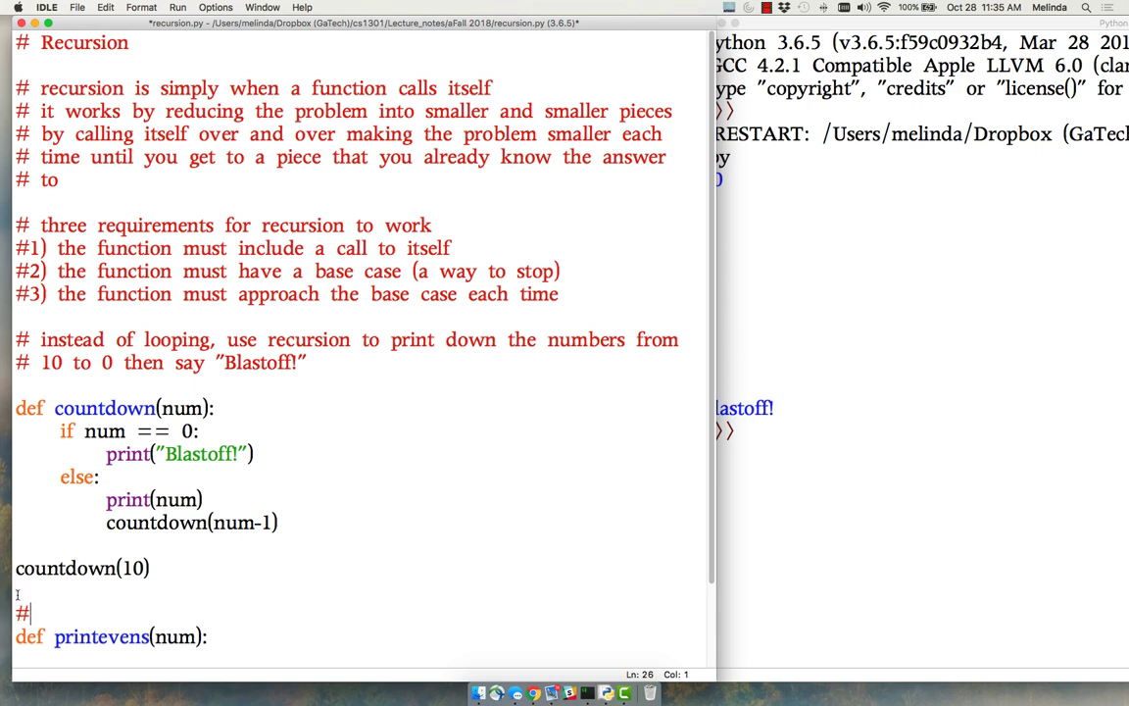
pyautogui.write('print al')
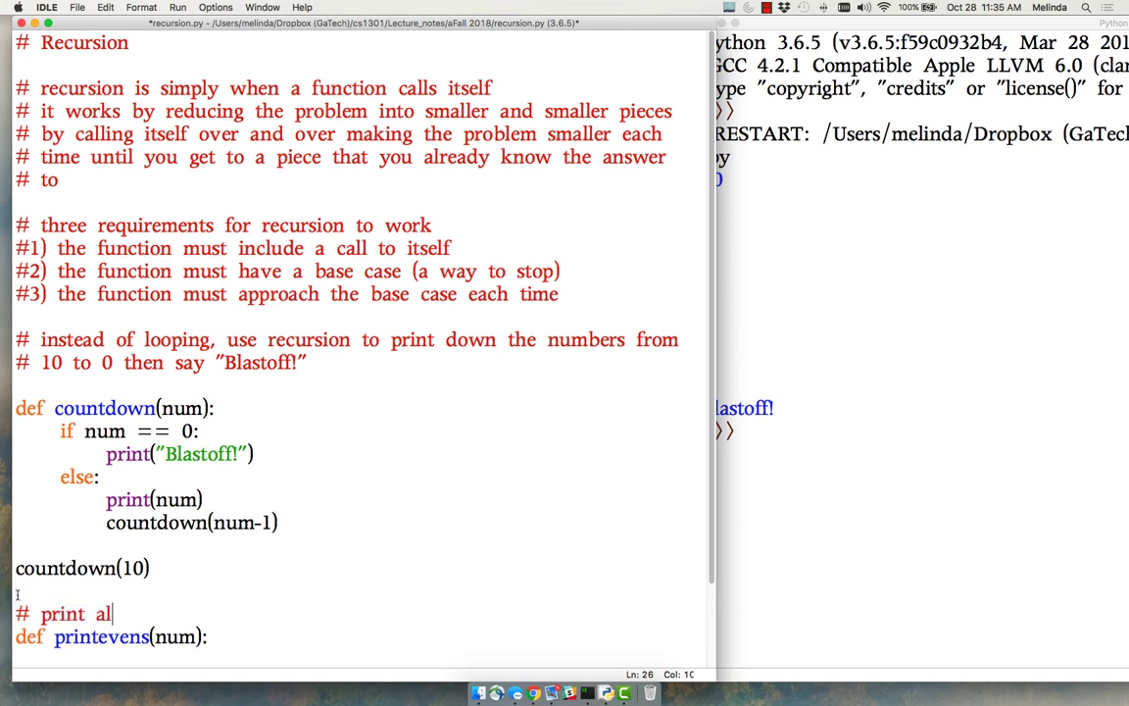
pyautogui.write('l the even num')
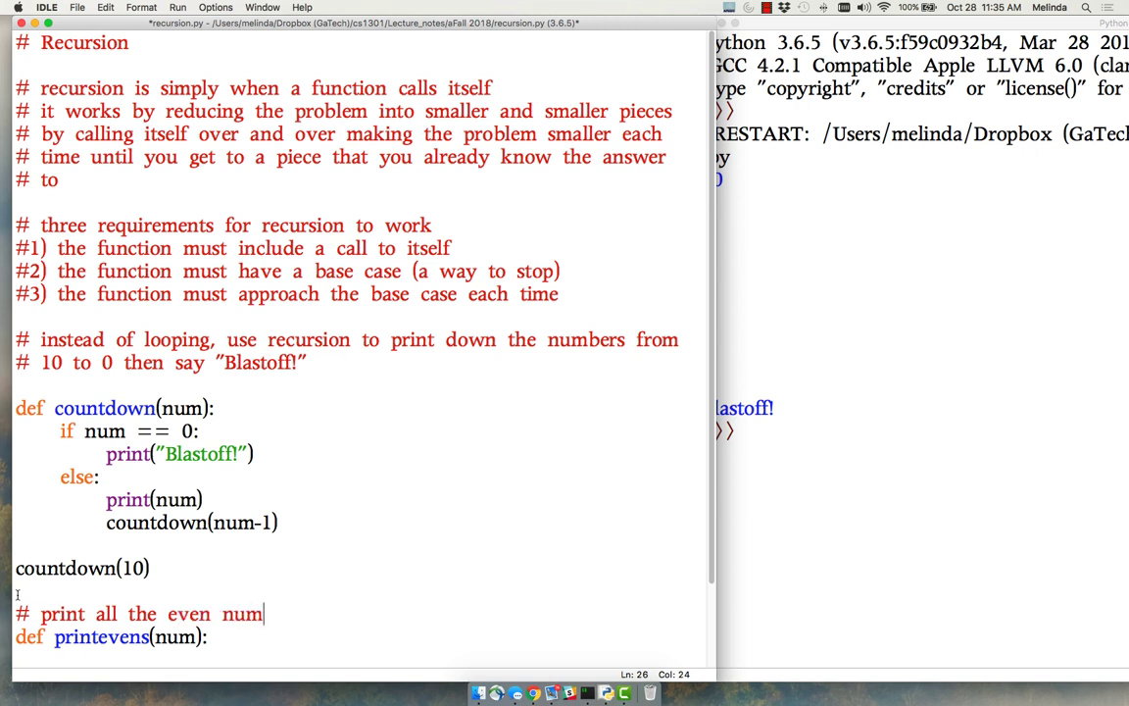
pyautogui.write('bers from num')
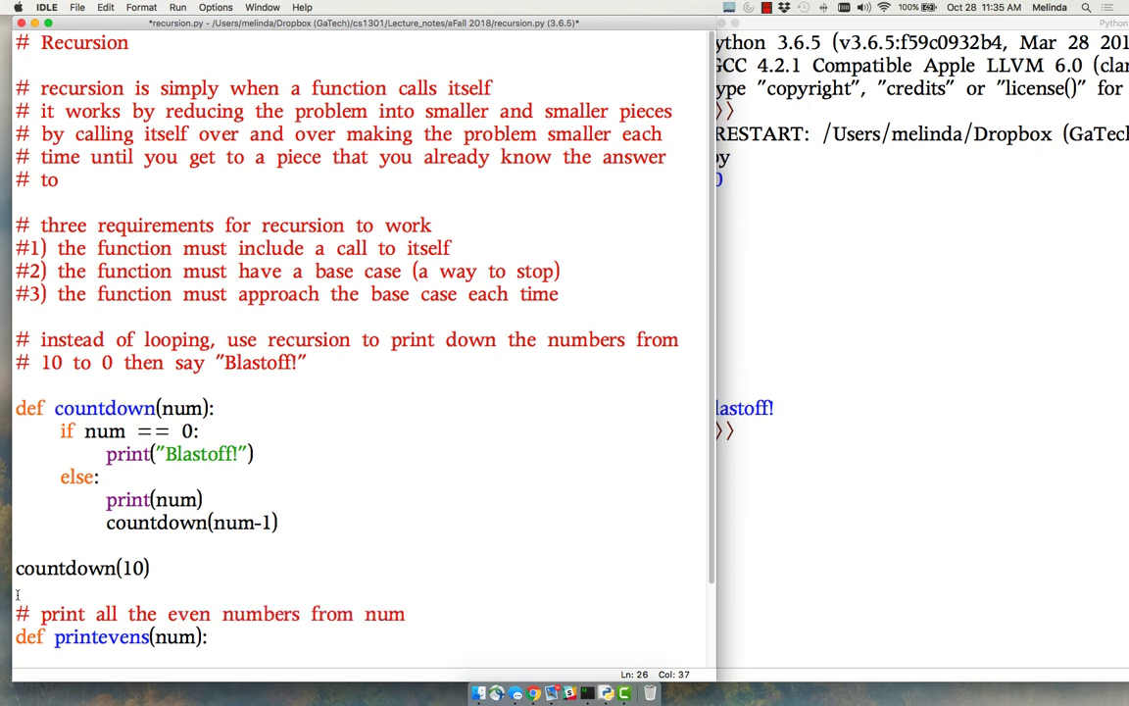
pyautogui.write('down')
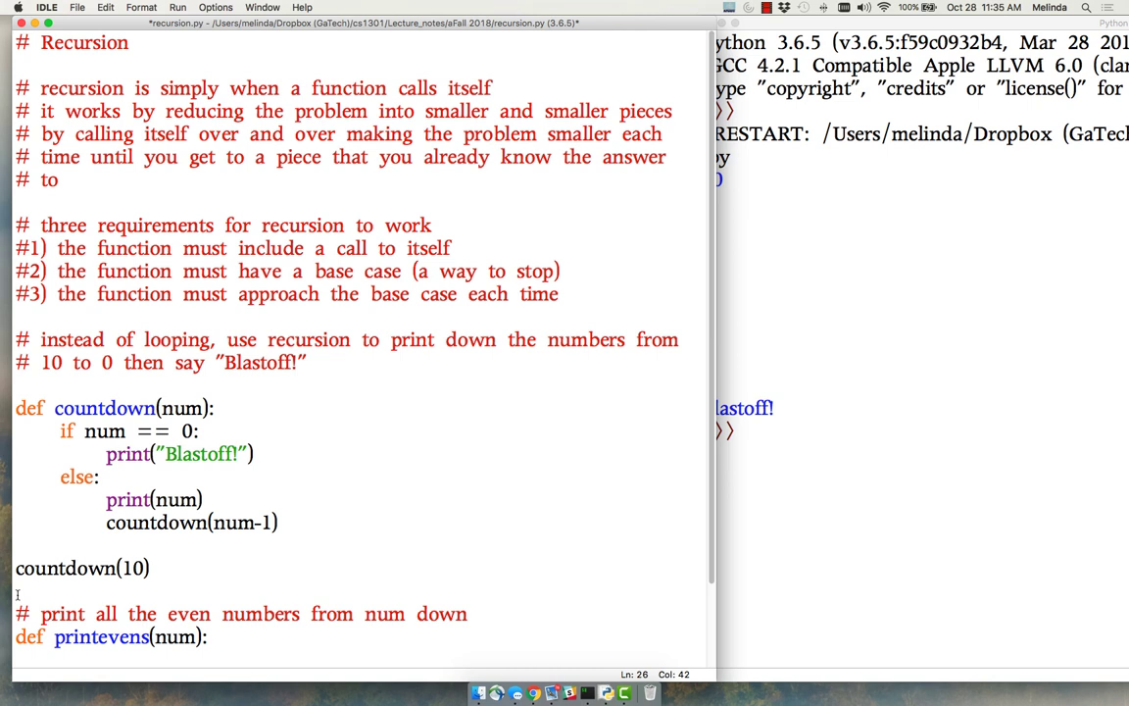
pyautogui.write('to 0')
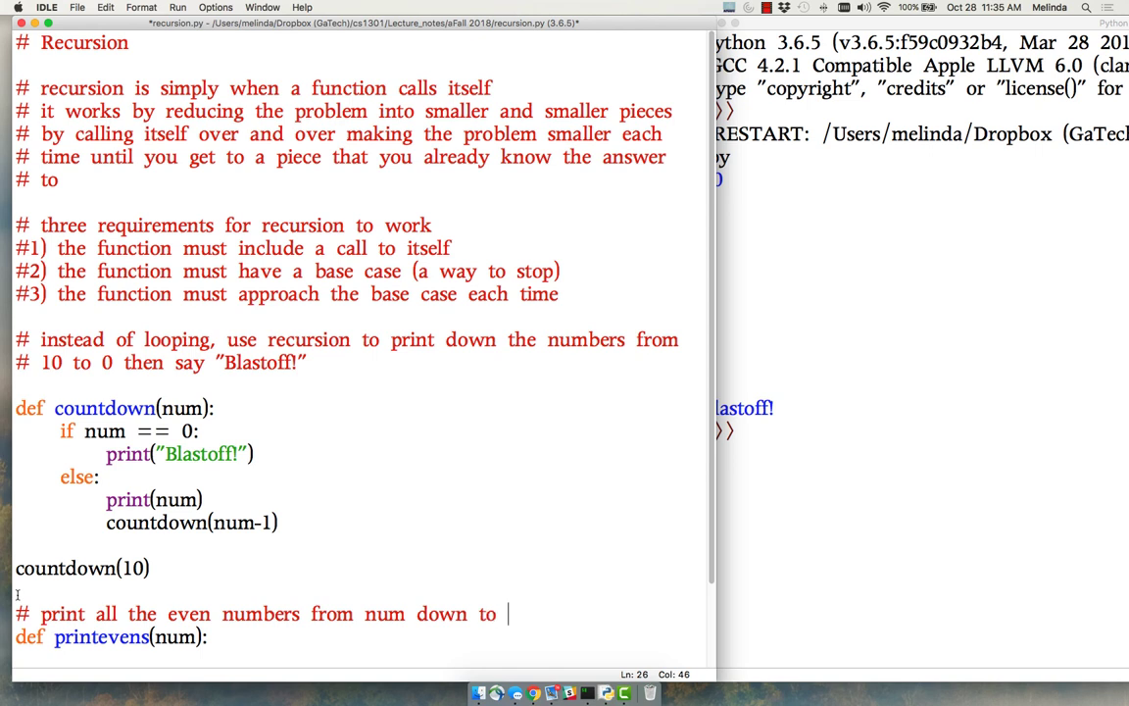
pyautogui.write('0')
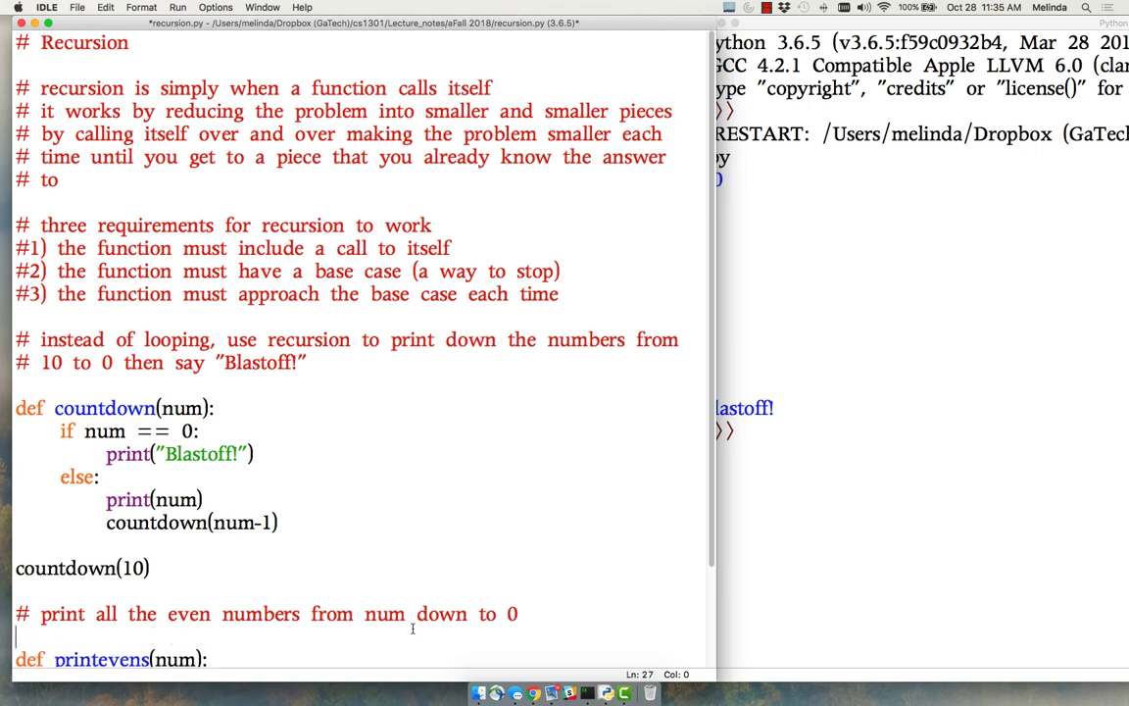
# Add a second comment noting the function assumes the parameter is even
pyautogui.write('#')
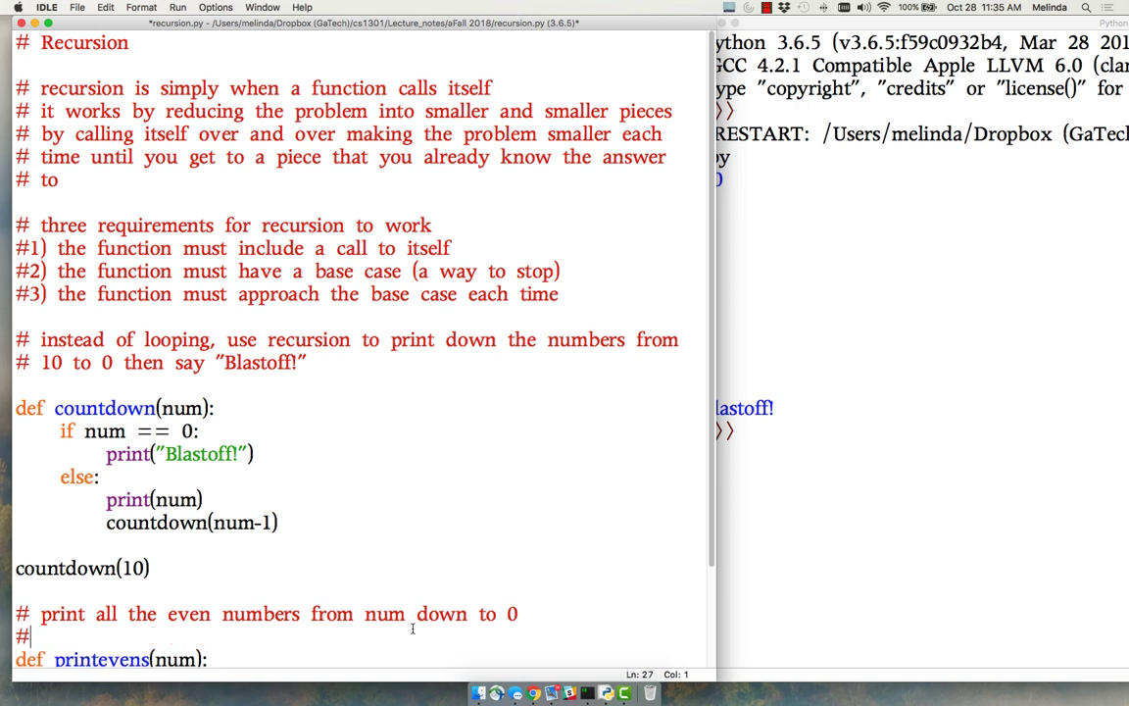
pyautogui.write('assume the parameter is e')
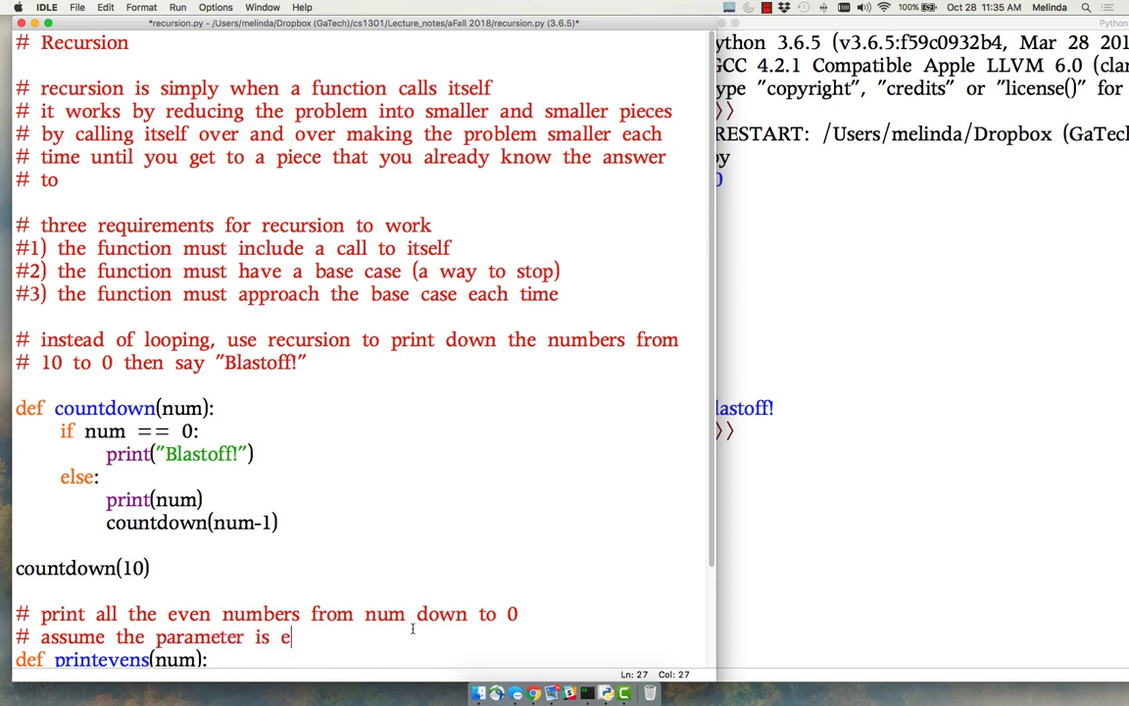
pyautogui.write('ven')
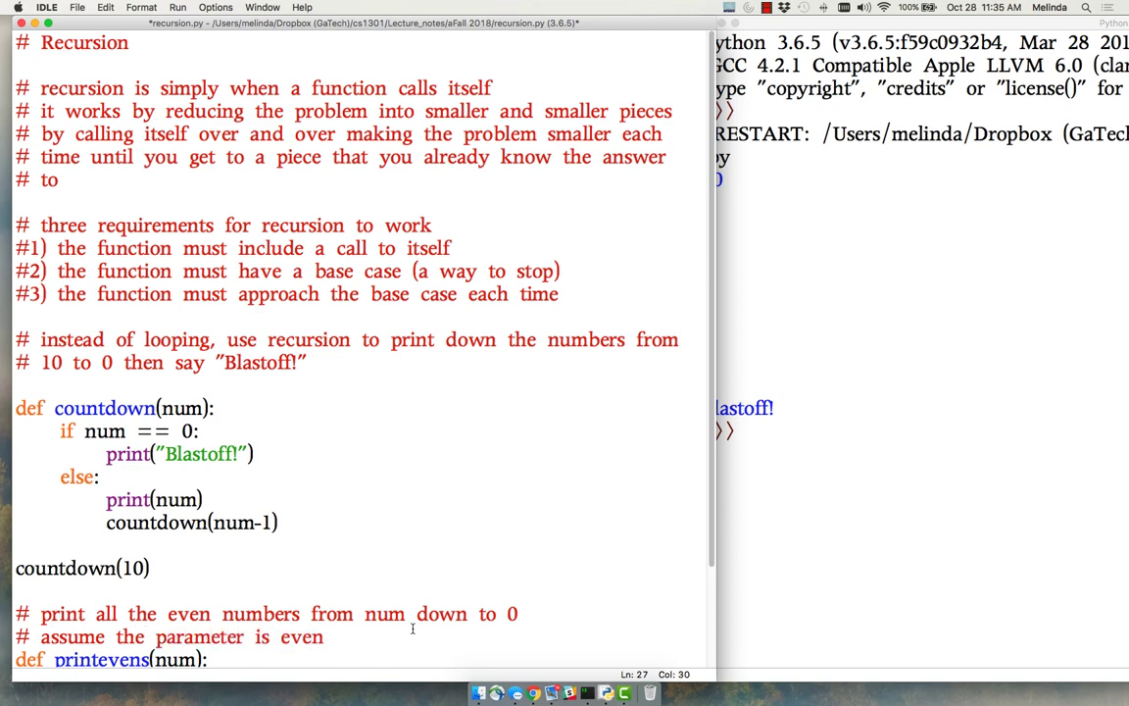
pyautogui.scroll(-3)
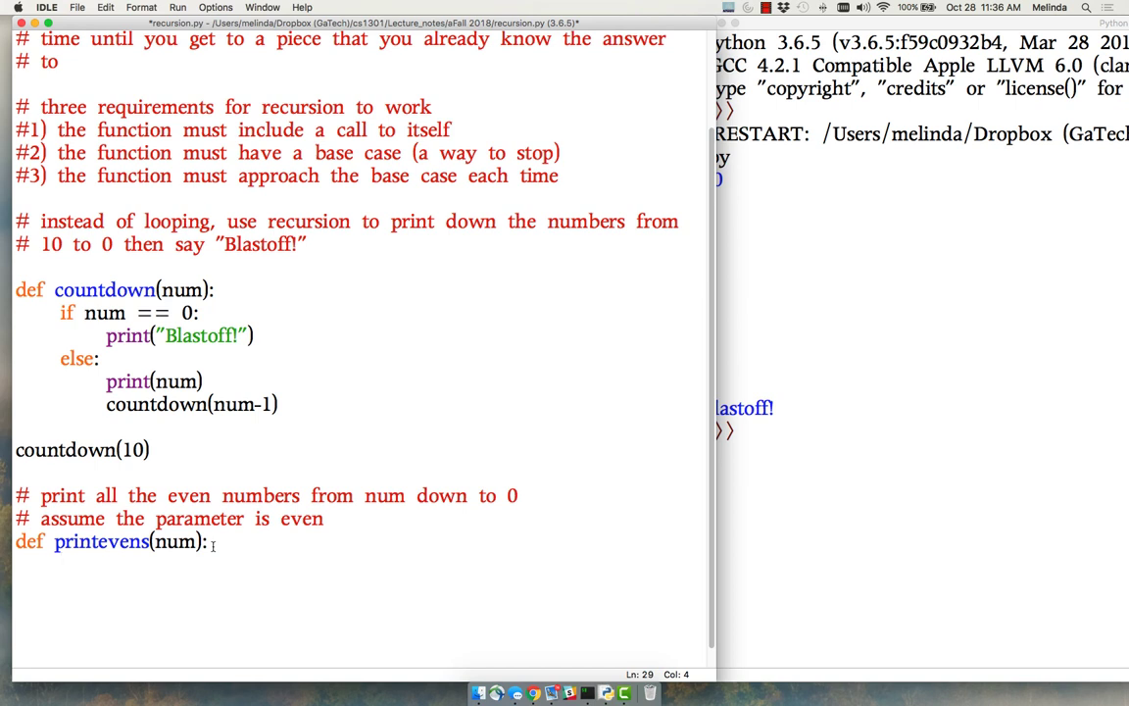
# Write the base case: if num == 0: print(num)
pyautogui.write('i')
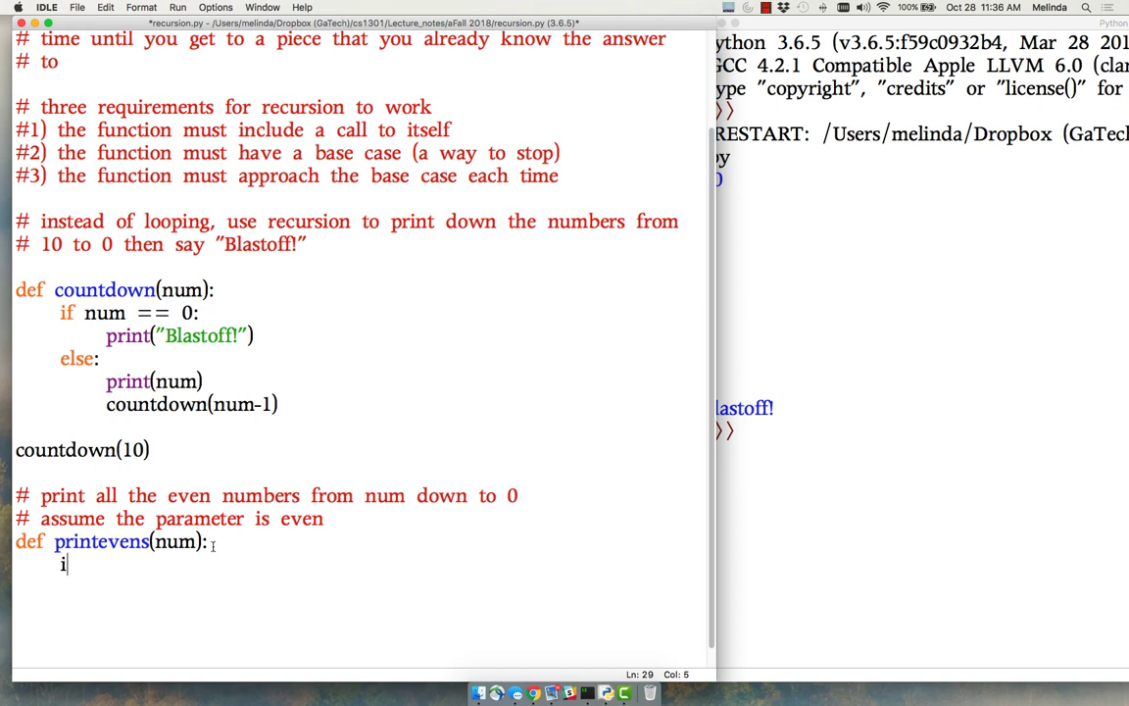
pyautogui.write('f')
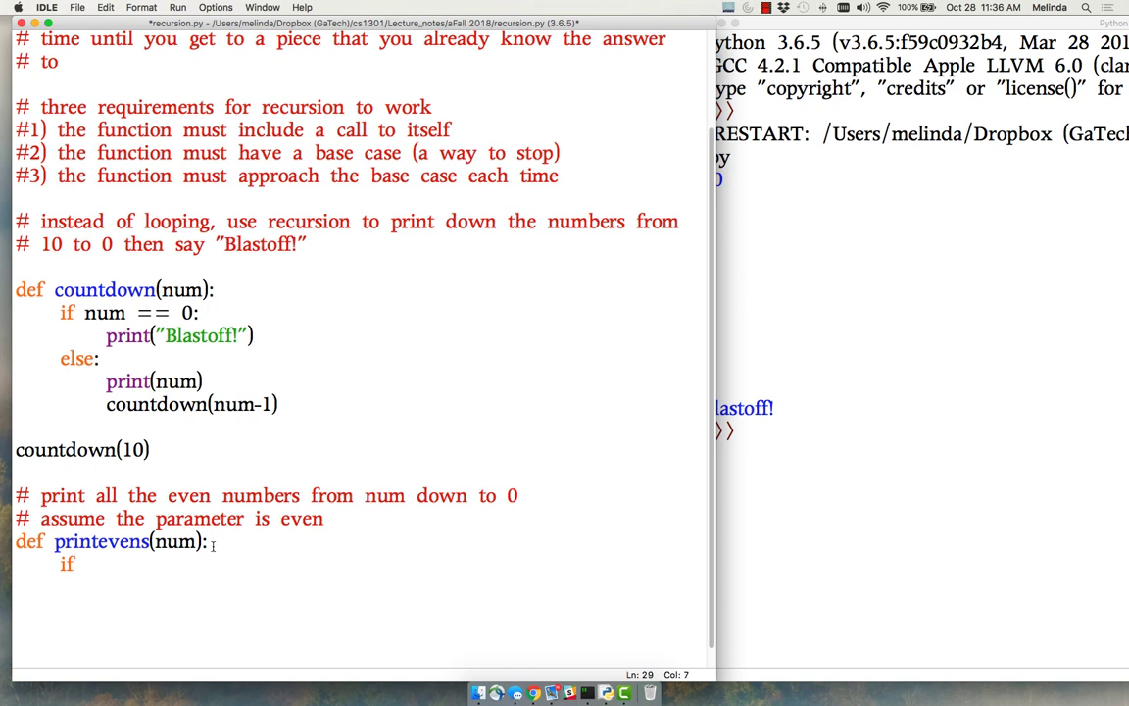
pyautogui.write('num ==')
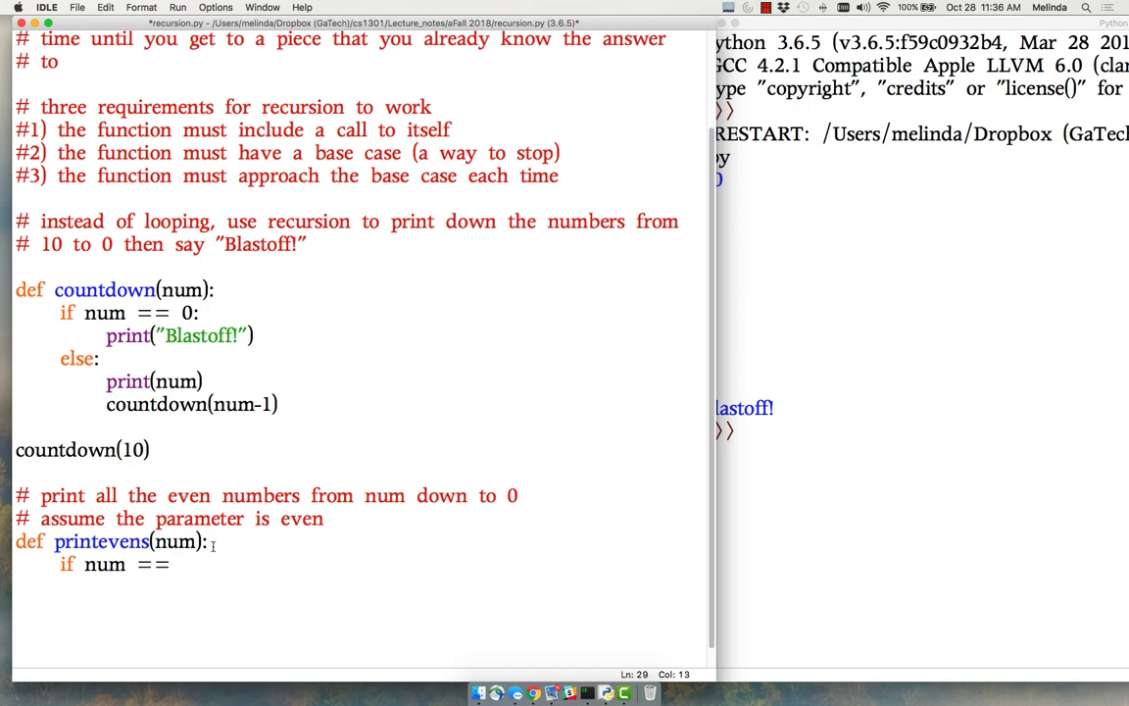
pyautogui.write('0:')
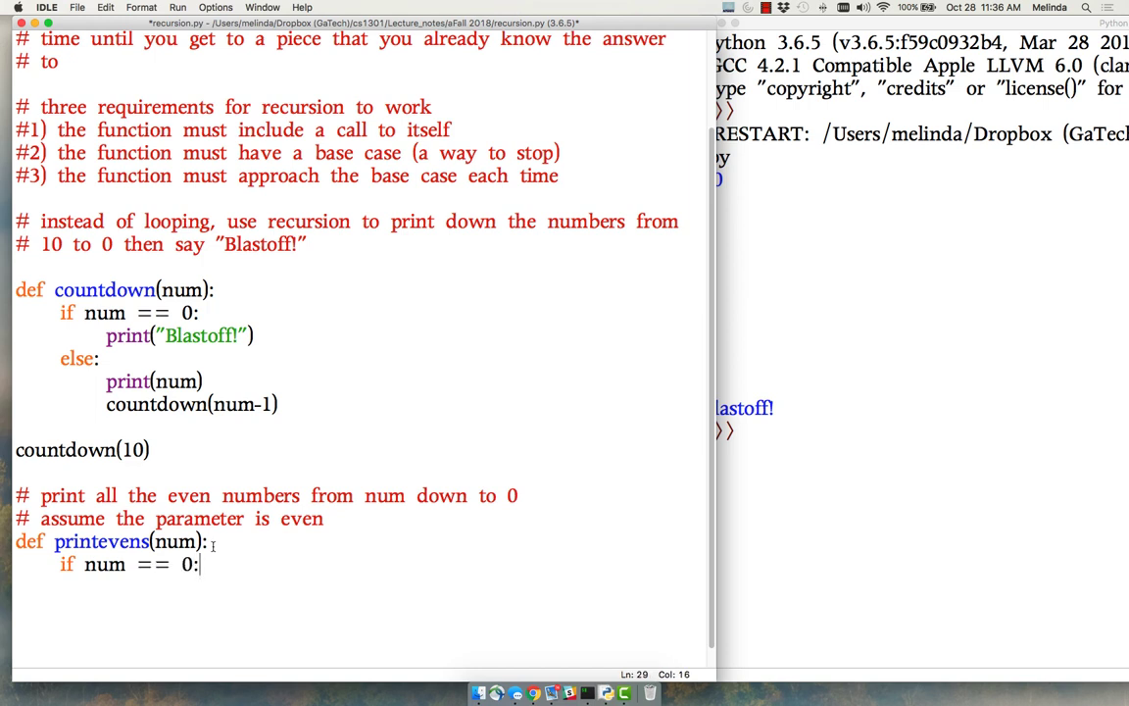
pyautogui.press('Return')
pyautogui.write('pri')
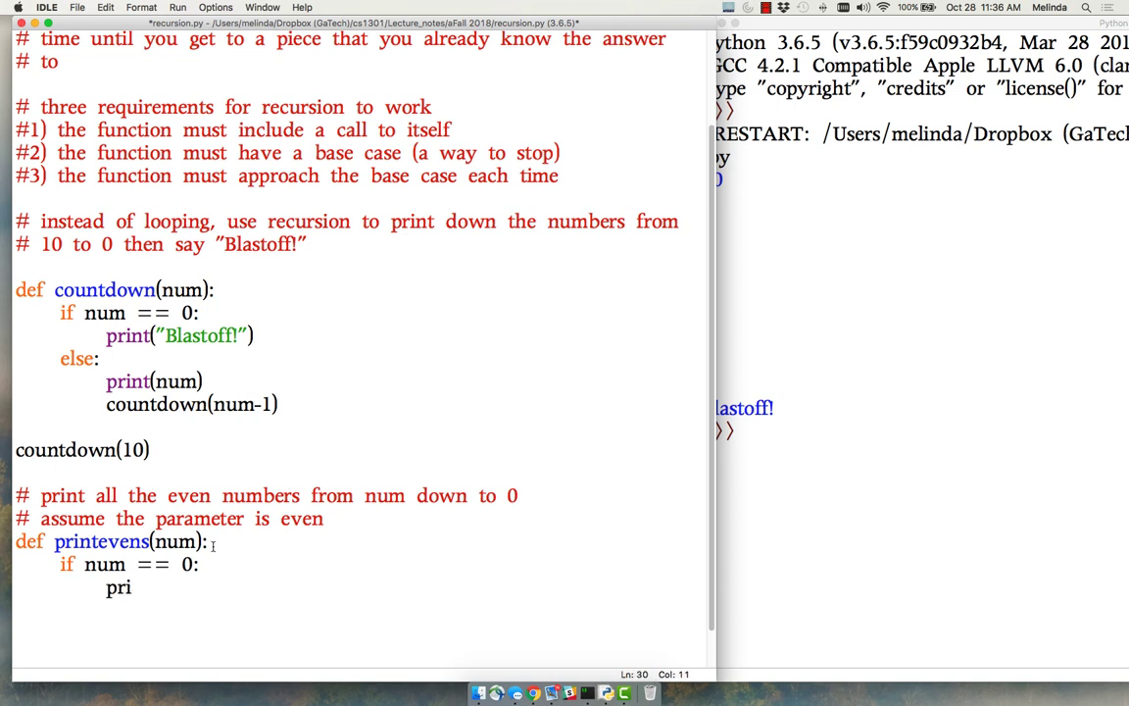
pyautogui.write('nt(num')
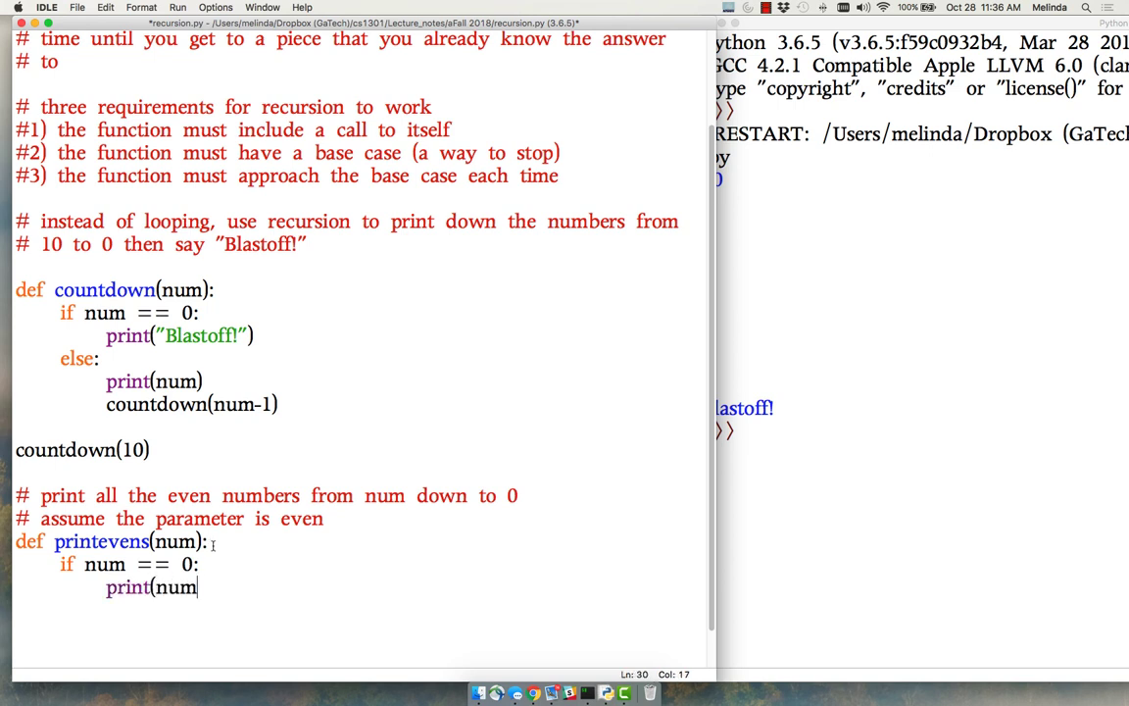
pyautogui.press('Return')
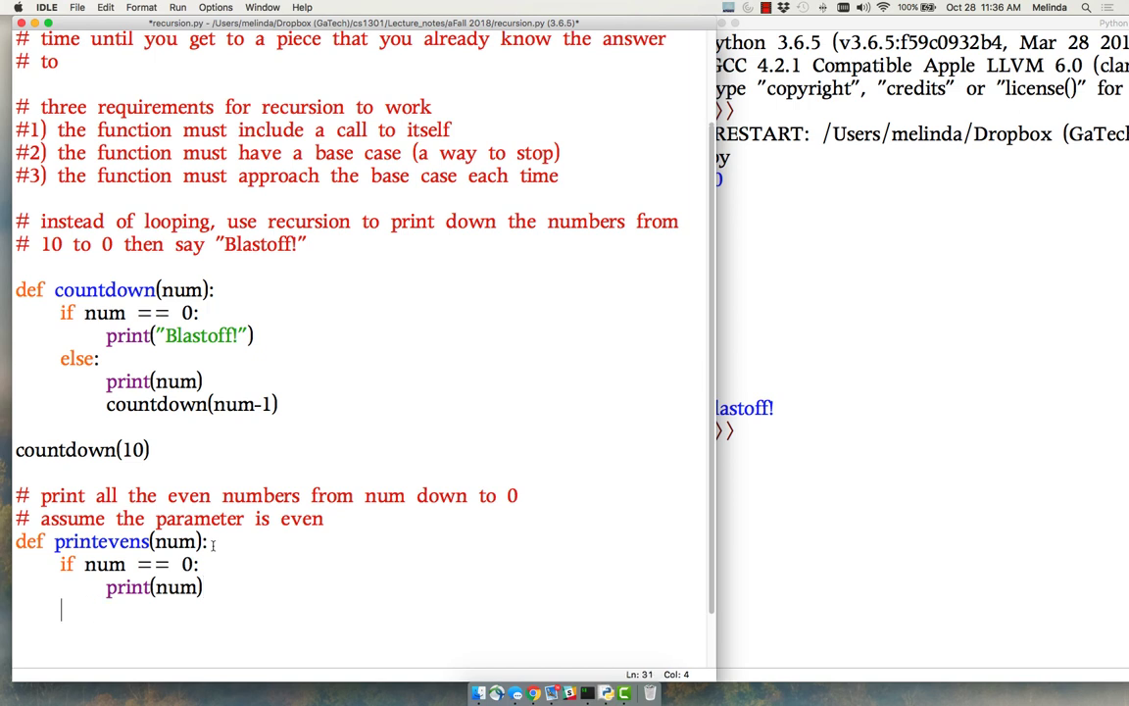
# Write the else branch printing num and calling printevens(num - 2)
pyautogui.write('else:')
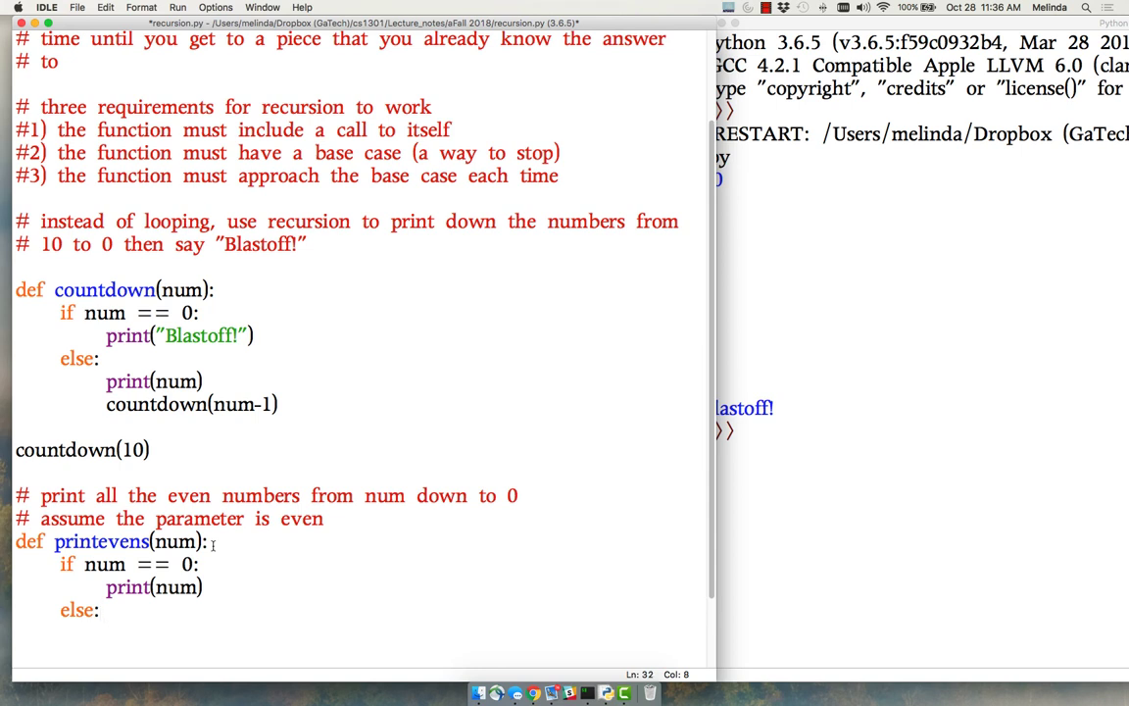
pyautogui.write('pr')
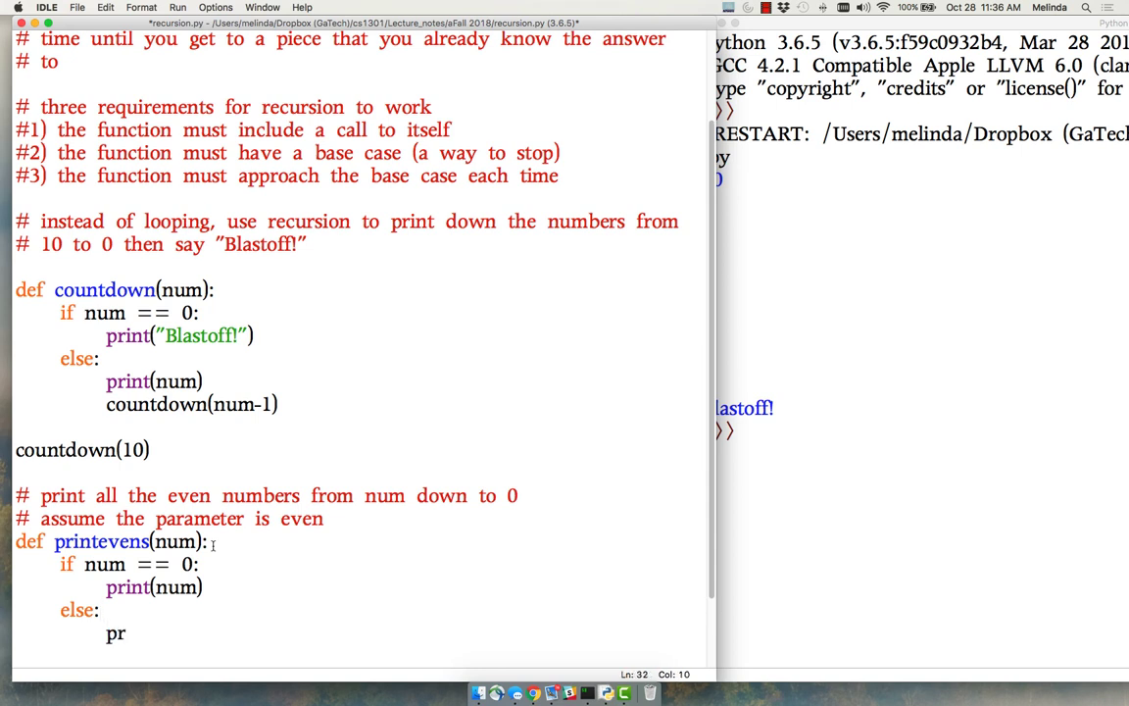
pyautogui.write('int(num)')
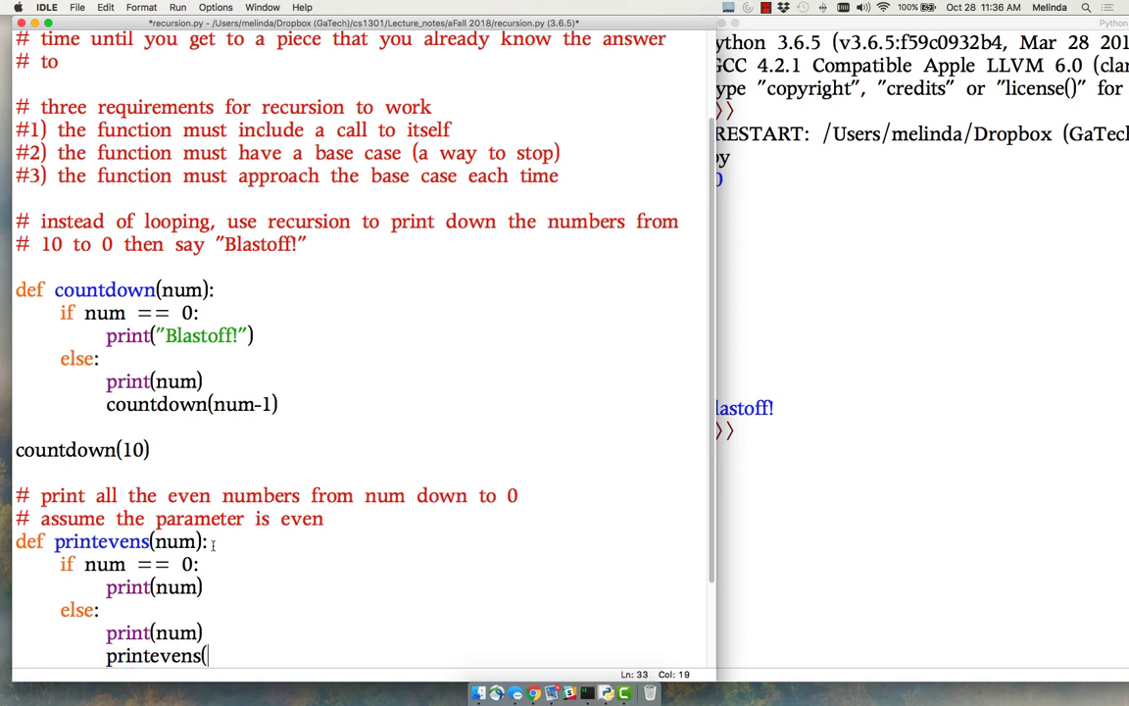
pyautogui.write('nu')
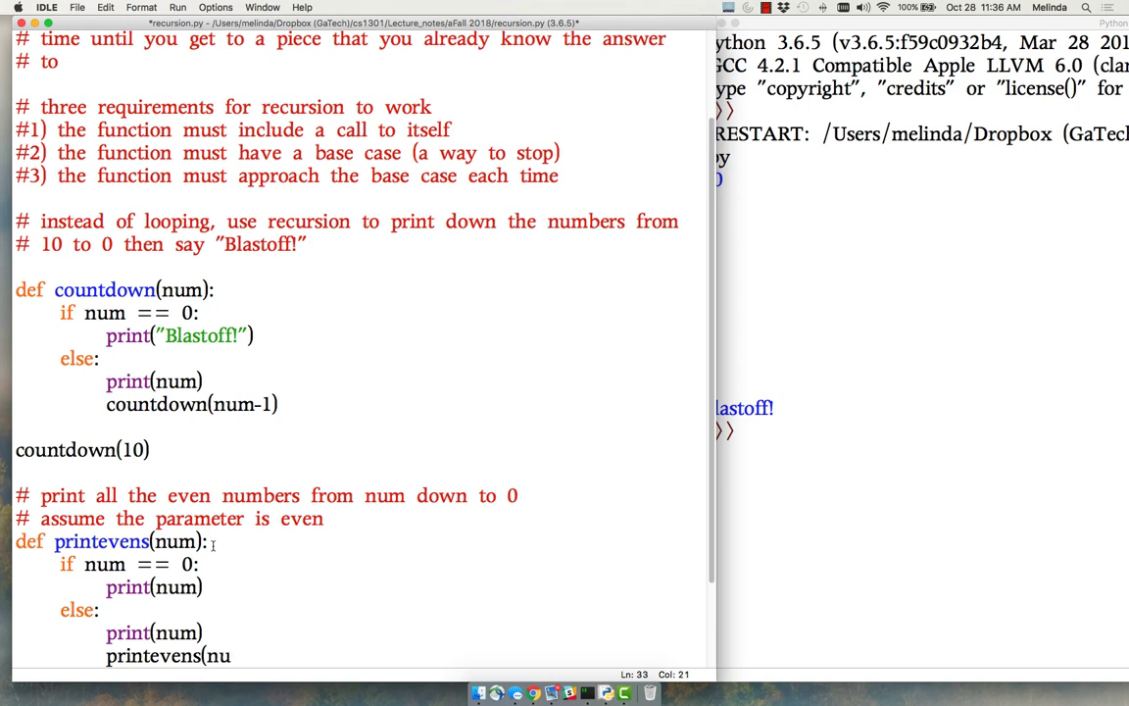
pyautogui.write('- 2')
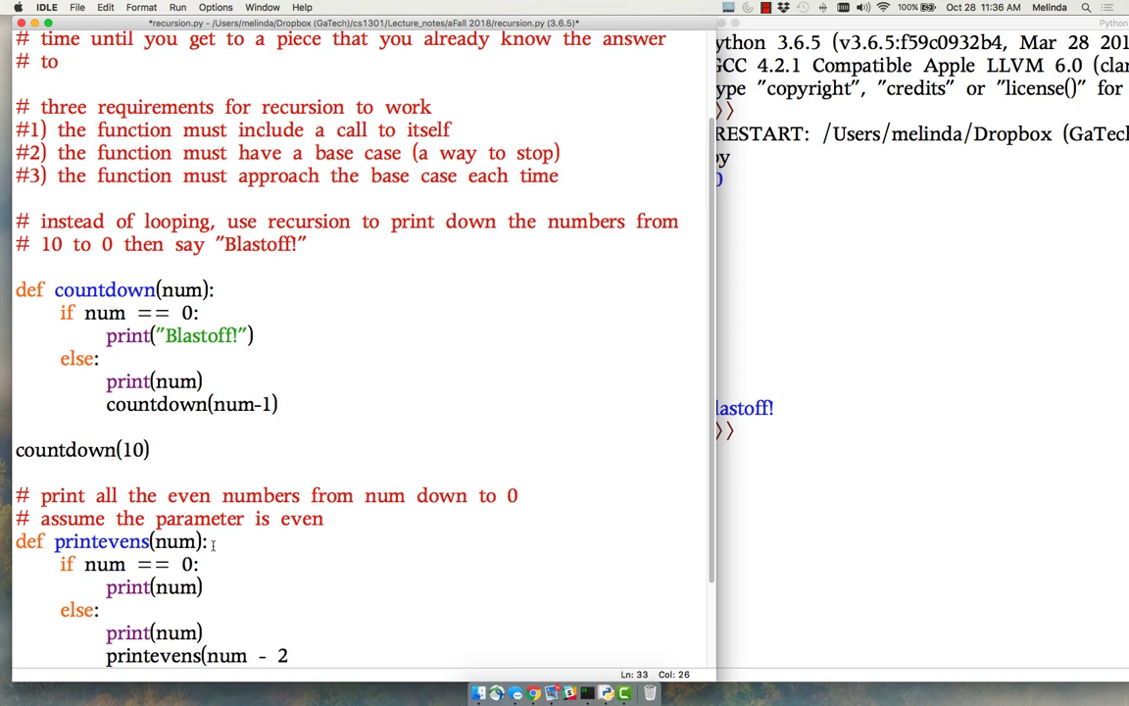
pyautogui.write(')')
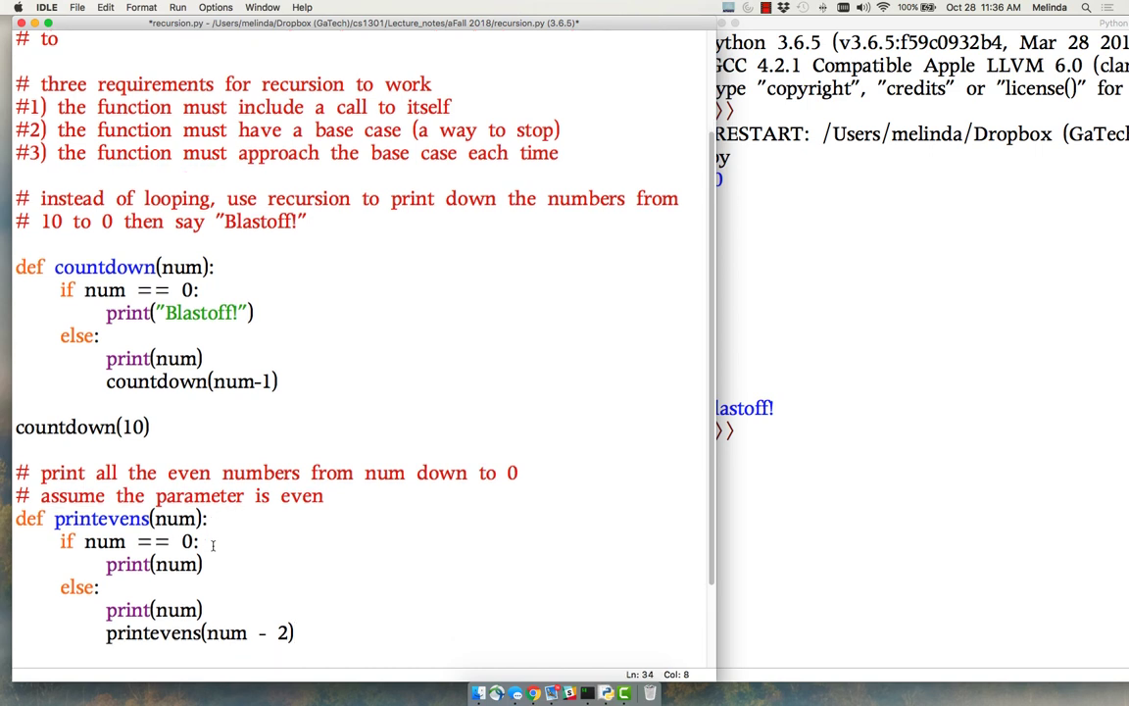
# Add the call printevens(50) at the bottom of the script
pyautogui.scroll(3)
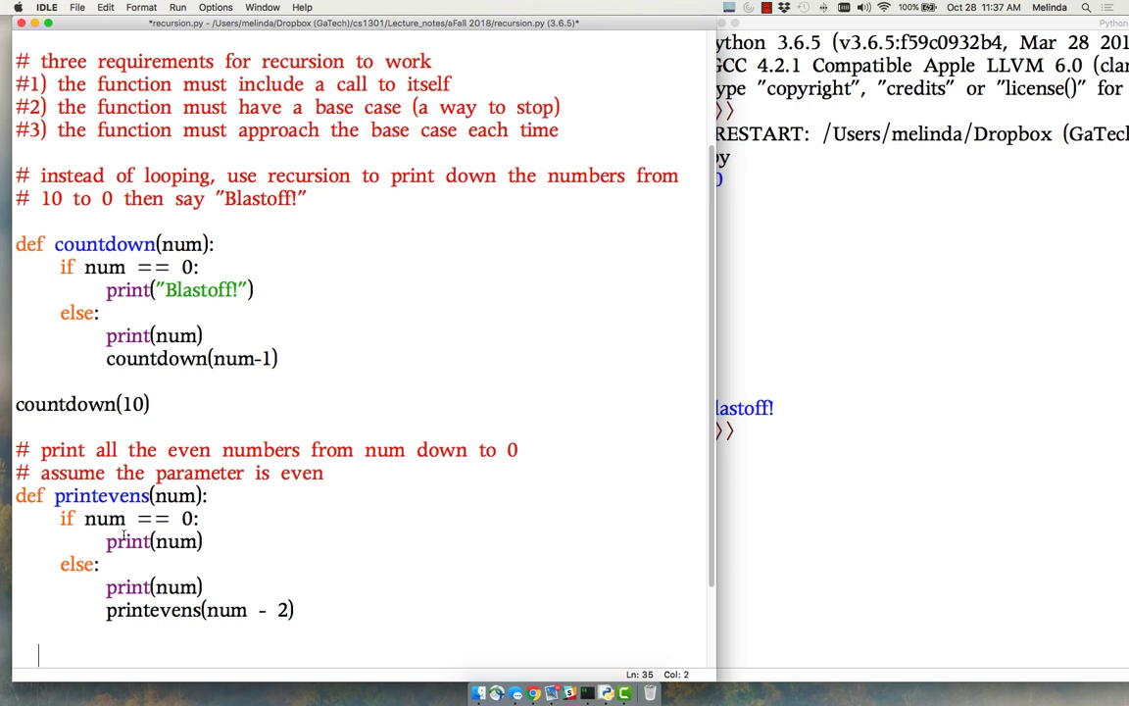
pyautogui.write('print')
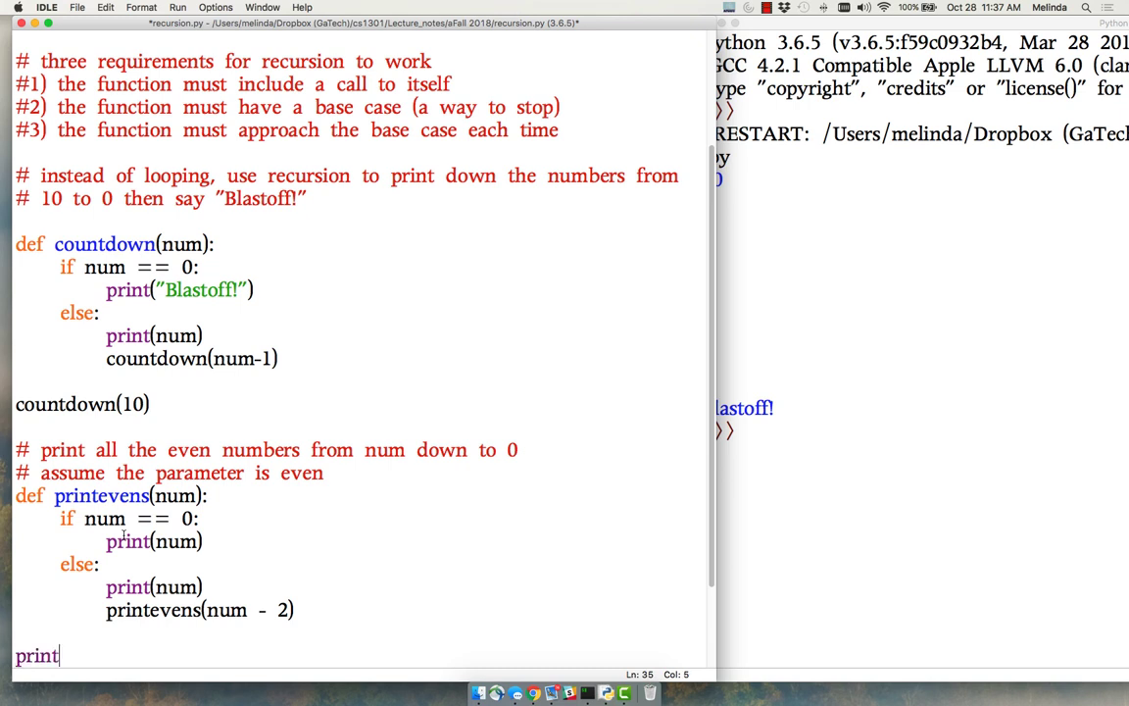
pyautogui.write('evens(')
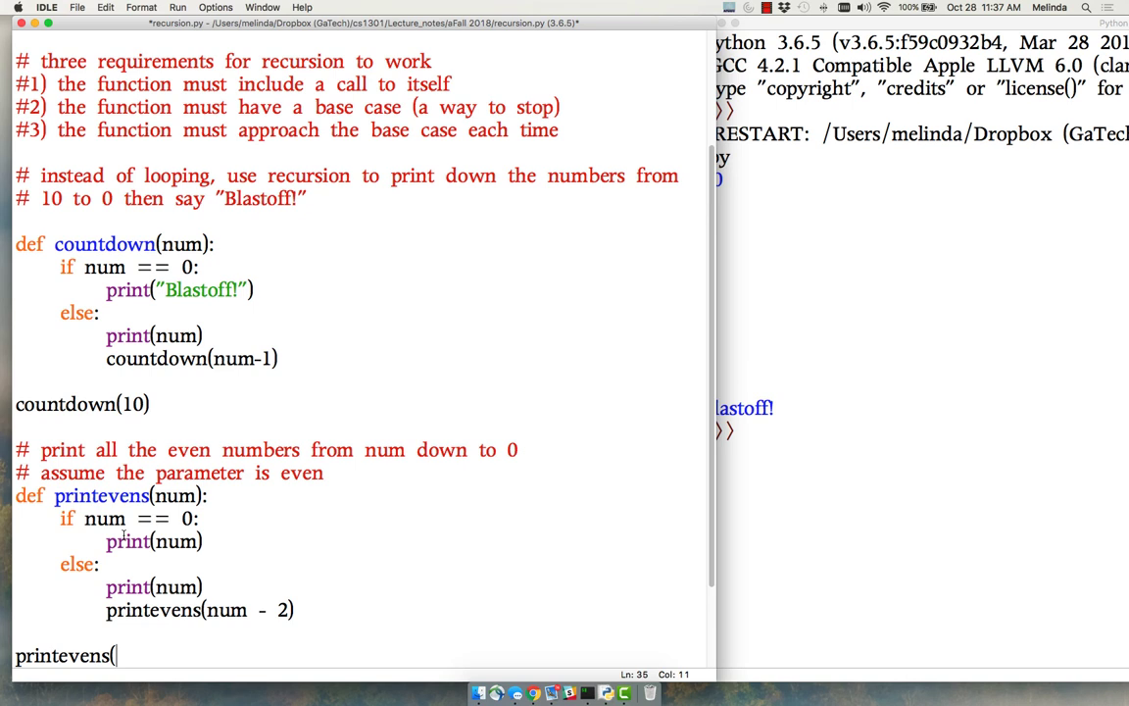
pyautogui.write('50)')
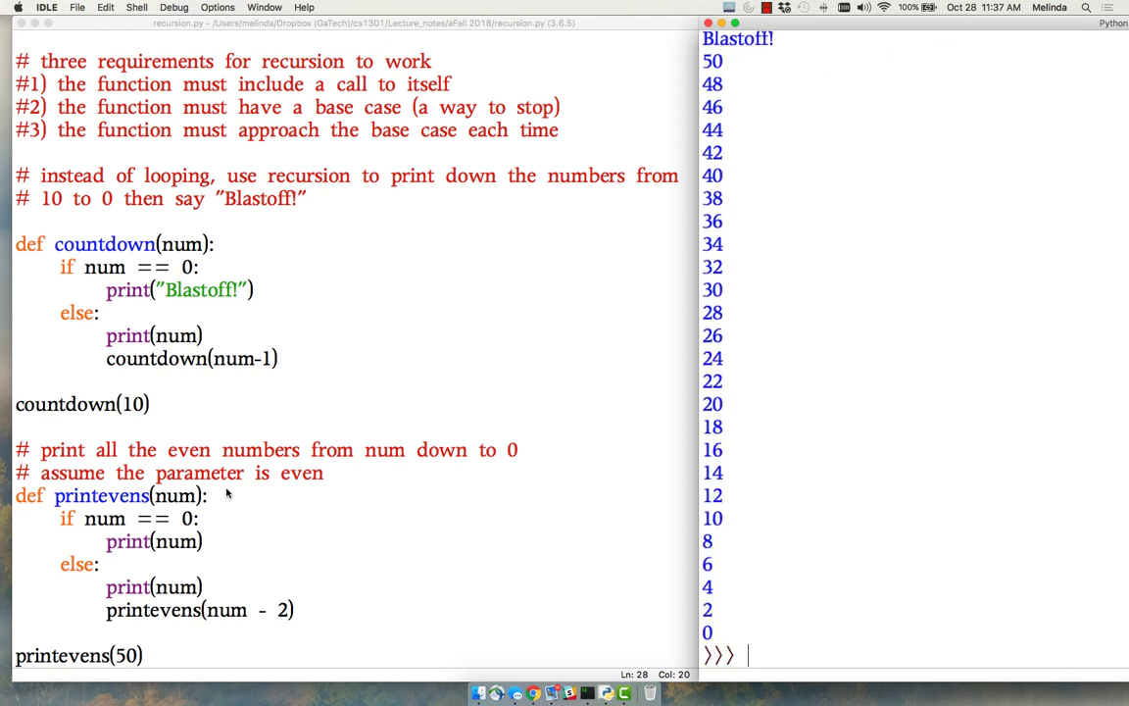
pyautogui.moveTo(152, 663)
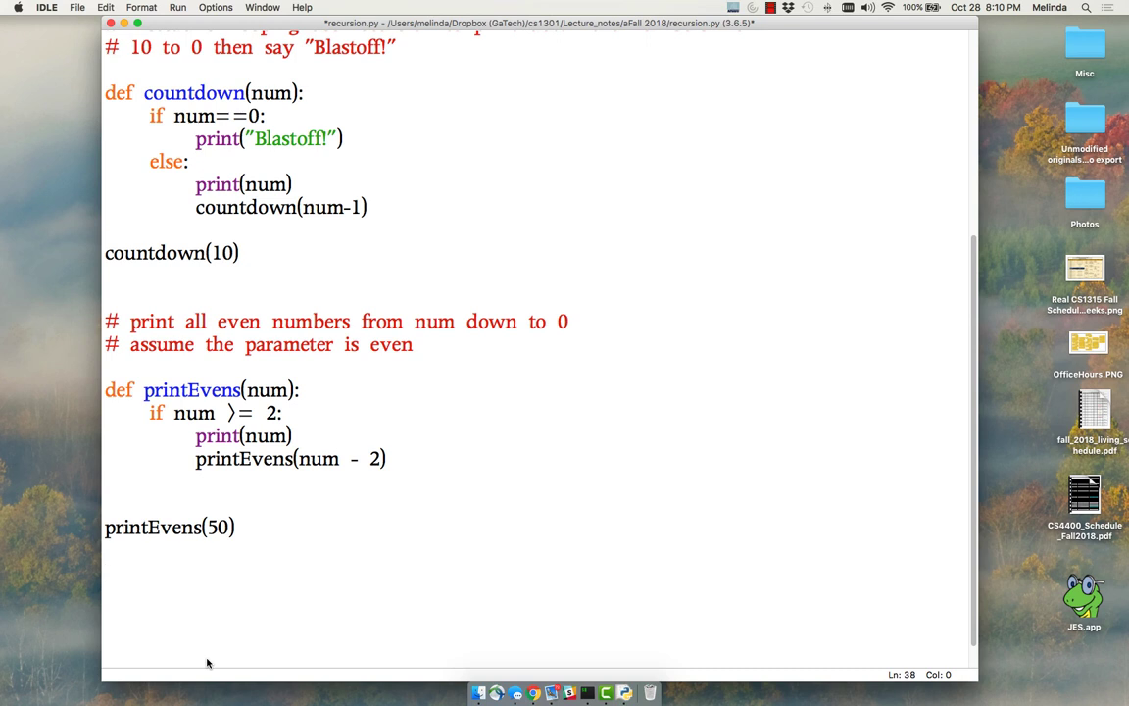
# Add the comment '# many times recursion is used to compute a result'
pyautogui.write('#')
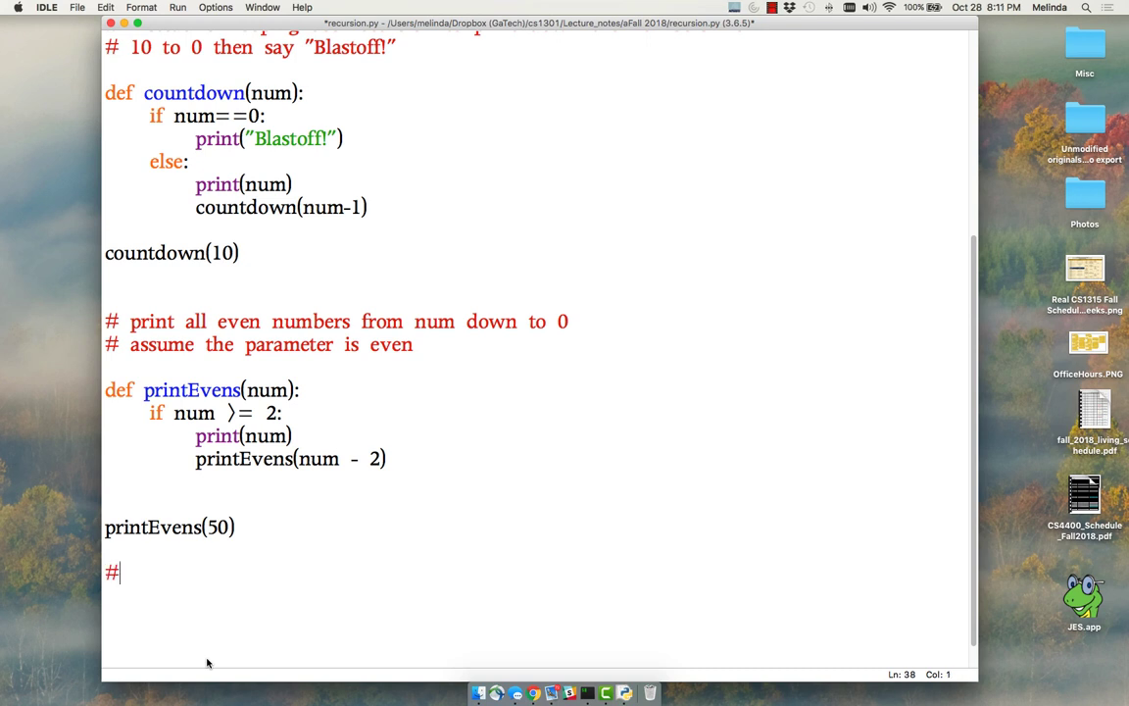
pyautogui.write('many')
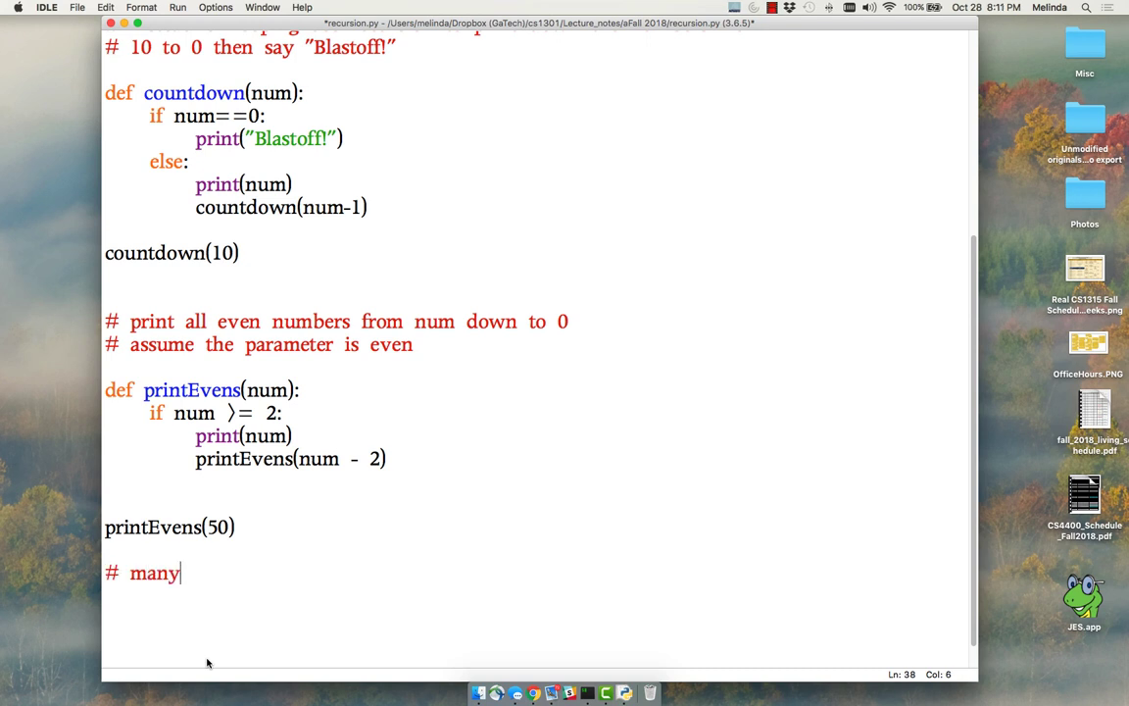
pyautogui.write('times rec')
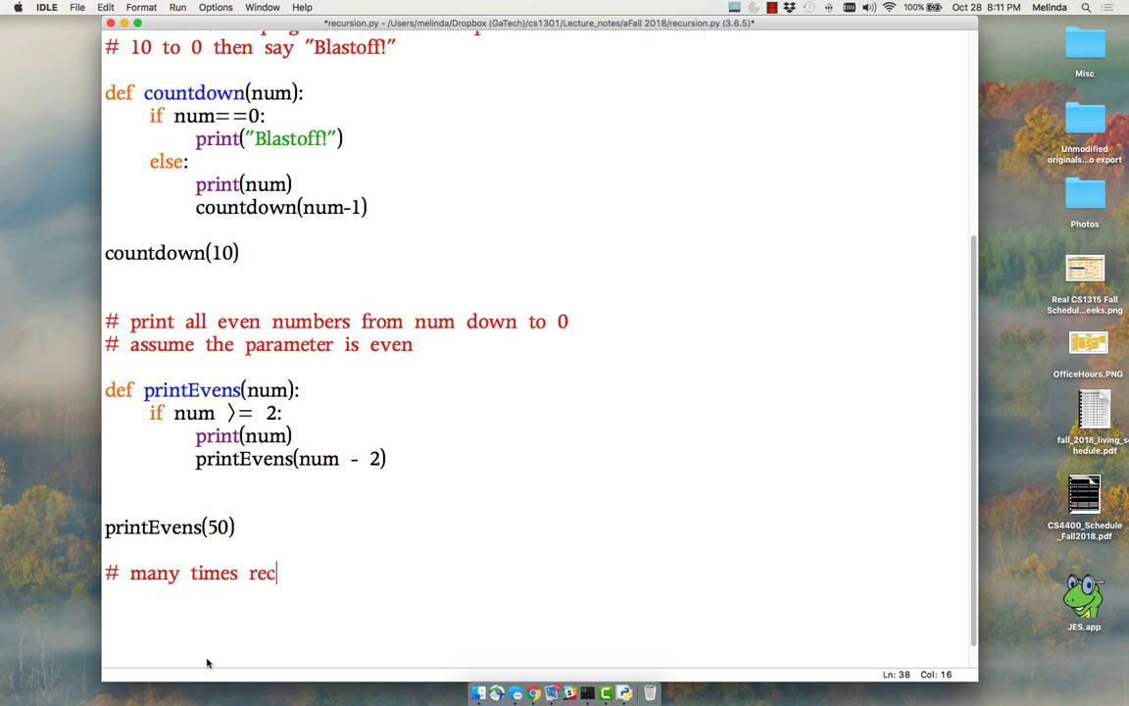
pyautogui.write('ursion is used')
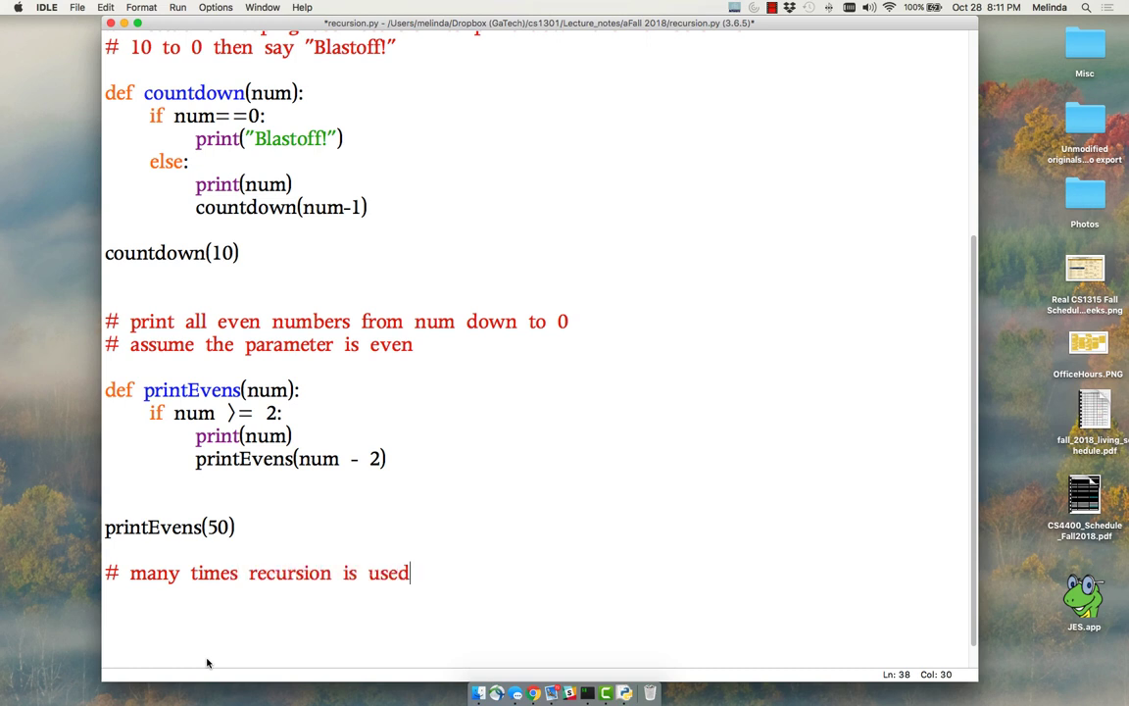
pyautogui.write('to compute a')
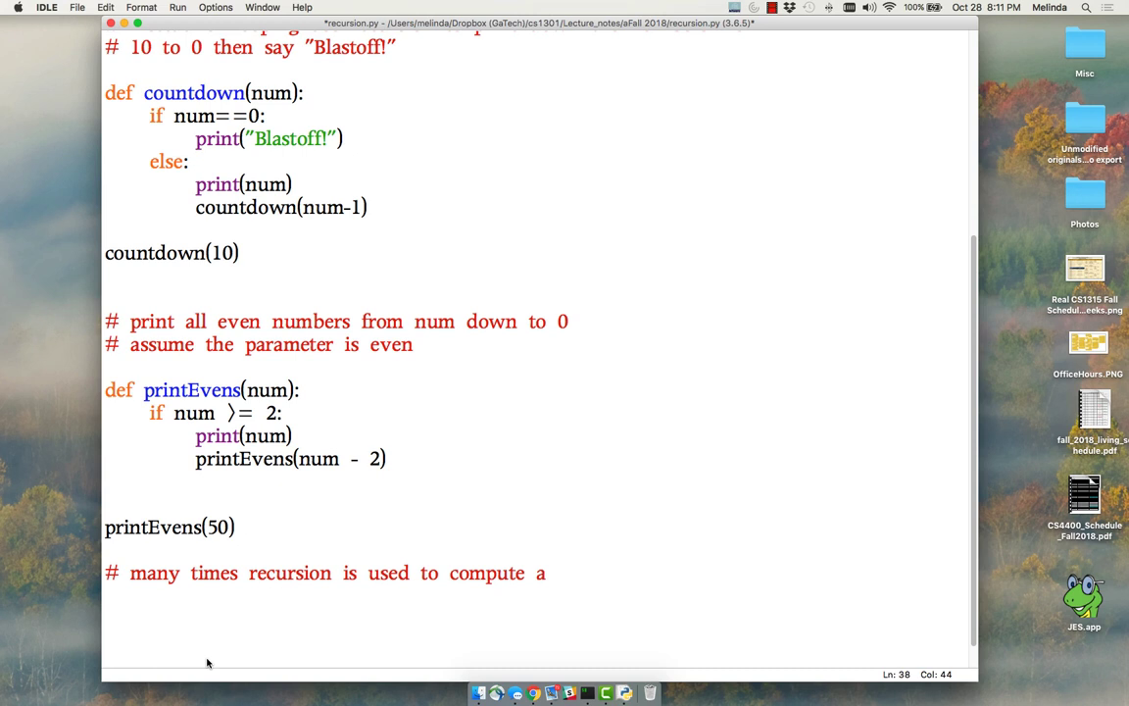
pyautogui.write('result')
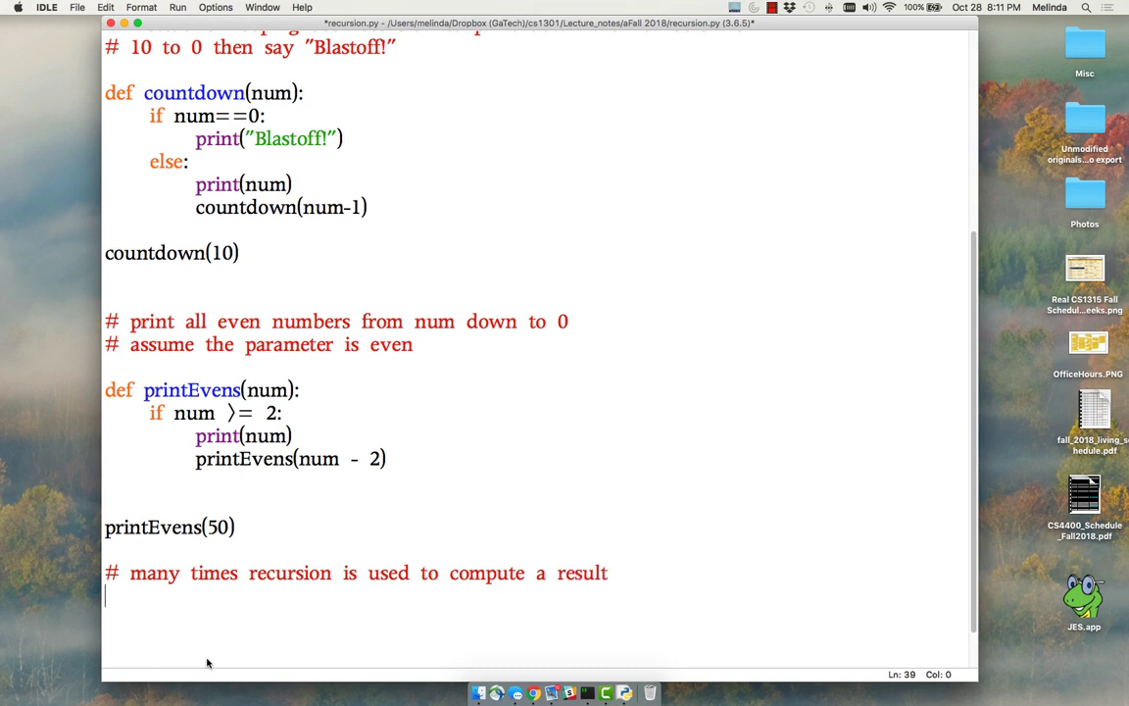
# Add the comment '# factorial - 5! = 5 * 4!'
pyautogui.write('#')
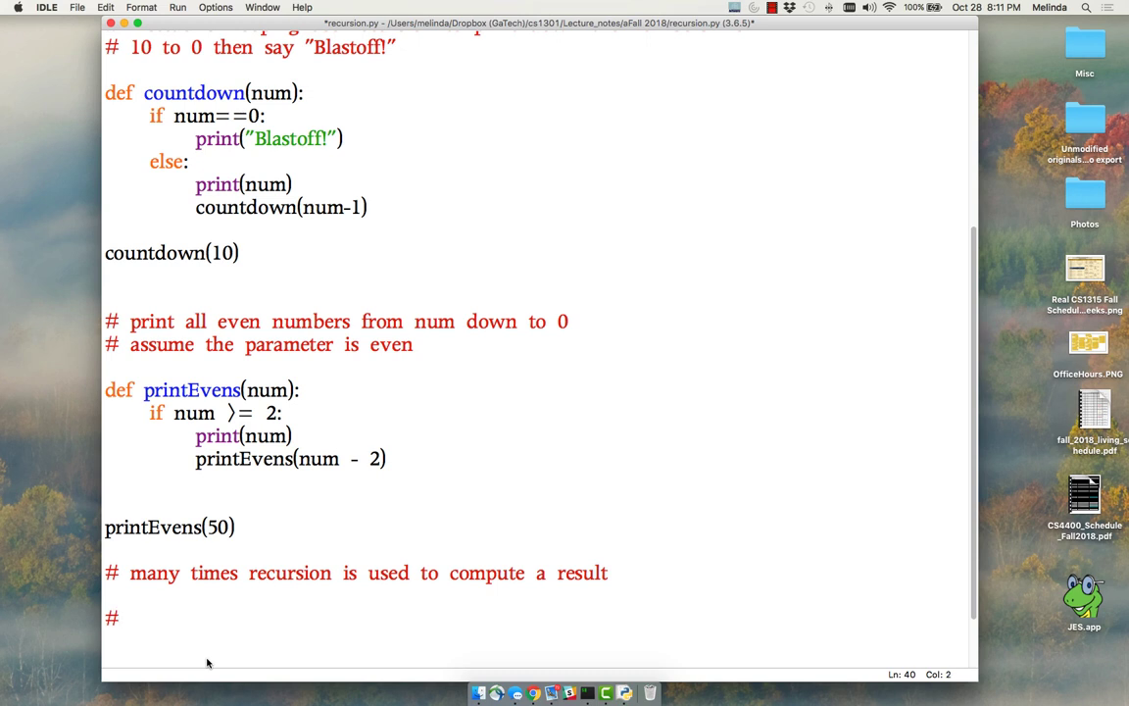
pyautogui.write('factori')
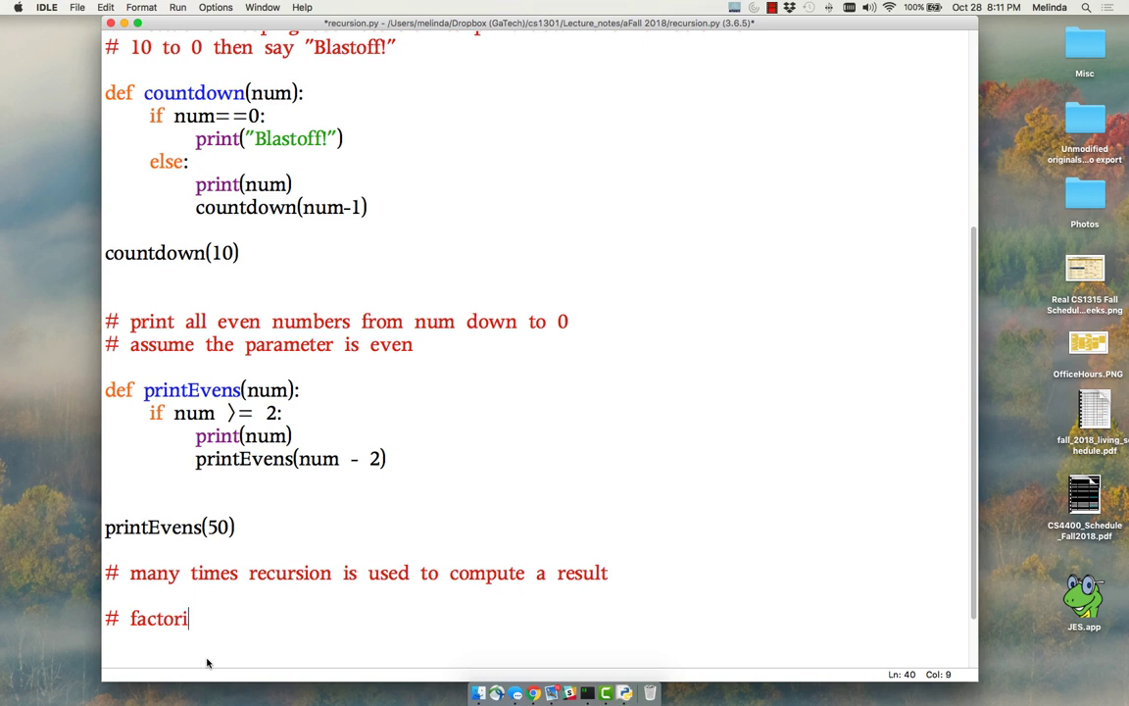
pyautogui.write('al')
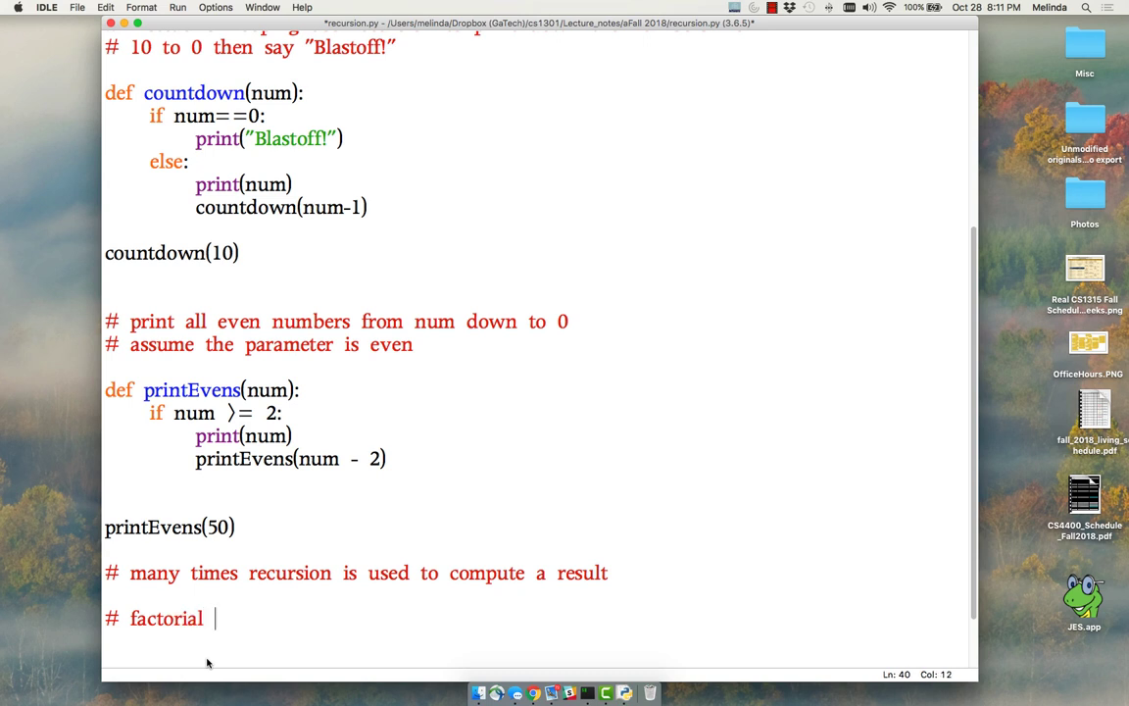
pyautogui.write('- 5!')
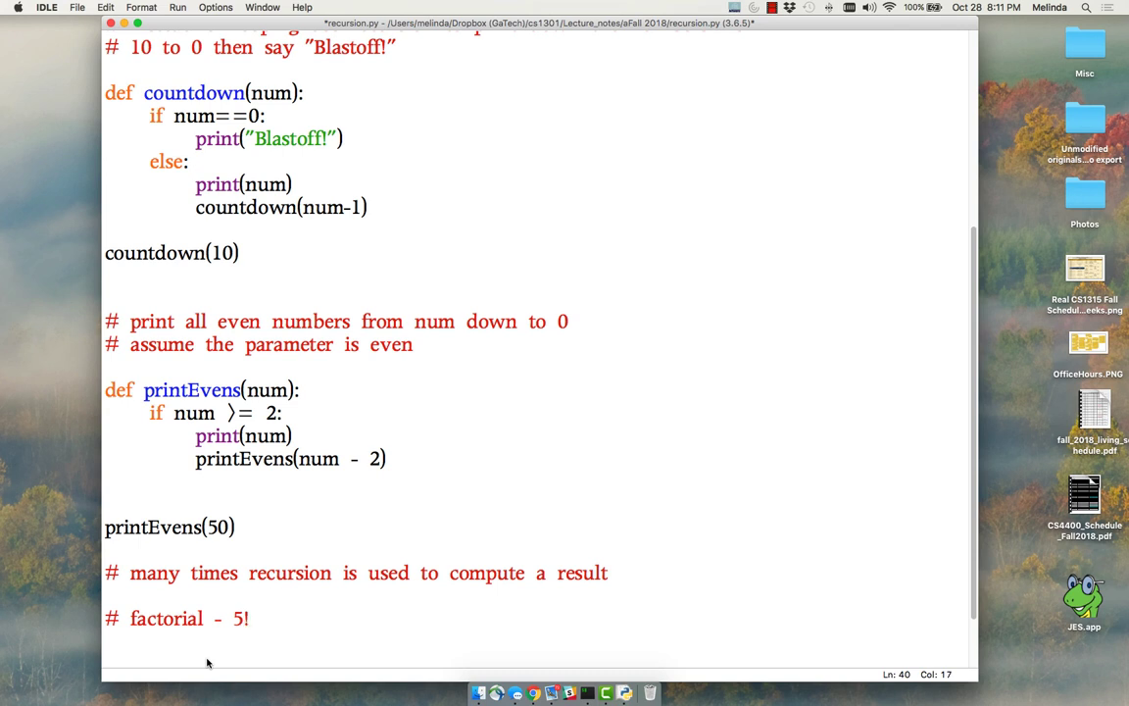
pyautogui.write('= 5 *')
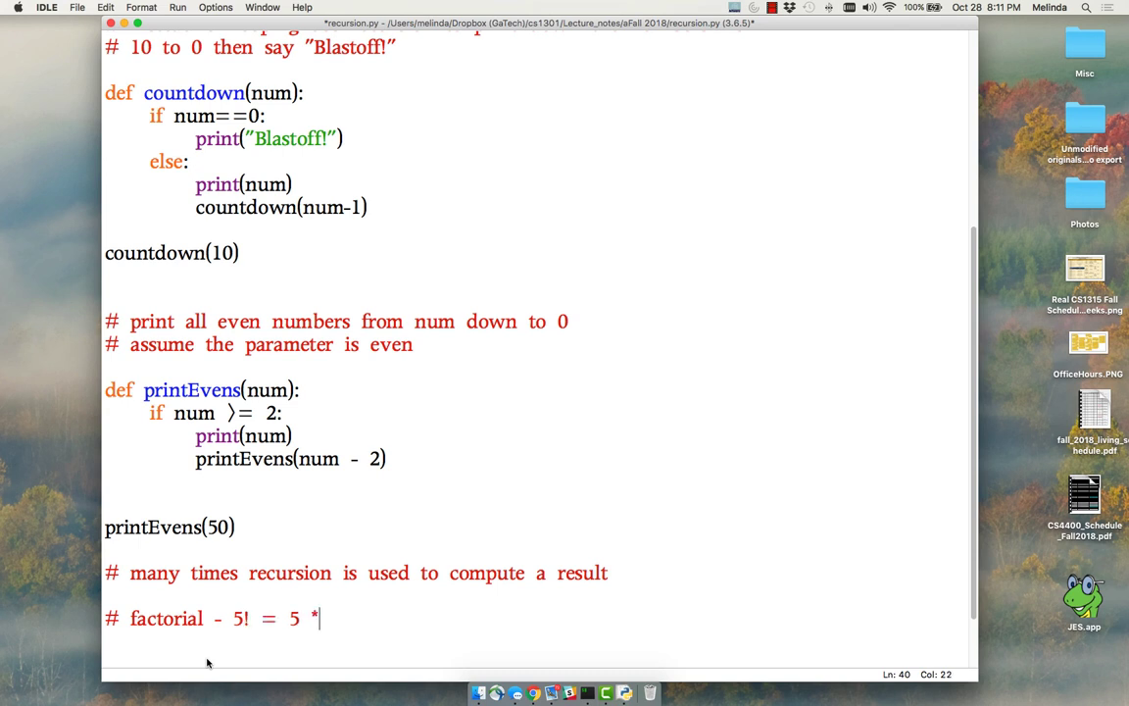
pyautogui.write('4!')
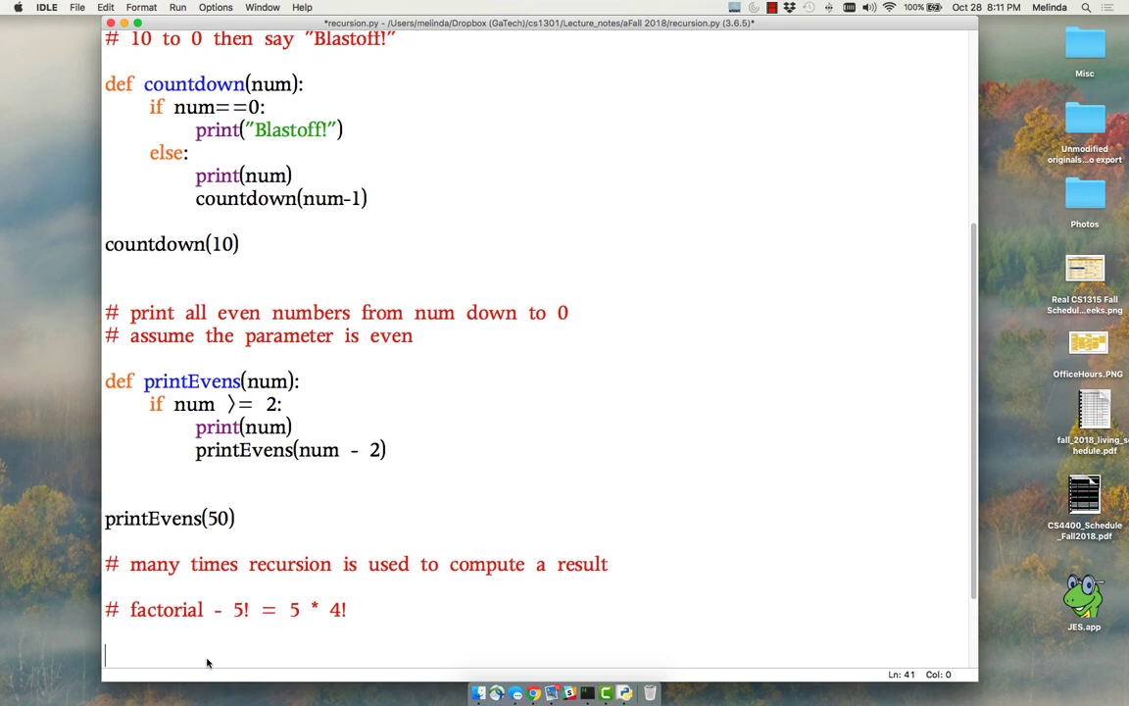
# Write def factorial(num): with the base case if num==1: return 1
pyautogui.write('def')
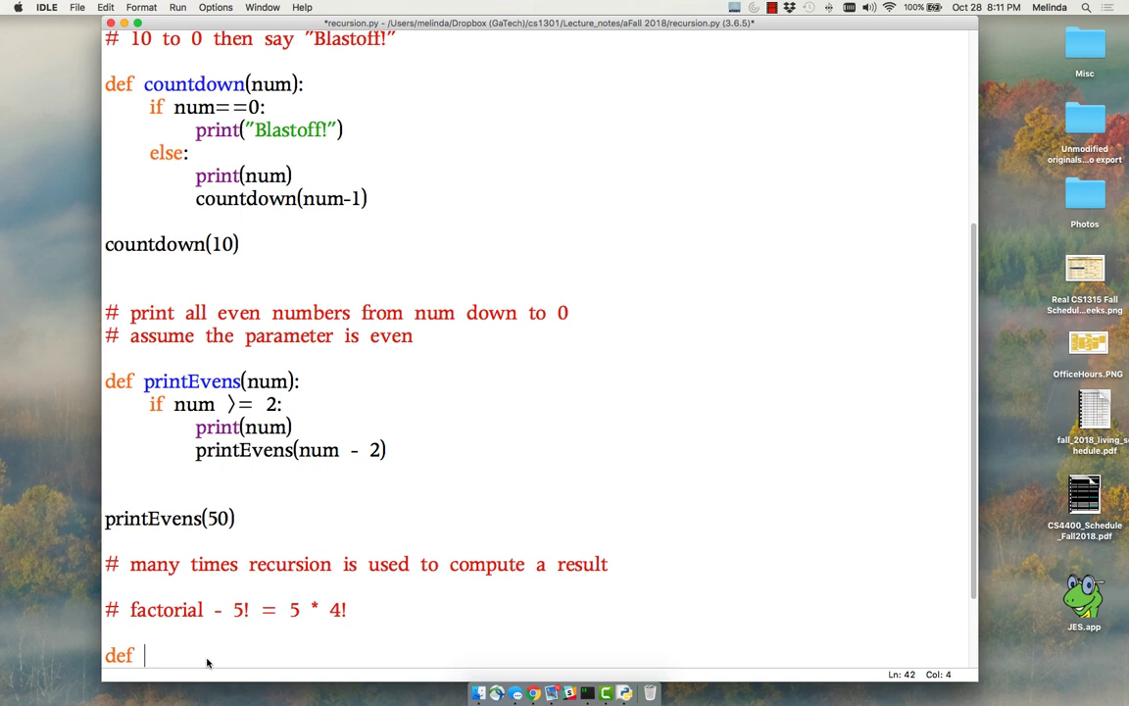
pyautogui.write('factorial(')
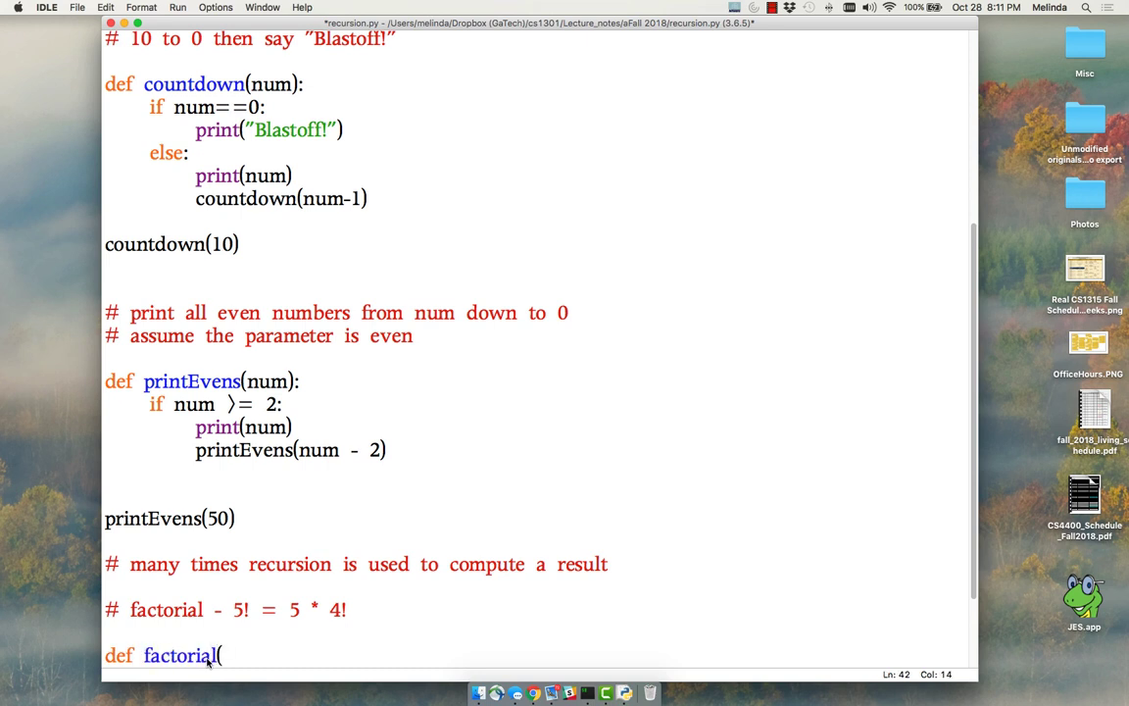
pyautogui.write('num):')
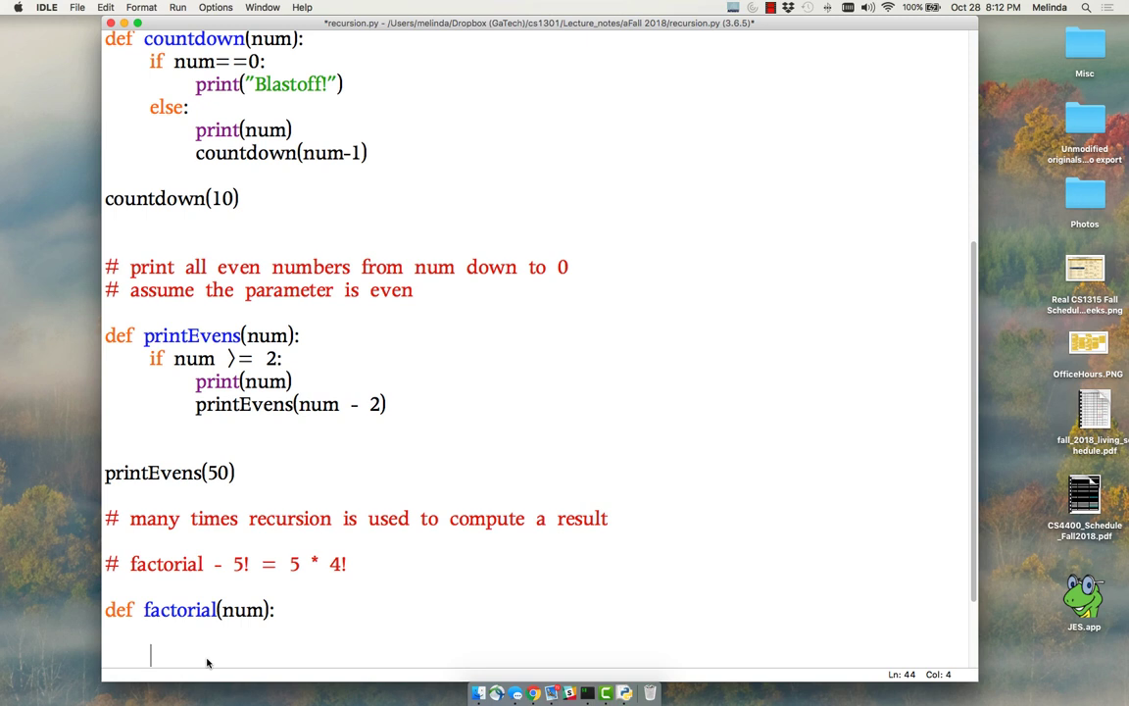
pyautogui.press('Backspace')
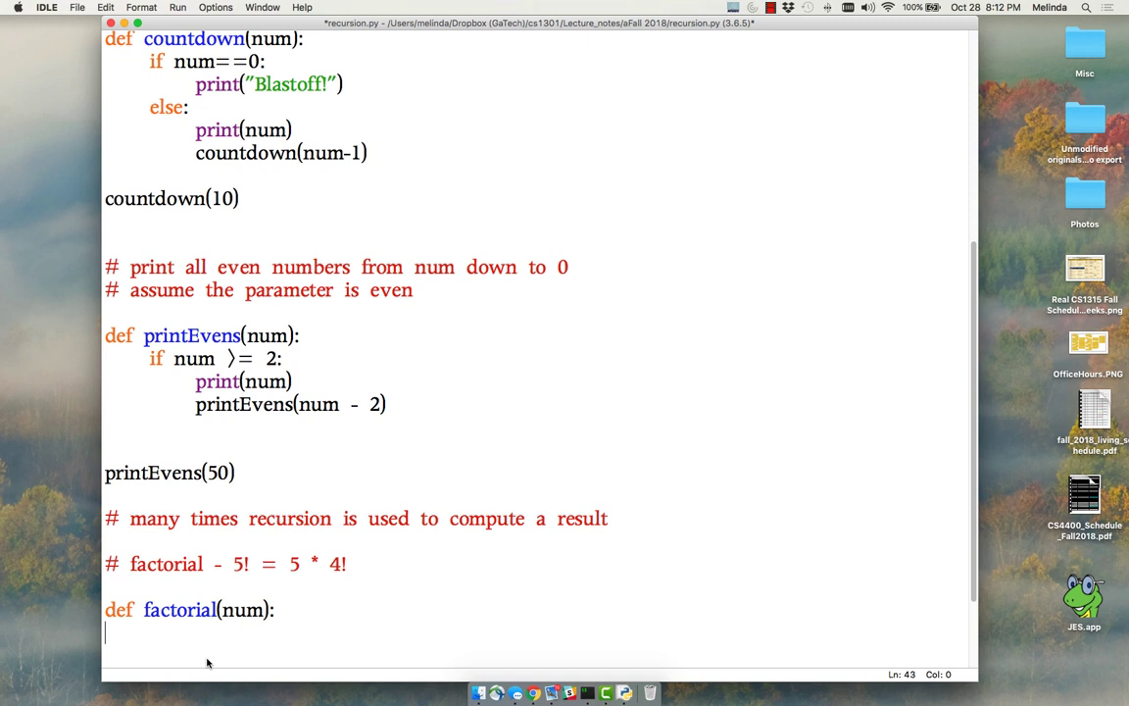
pyautogui.press('tab')
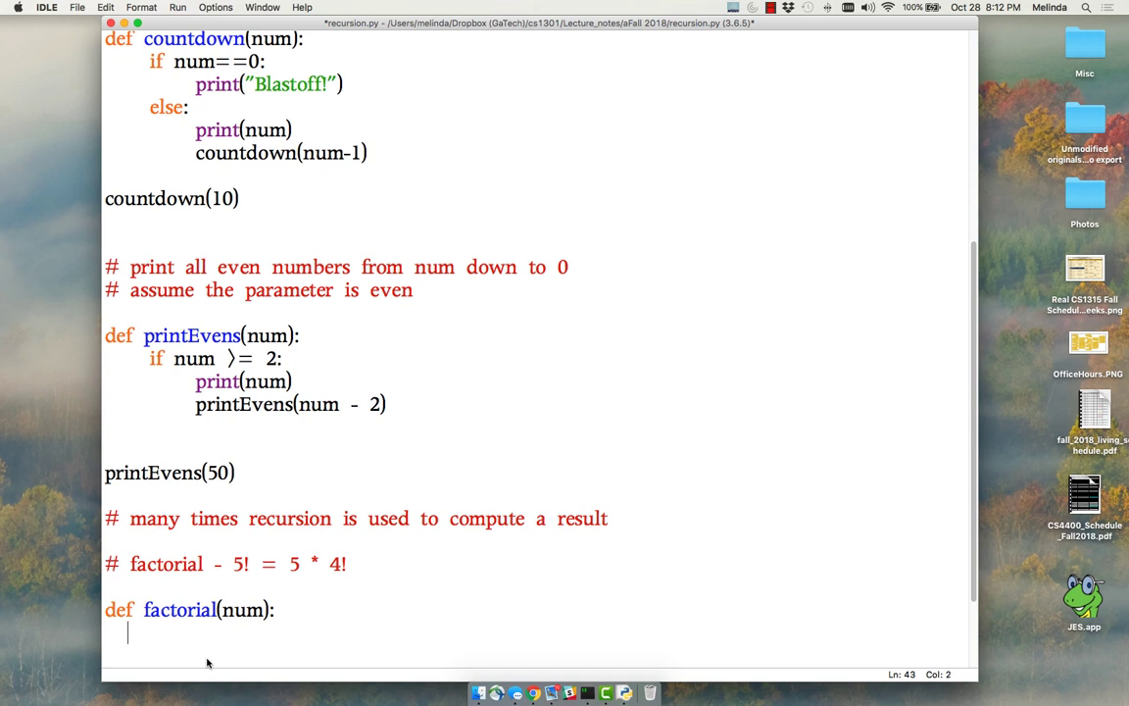
pyautogui.write('if num==')
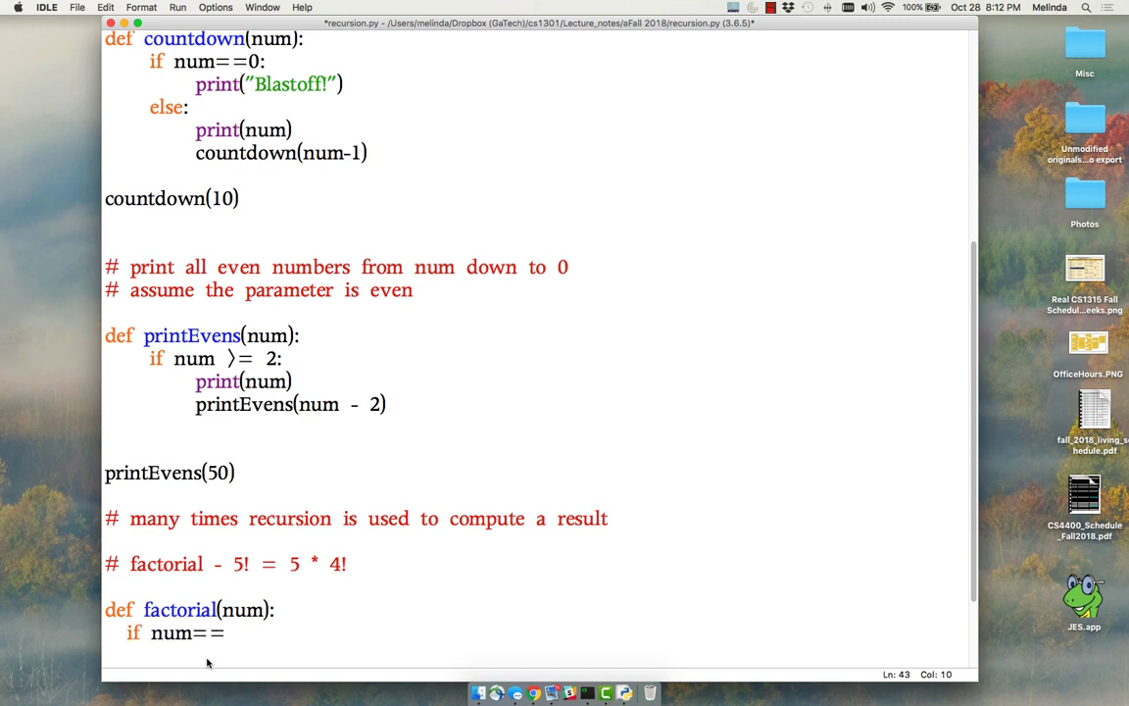
pyautogui.write('1:')
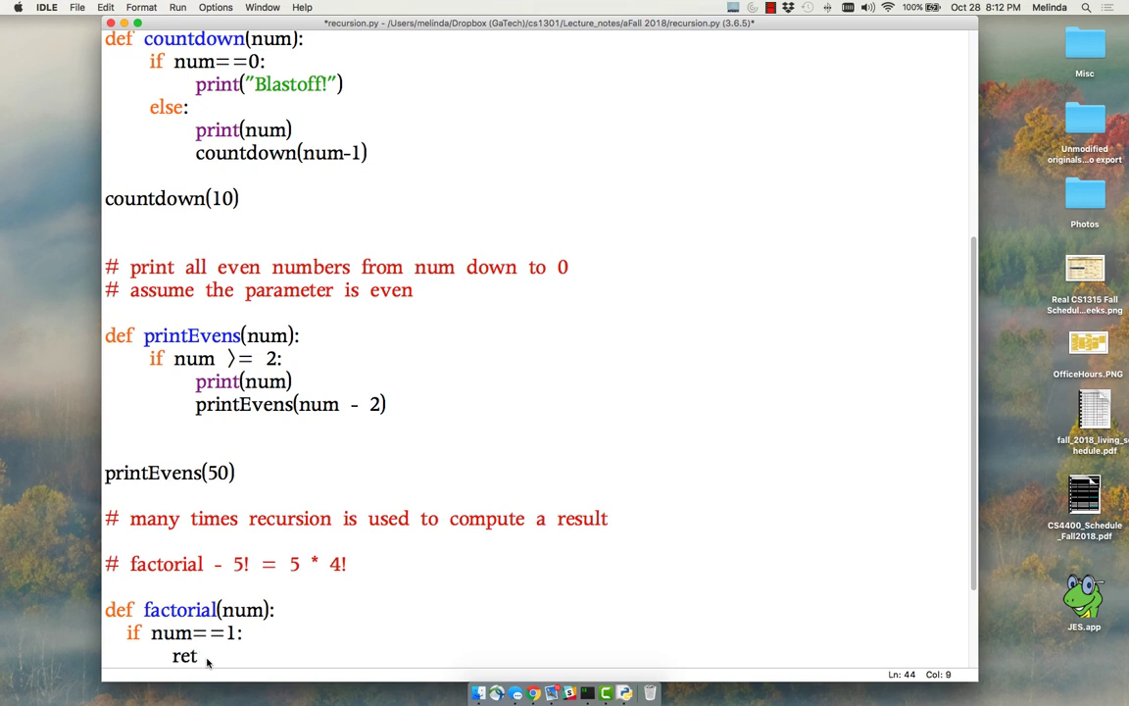
pyautogui.write('urn  1')
pyautogui.write('else:')
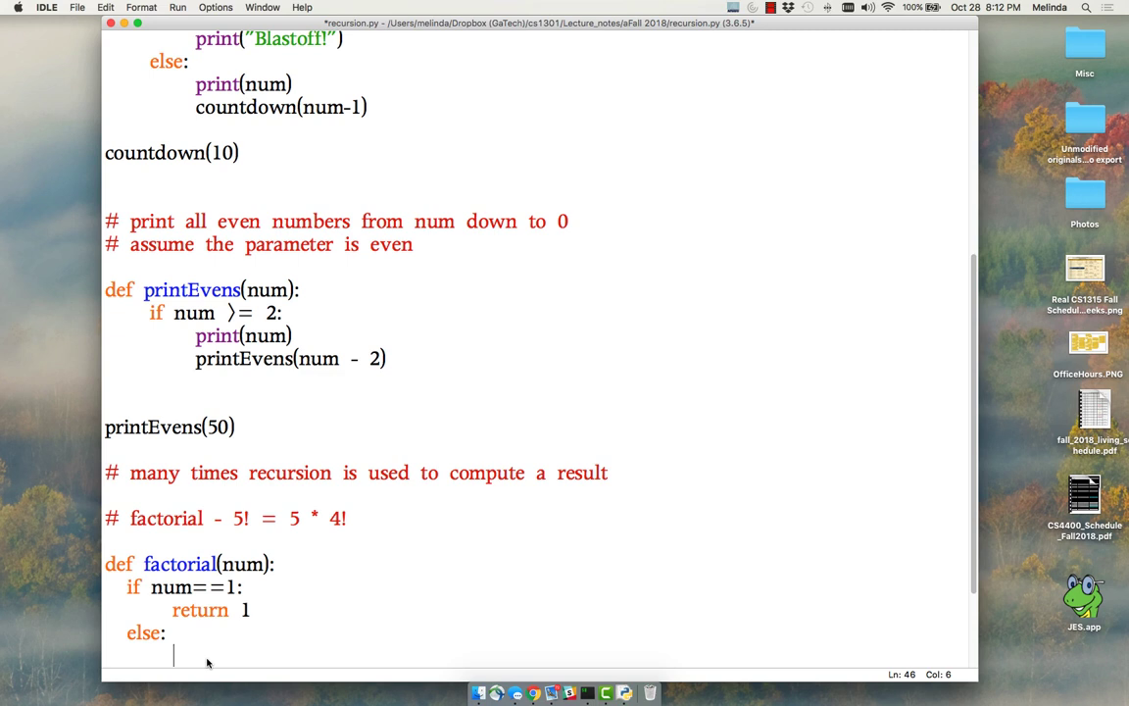
# Add the else branch returning num * factorial(num - 1)
pyautogui.write('return num')
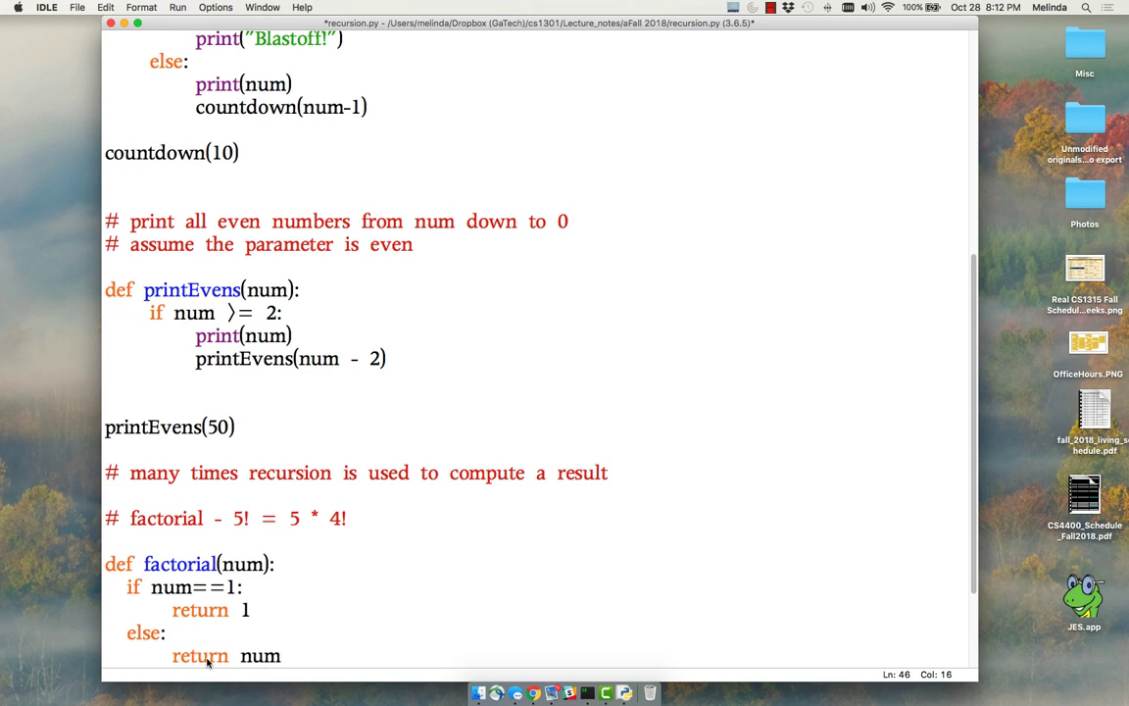
pyautogui.write('*')
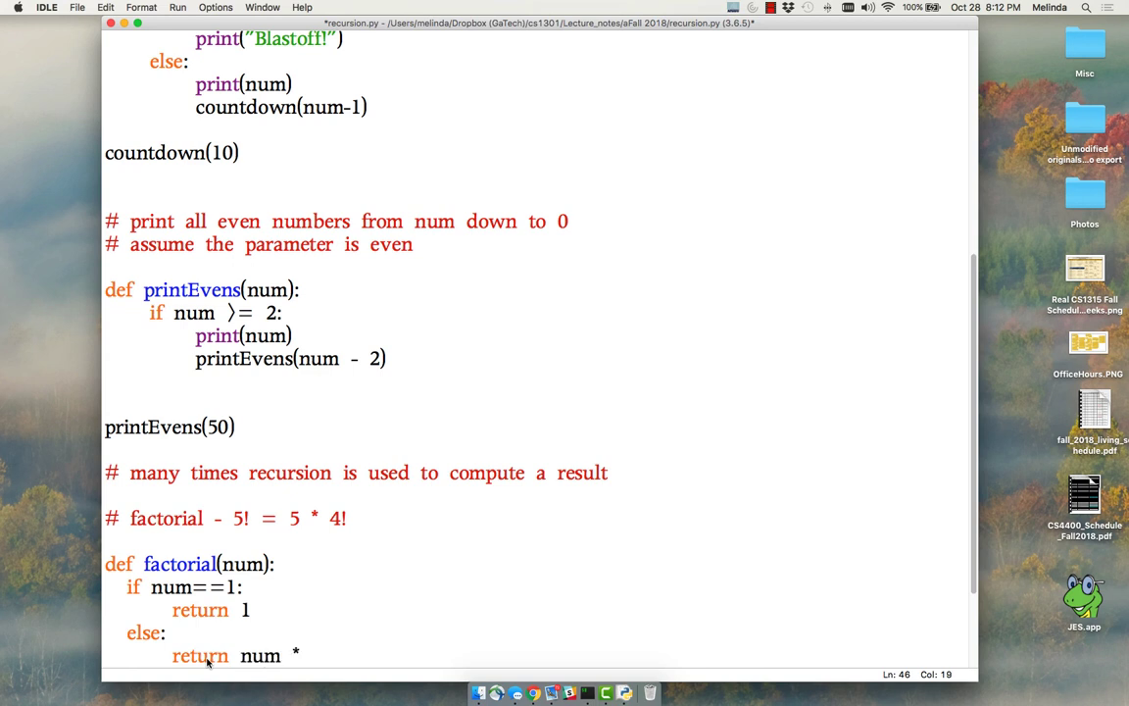
pyautogui.write('factorial(')
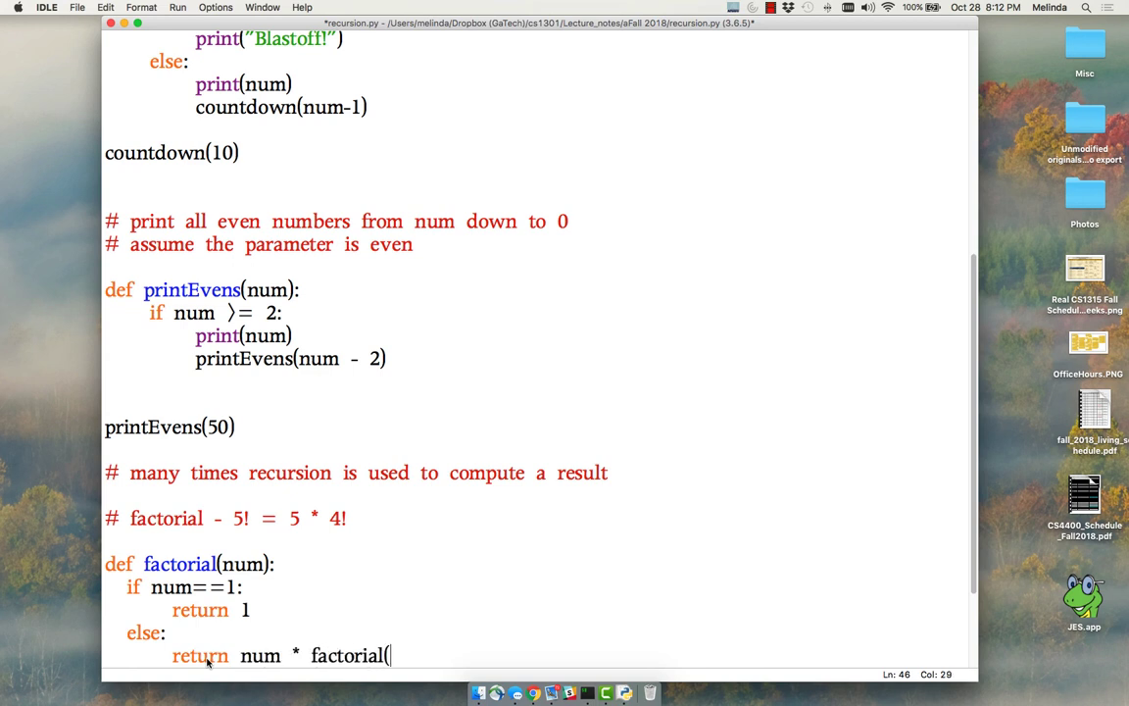
pyautogui.write('num - 1')
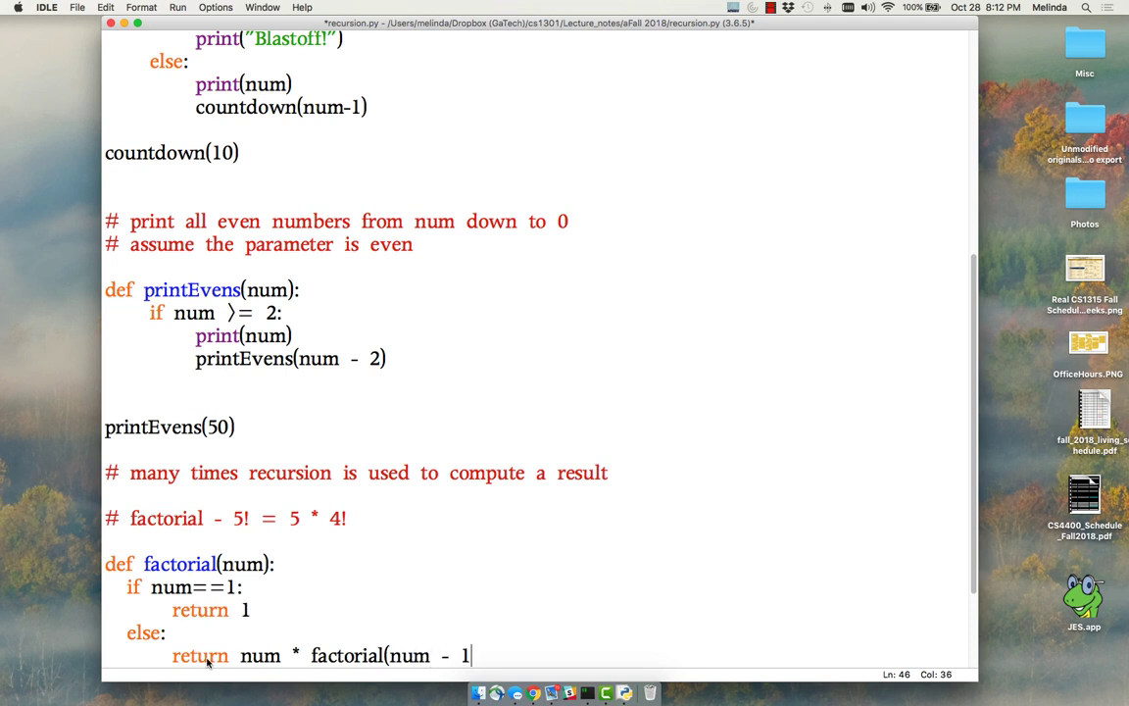
pyautogui.write(')')
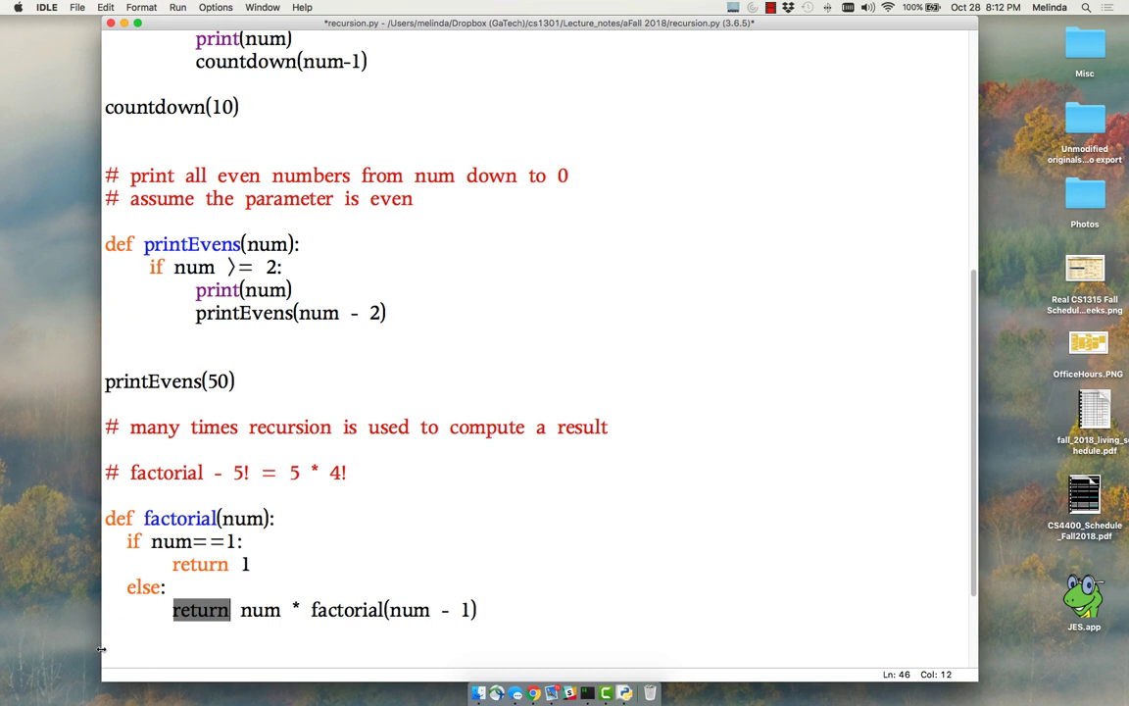
# Type print(factorial(5)) below the function and point out the recursive call
pyautogui.write('fac')
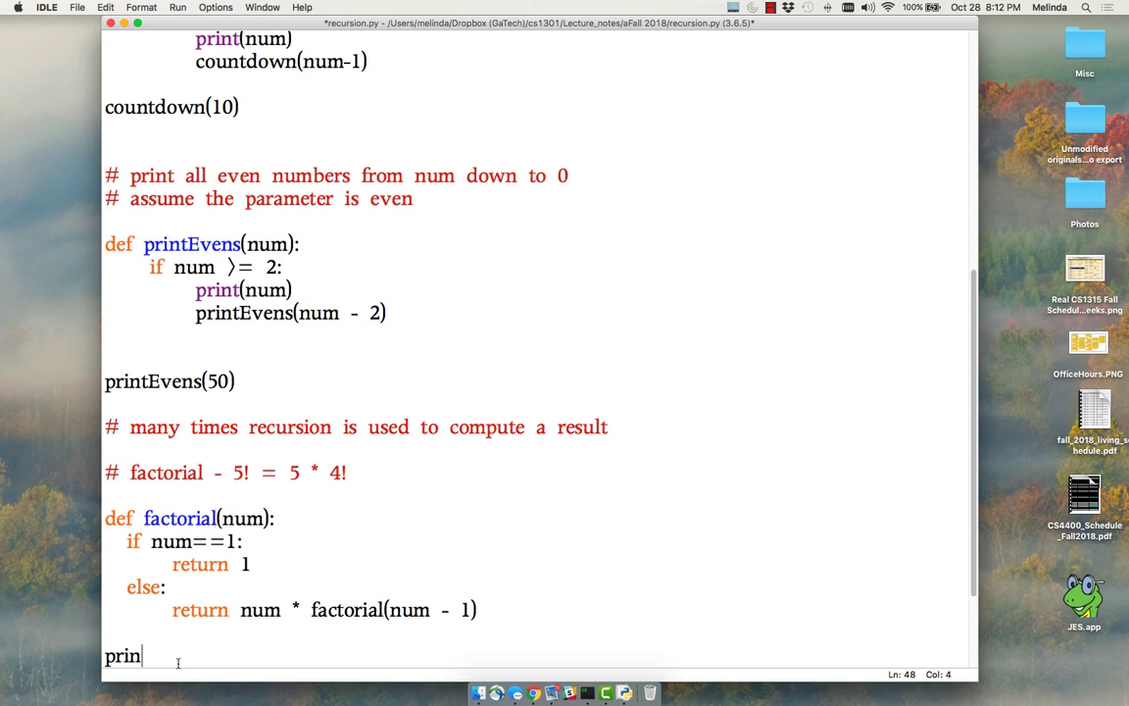
pyautogui.write('t(factorial')
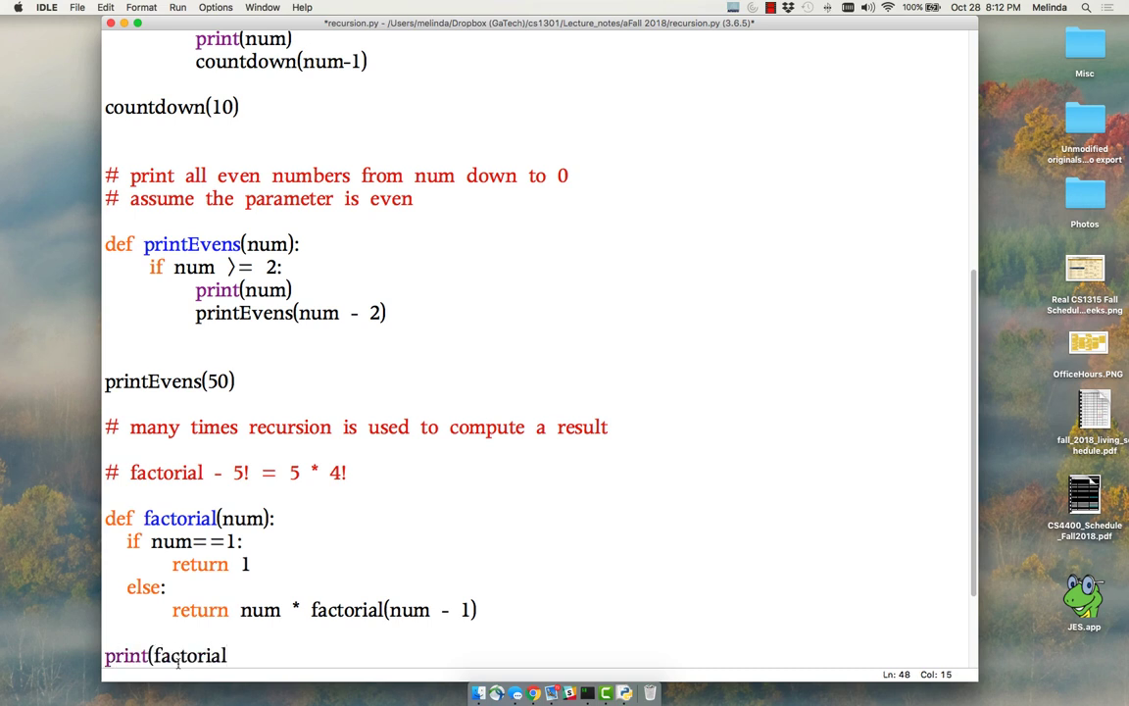
pyautogui.write('(5))')
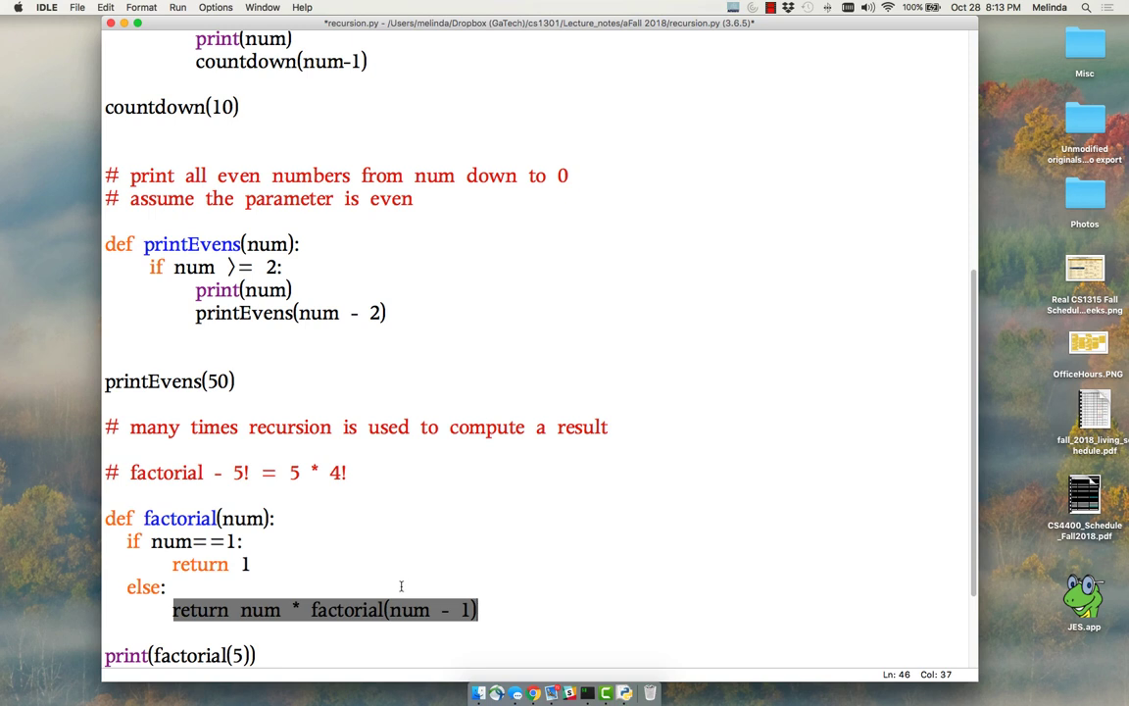
pyautogui.click(283, 610)
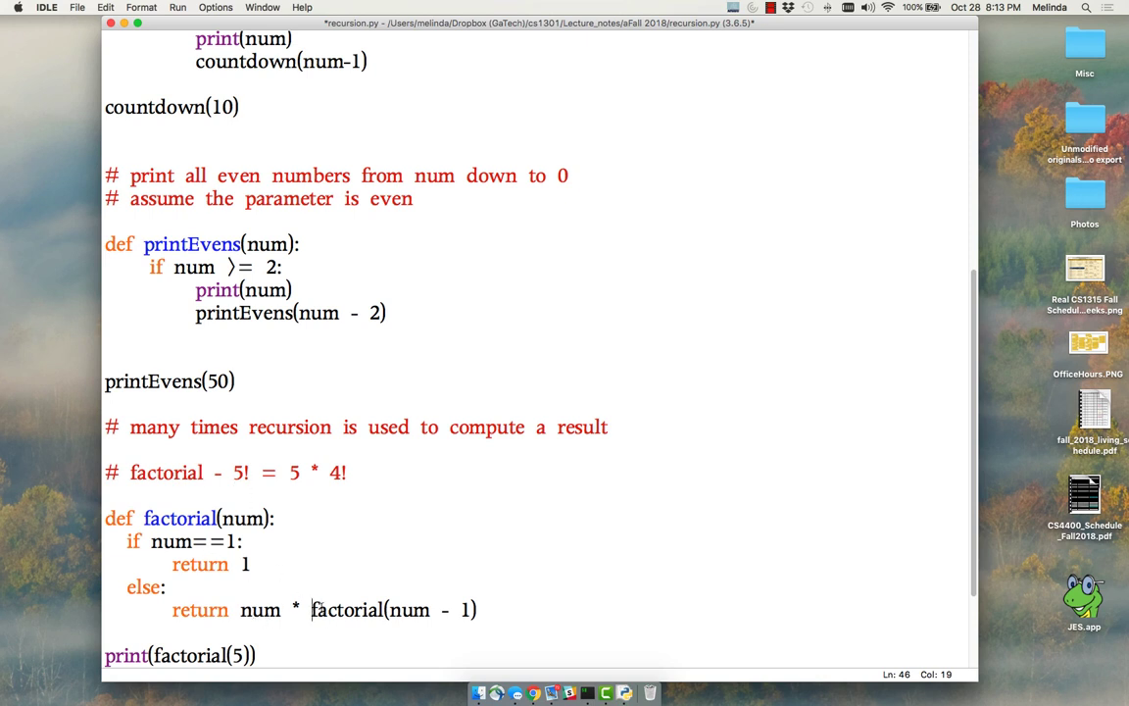
pyautogui.moveTo(513, 630)
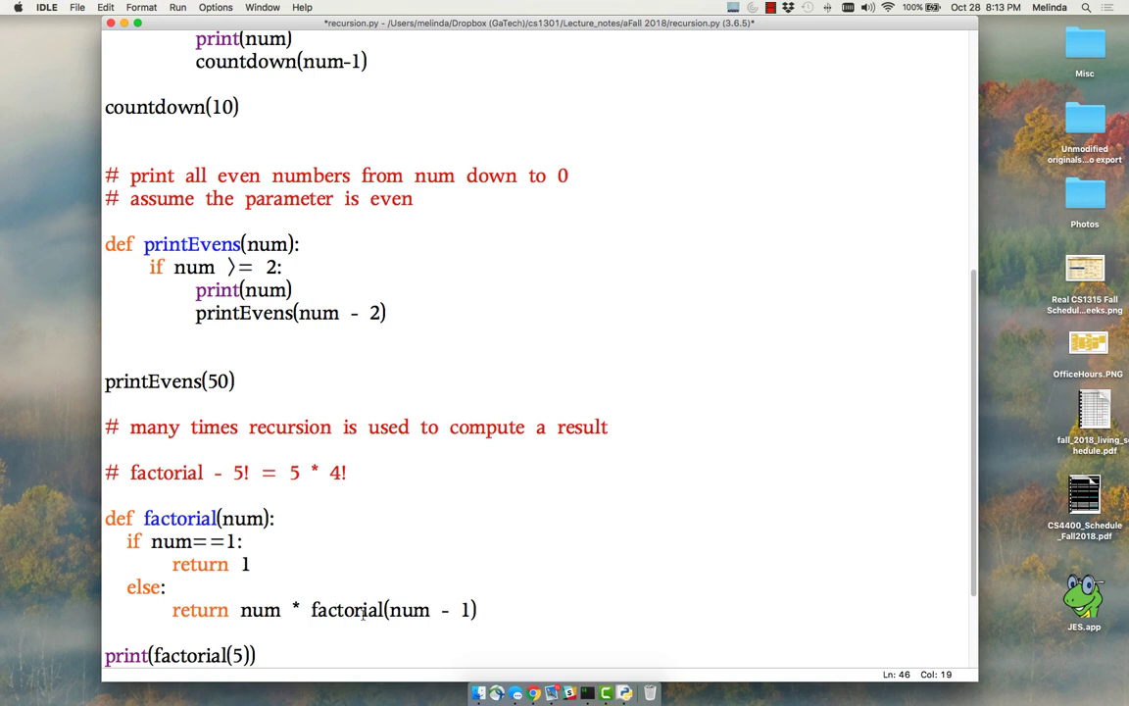
pyautogui.click(265, 655)
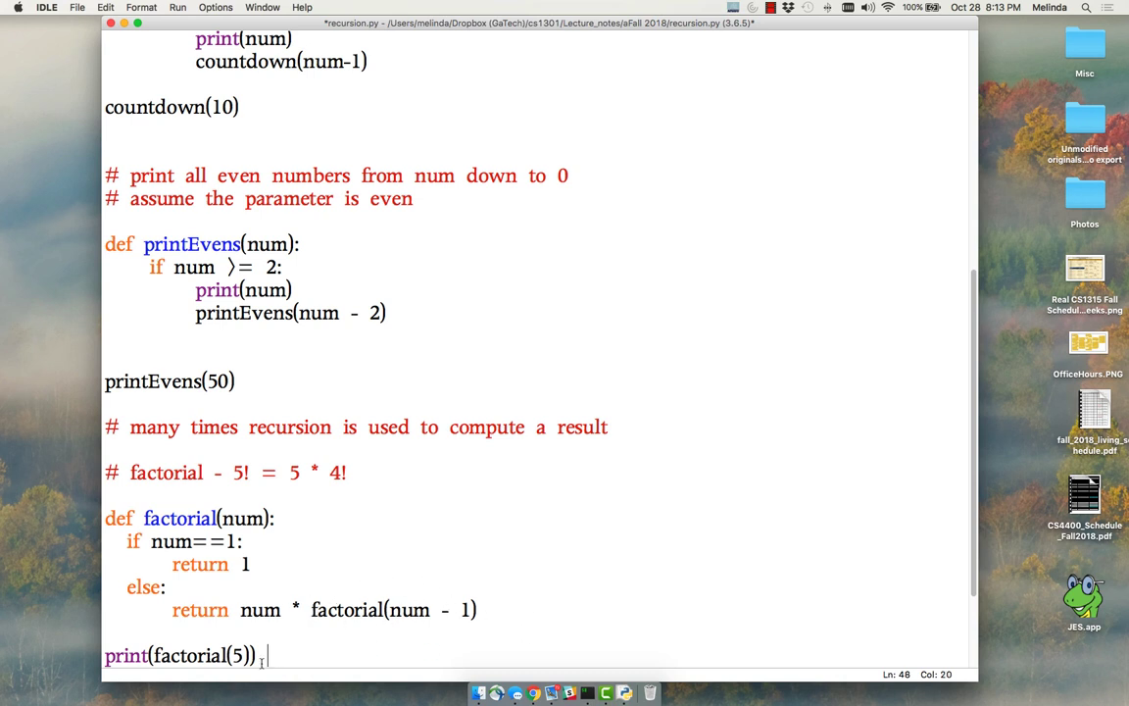